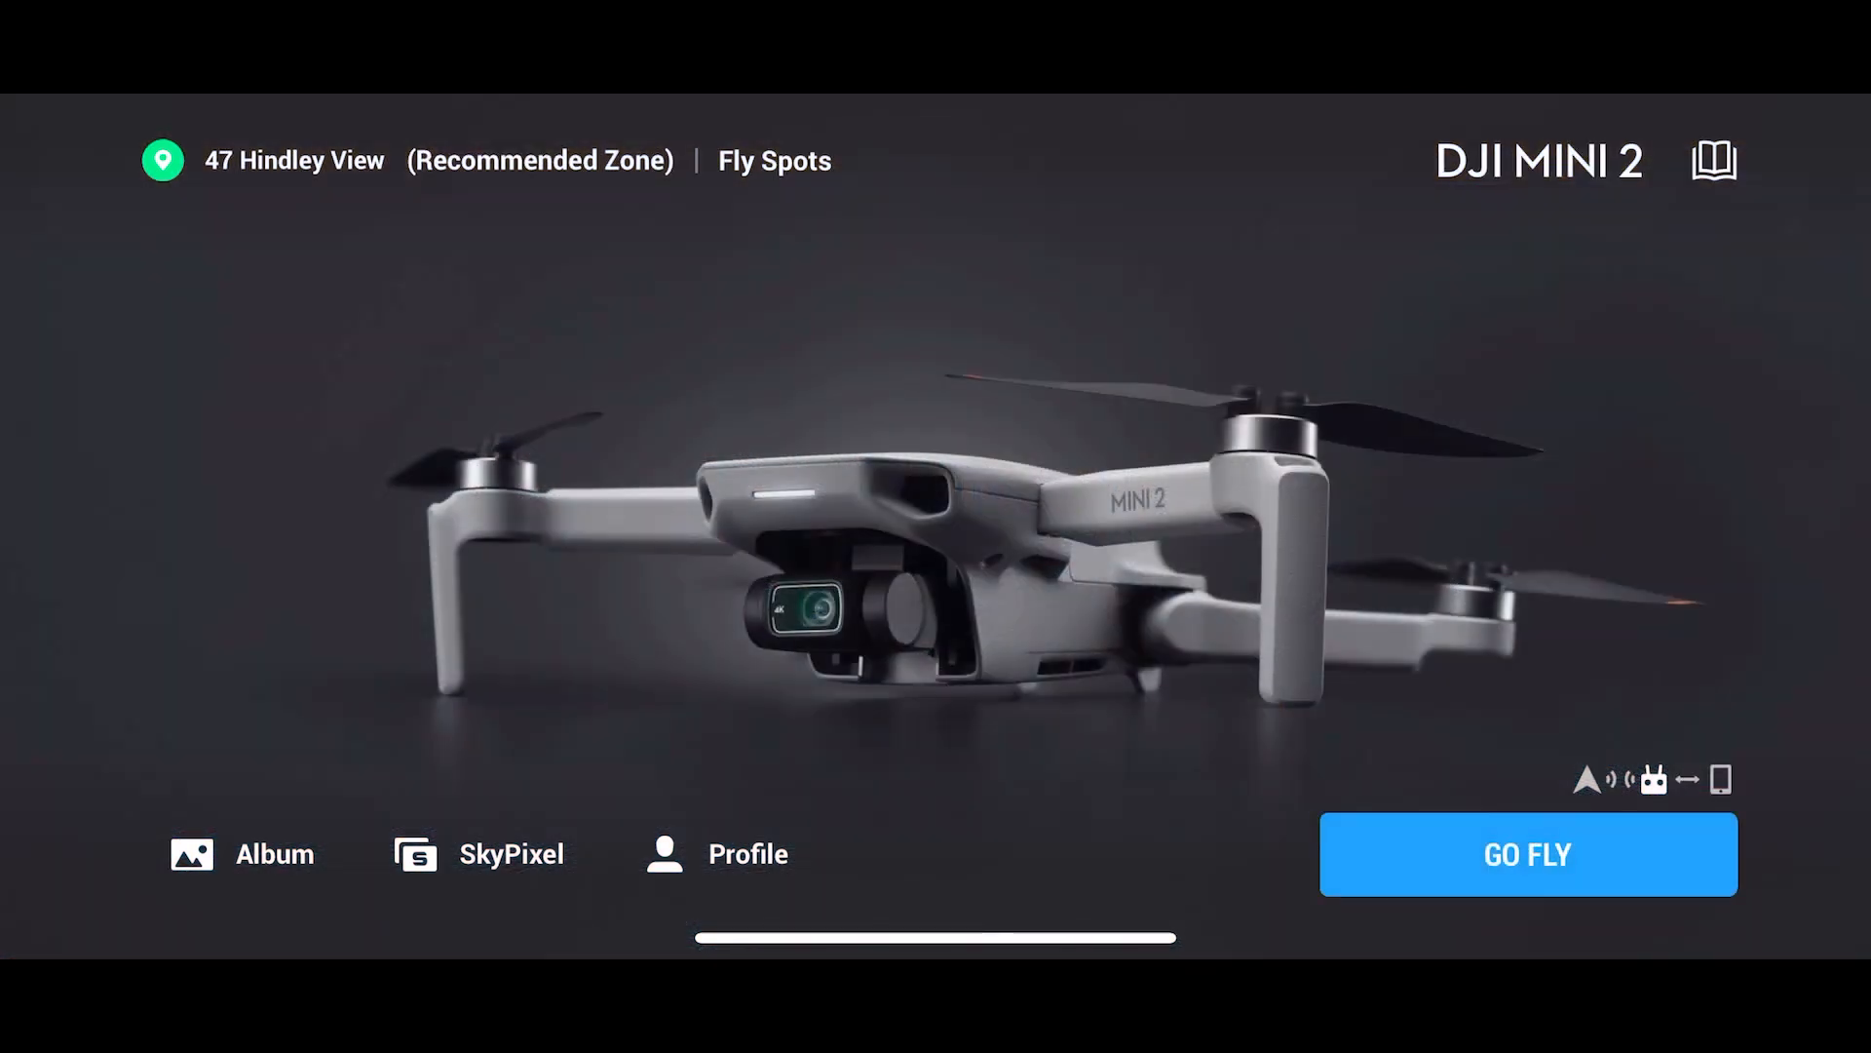
Switch DJI Fly's camera to Photo > Timed Shot with a 5s interval.
{"action": "left_click", "coordinate": [1527, 855]}
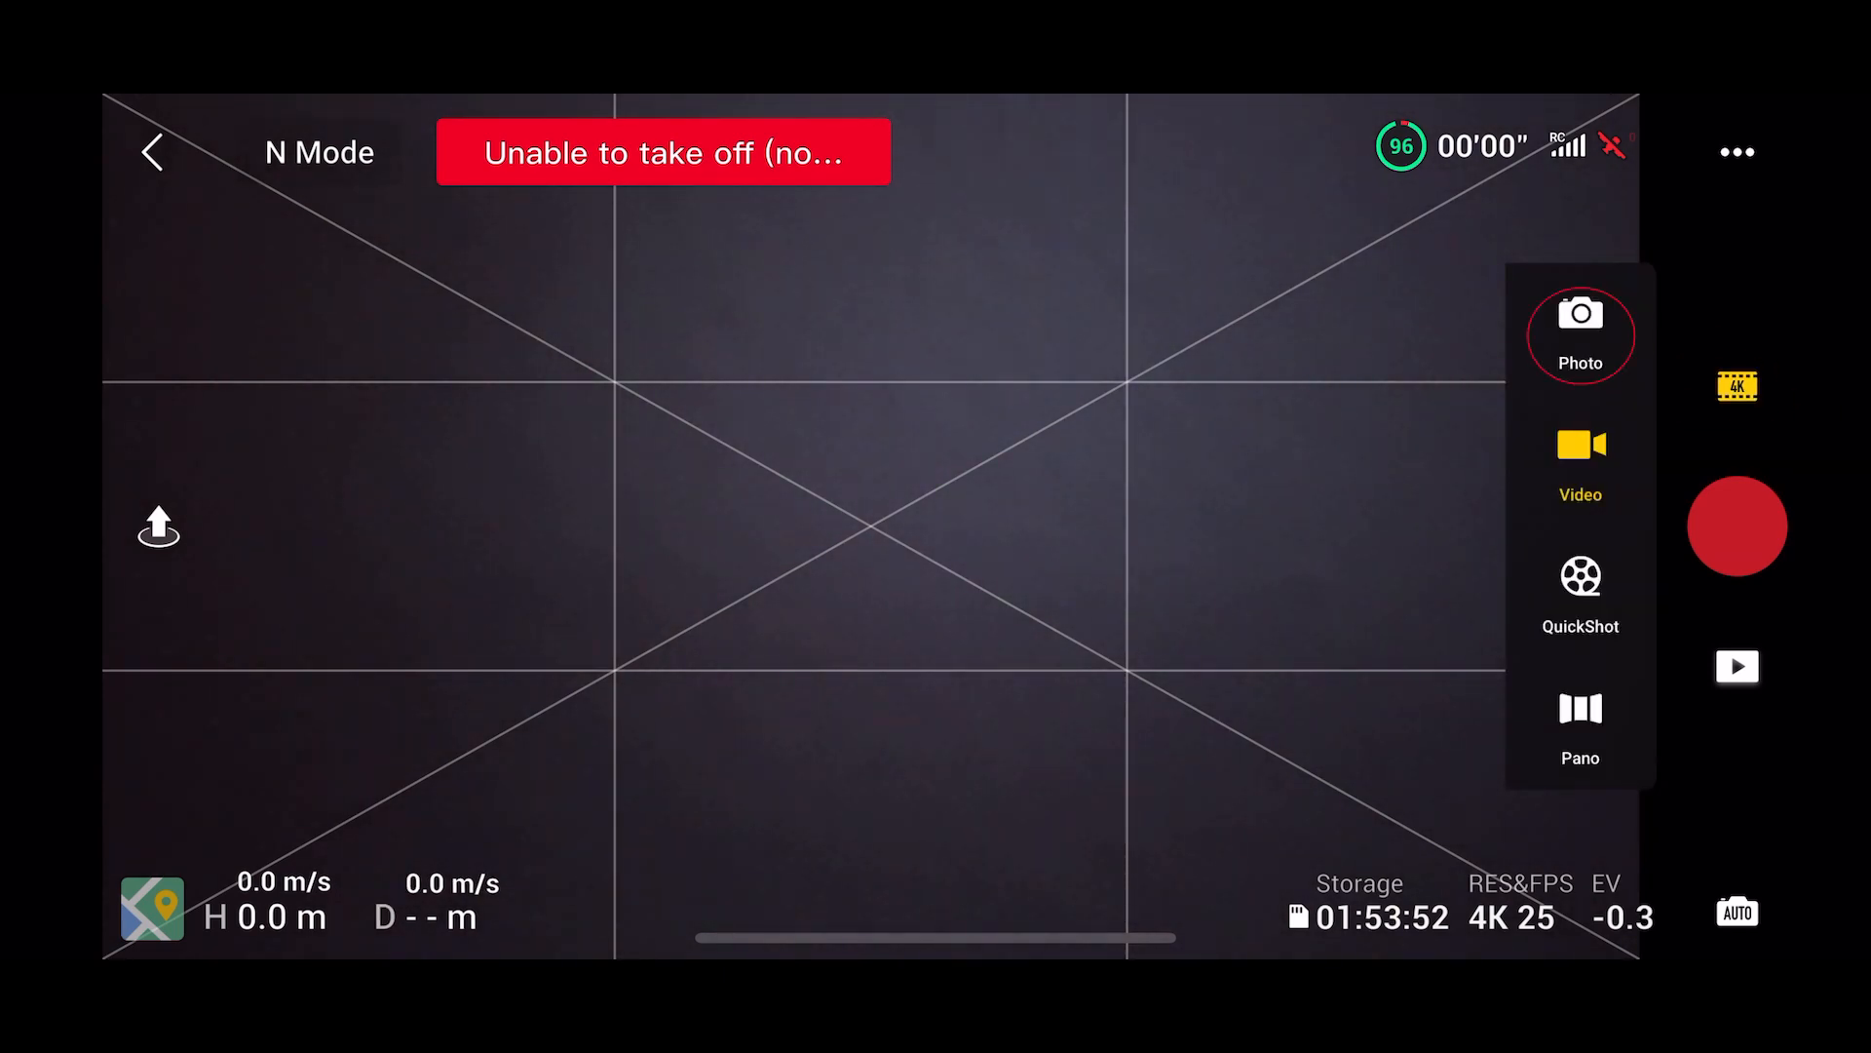
{"action": "left_click", "coordinate": [1580, 334]}
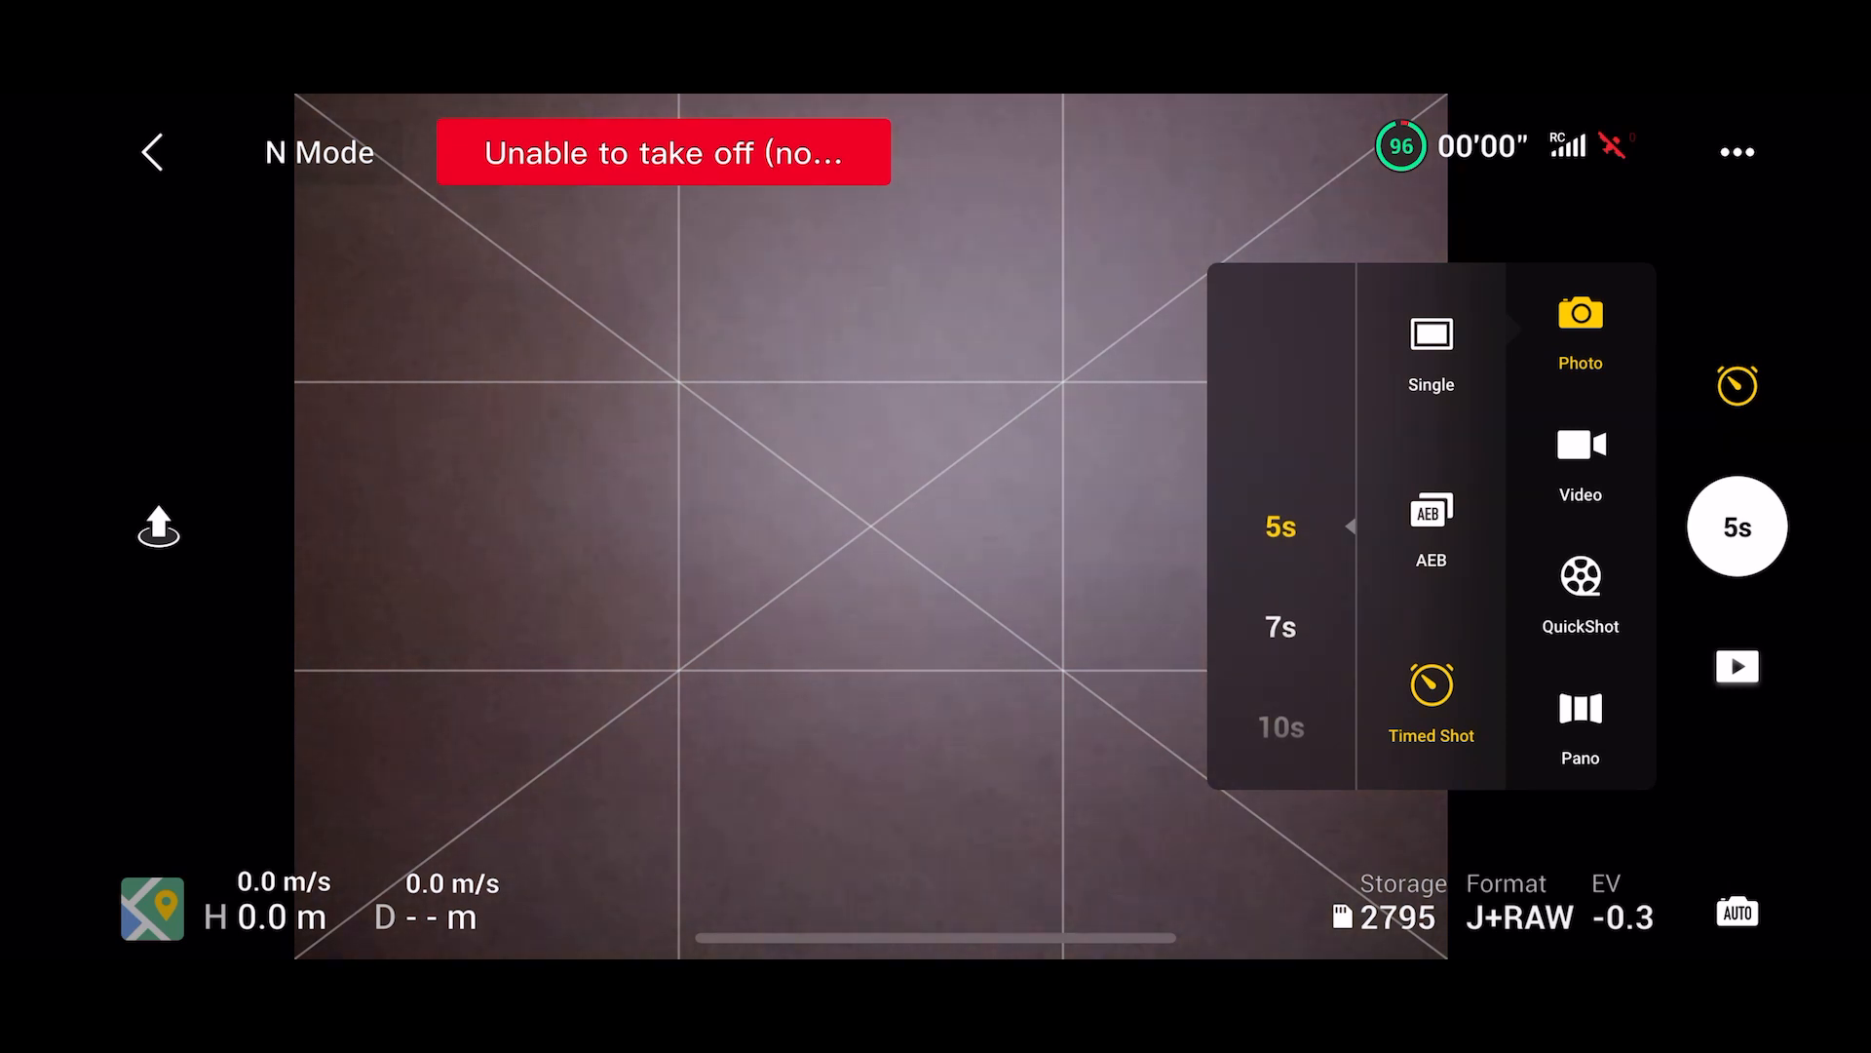
{"action": "left_click", "coordinate": [1737, 666]}
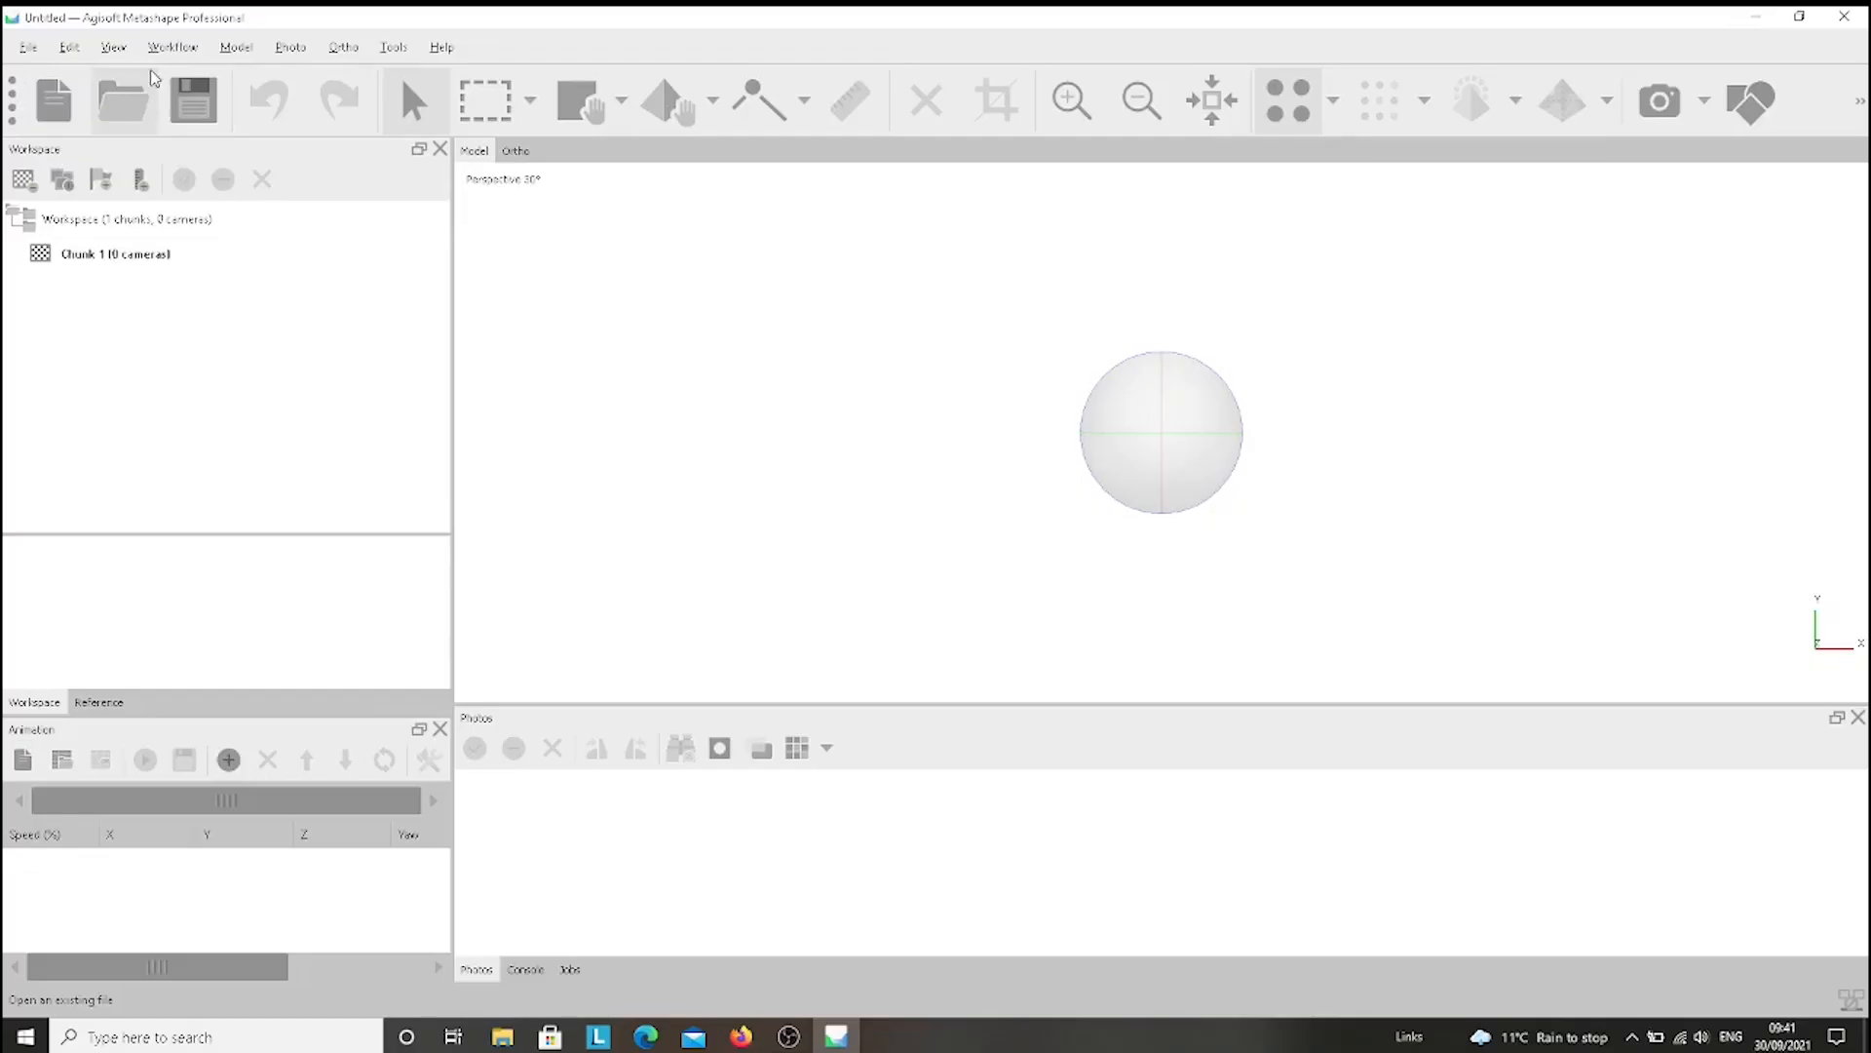
Add the DJI folder's DNG drone images to the chunk as 34 cameras.
{"action": "left_click", "coordinate": [172, 47]}
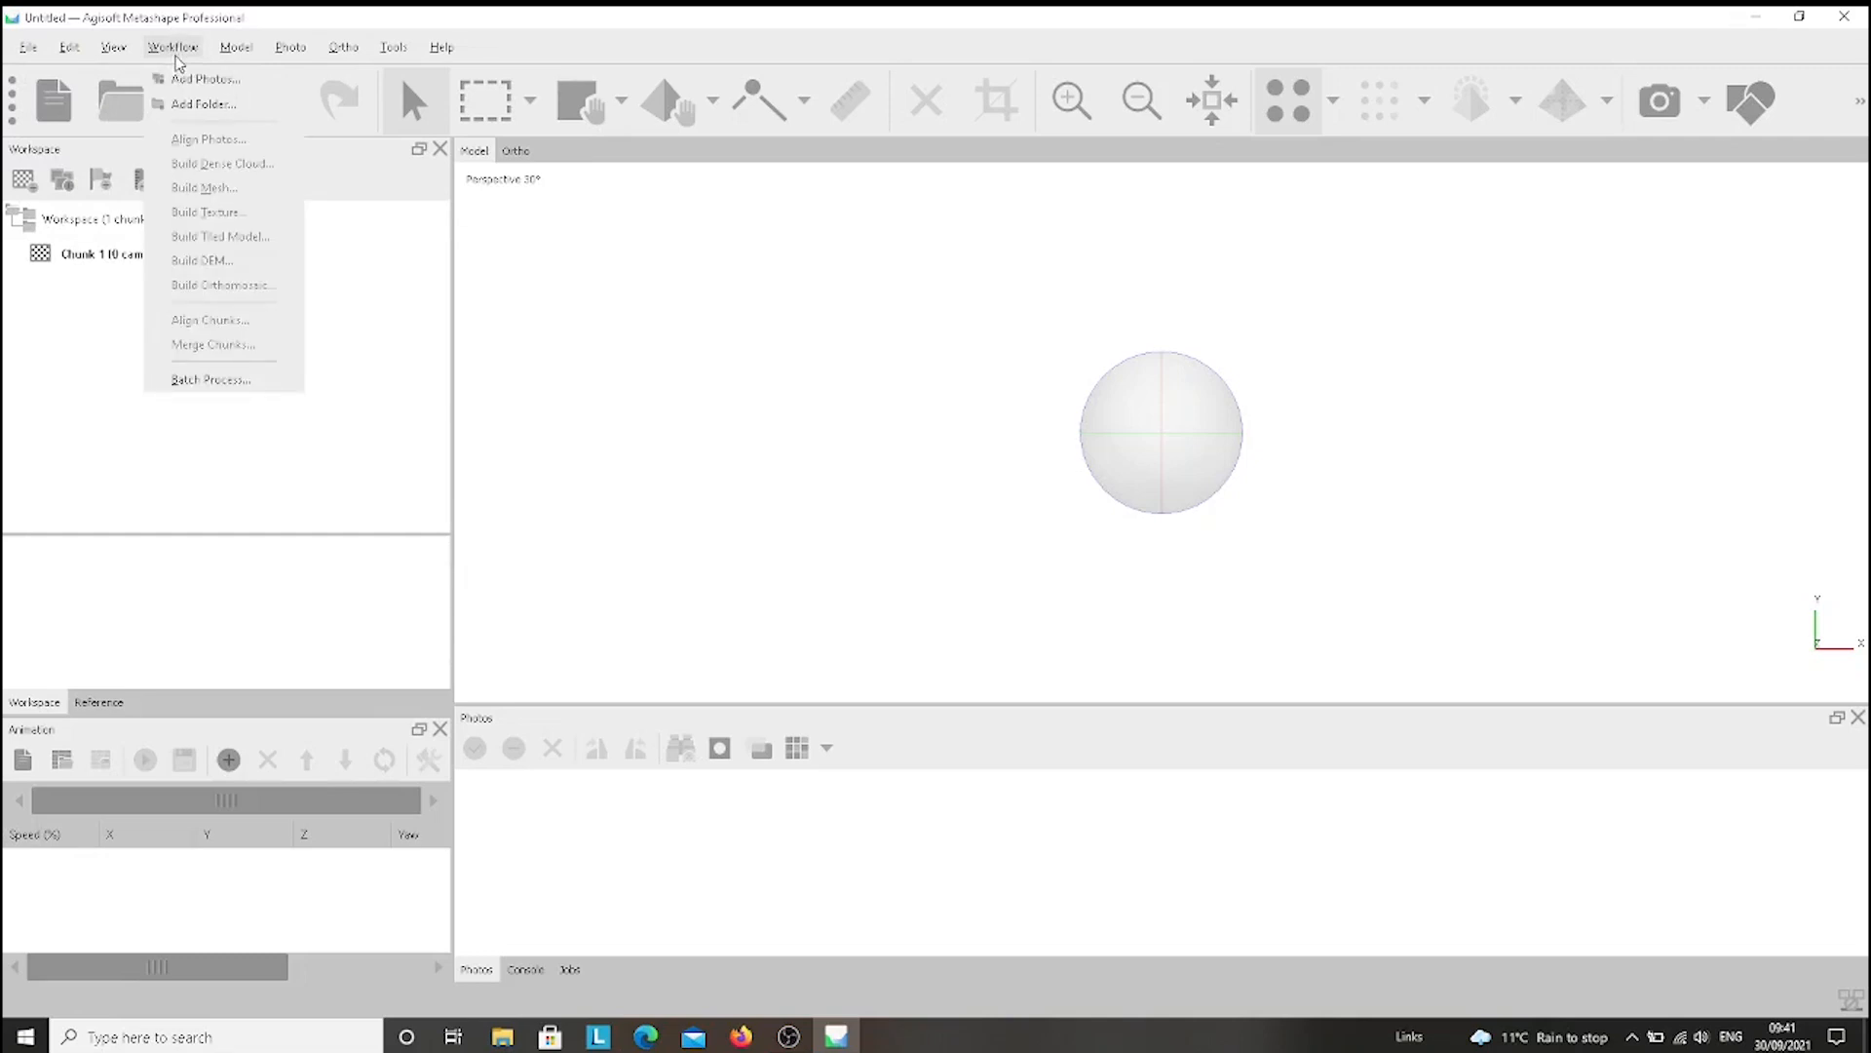
{"action": "mouse_move", "coordinate": [208, 79]}
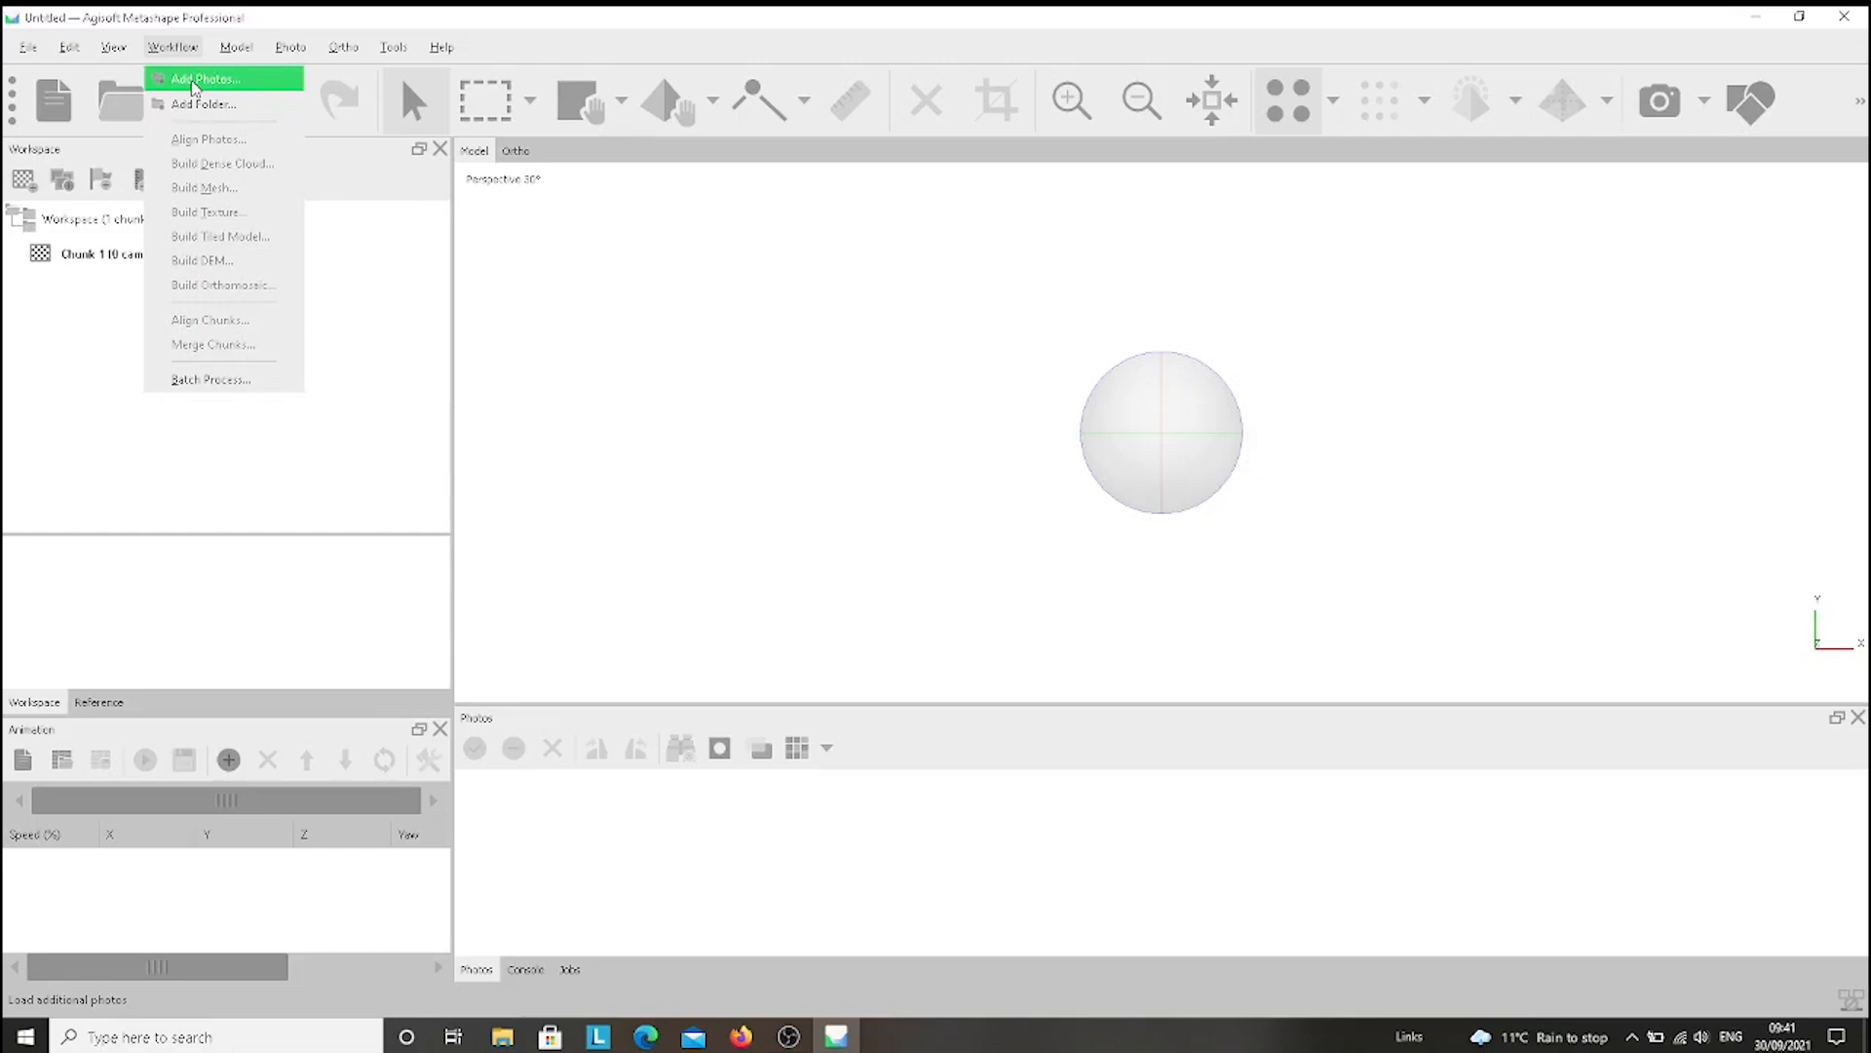
{"action": "left_click", "coordinate": [203, 79]}
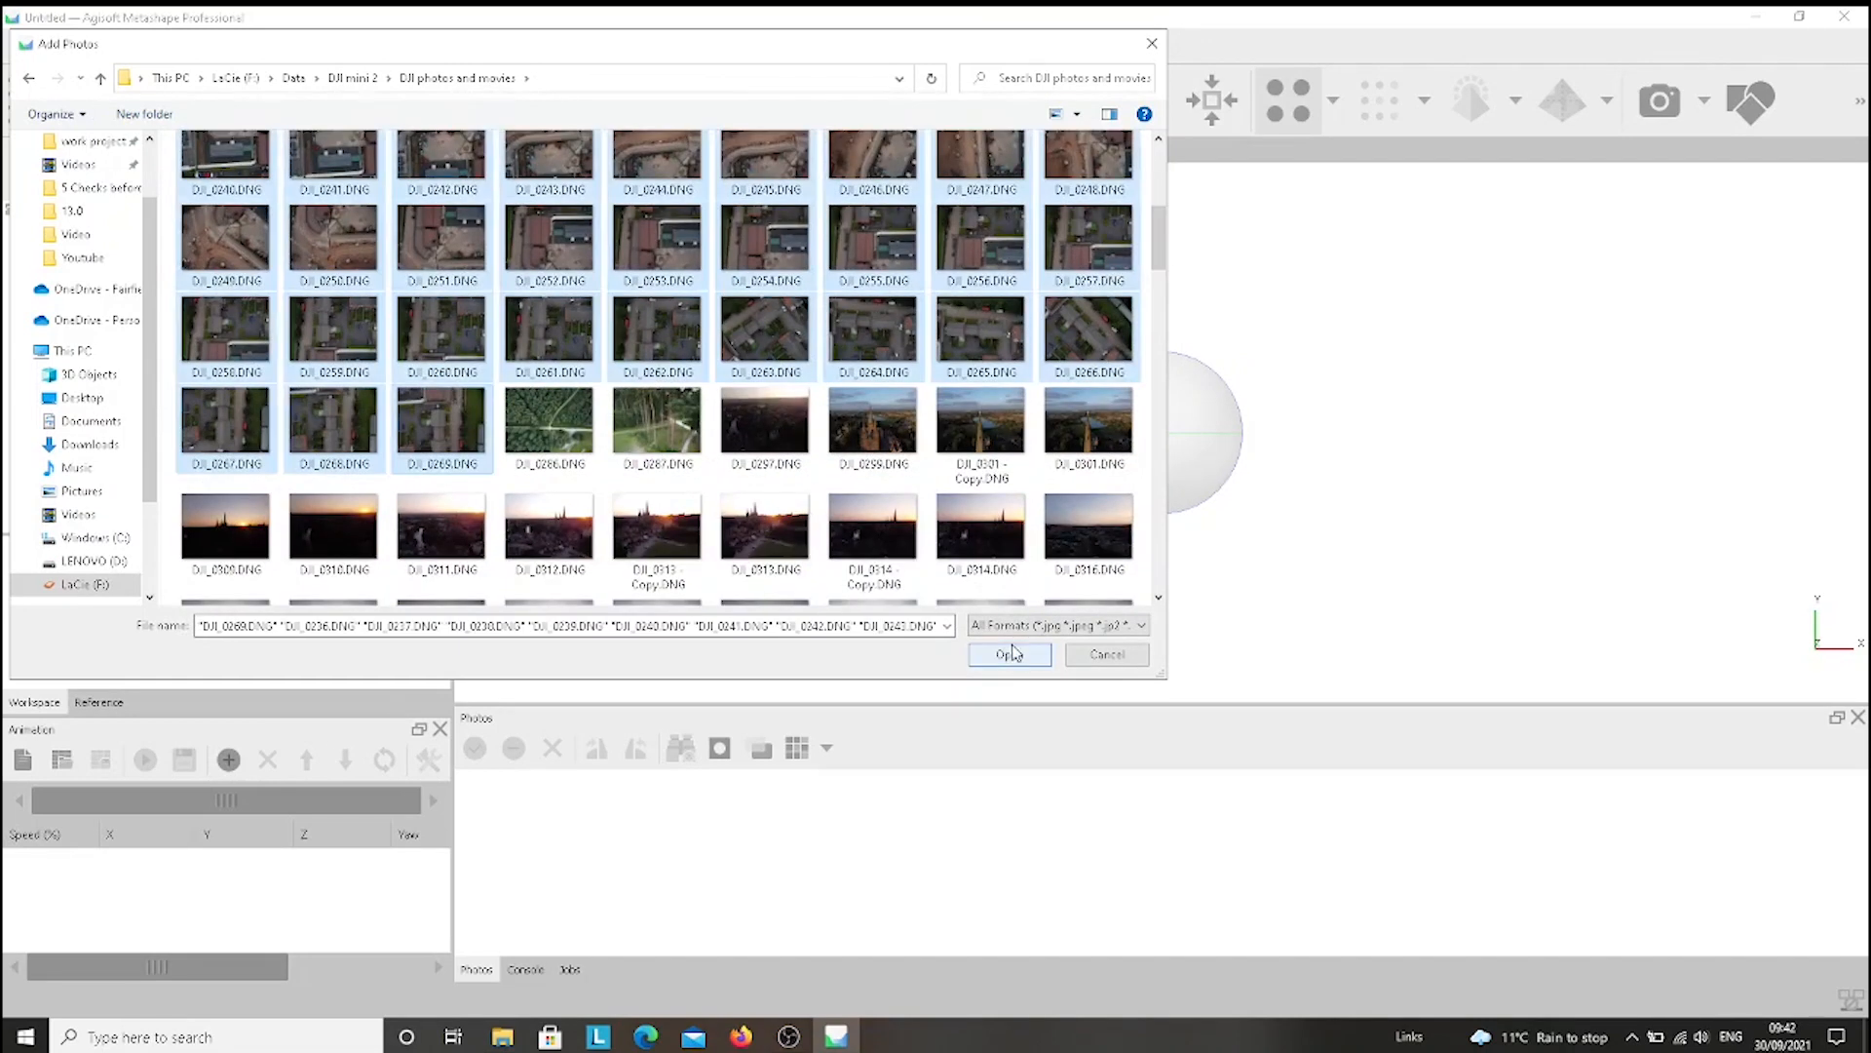
{"action": "left_click", "coordinate": [1009, 654]}
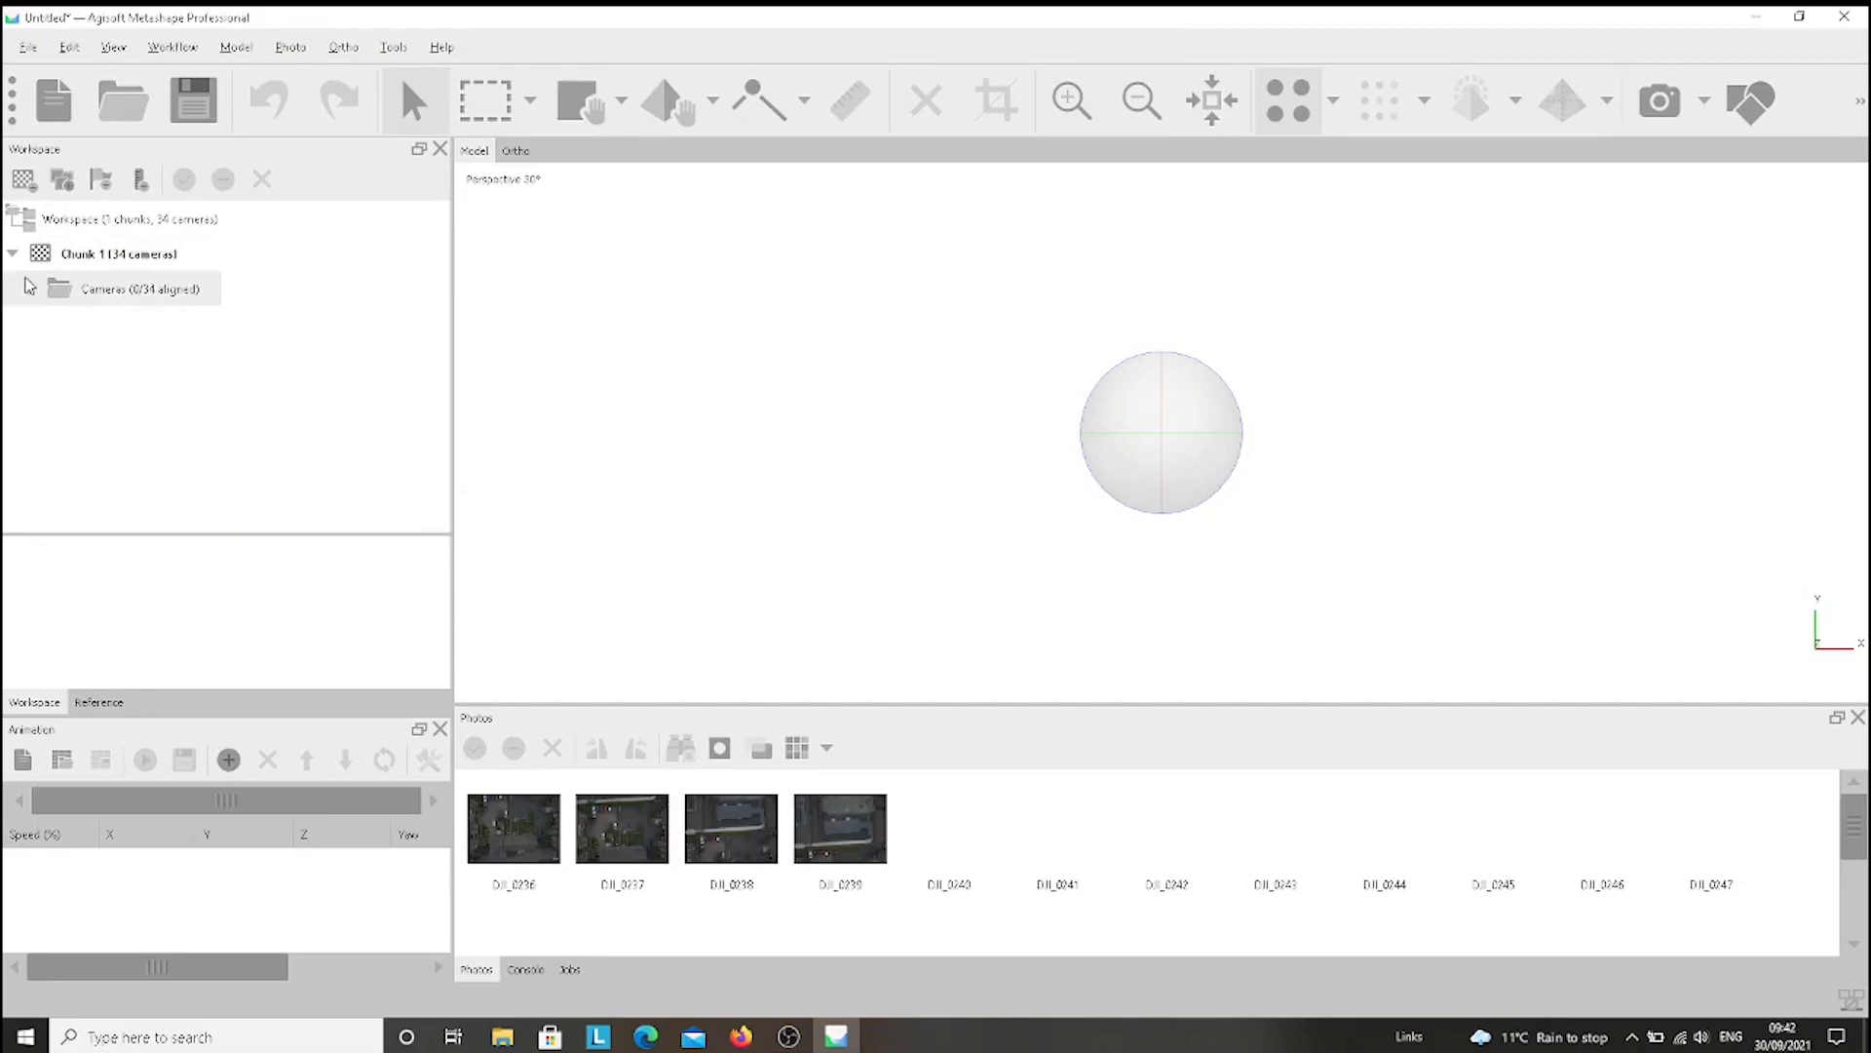
Run Align Photos on all 34 images at High accuracy, checking the Advanced section.
{"action": "left_click", "coordinate": [12, 254]}
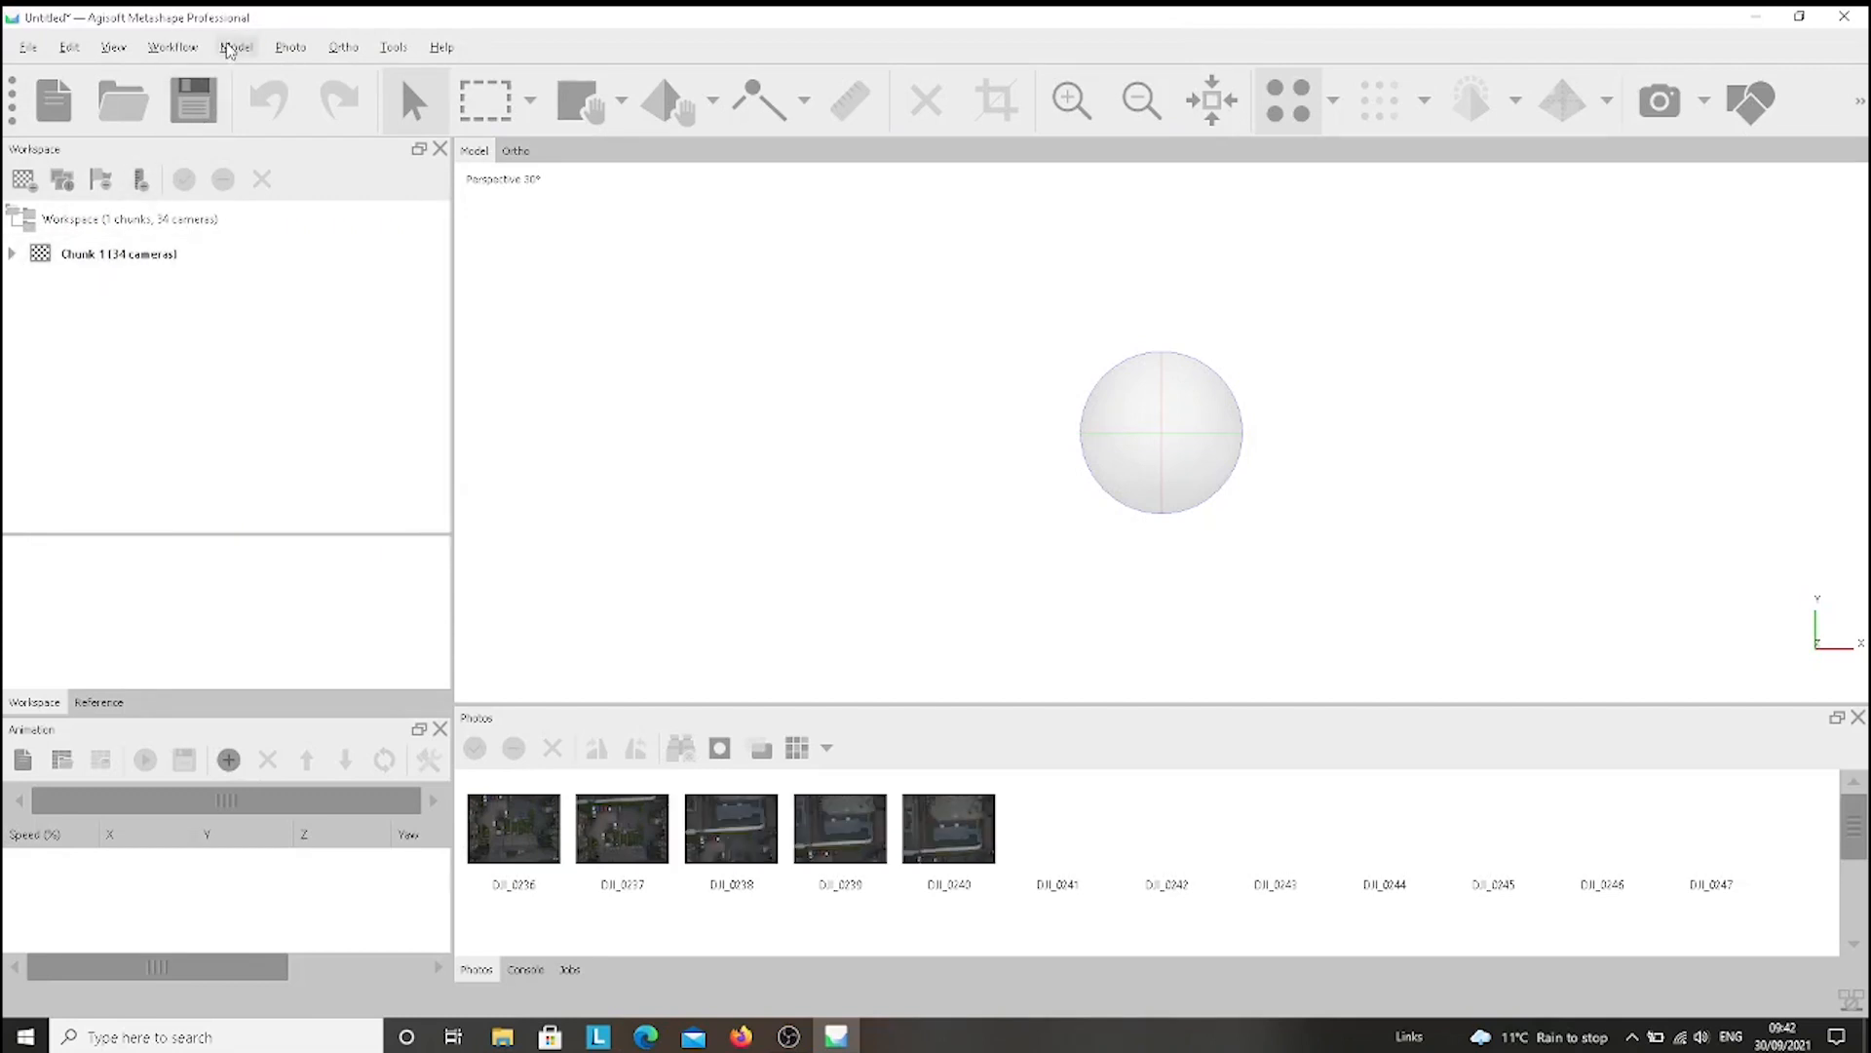
{"action": "left_click", "coordinate": [171, 47]}
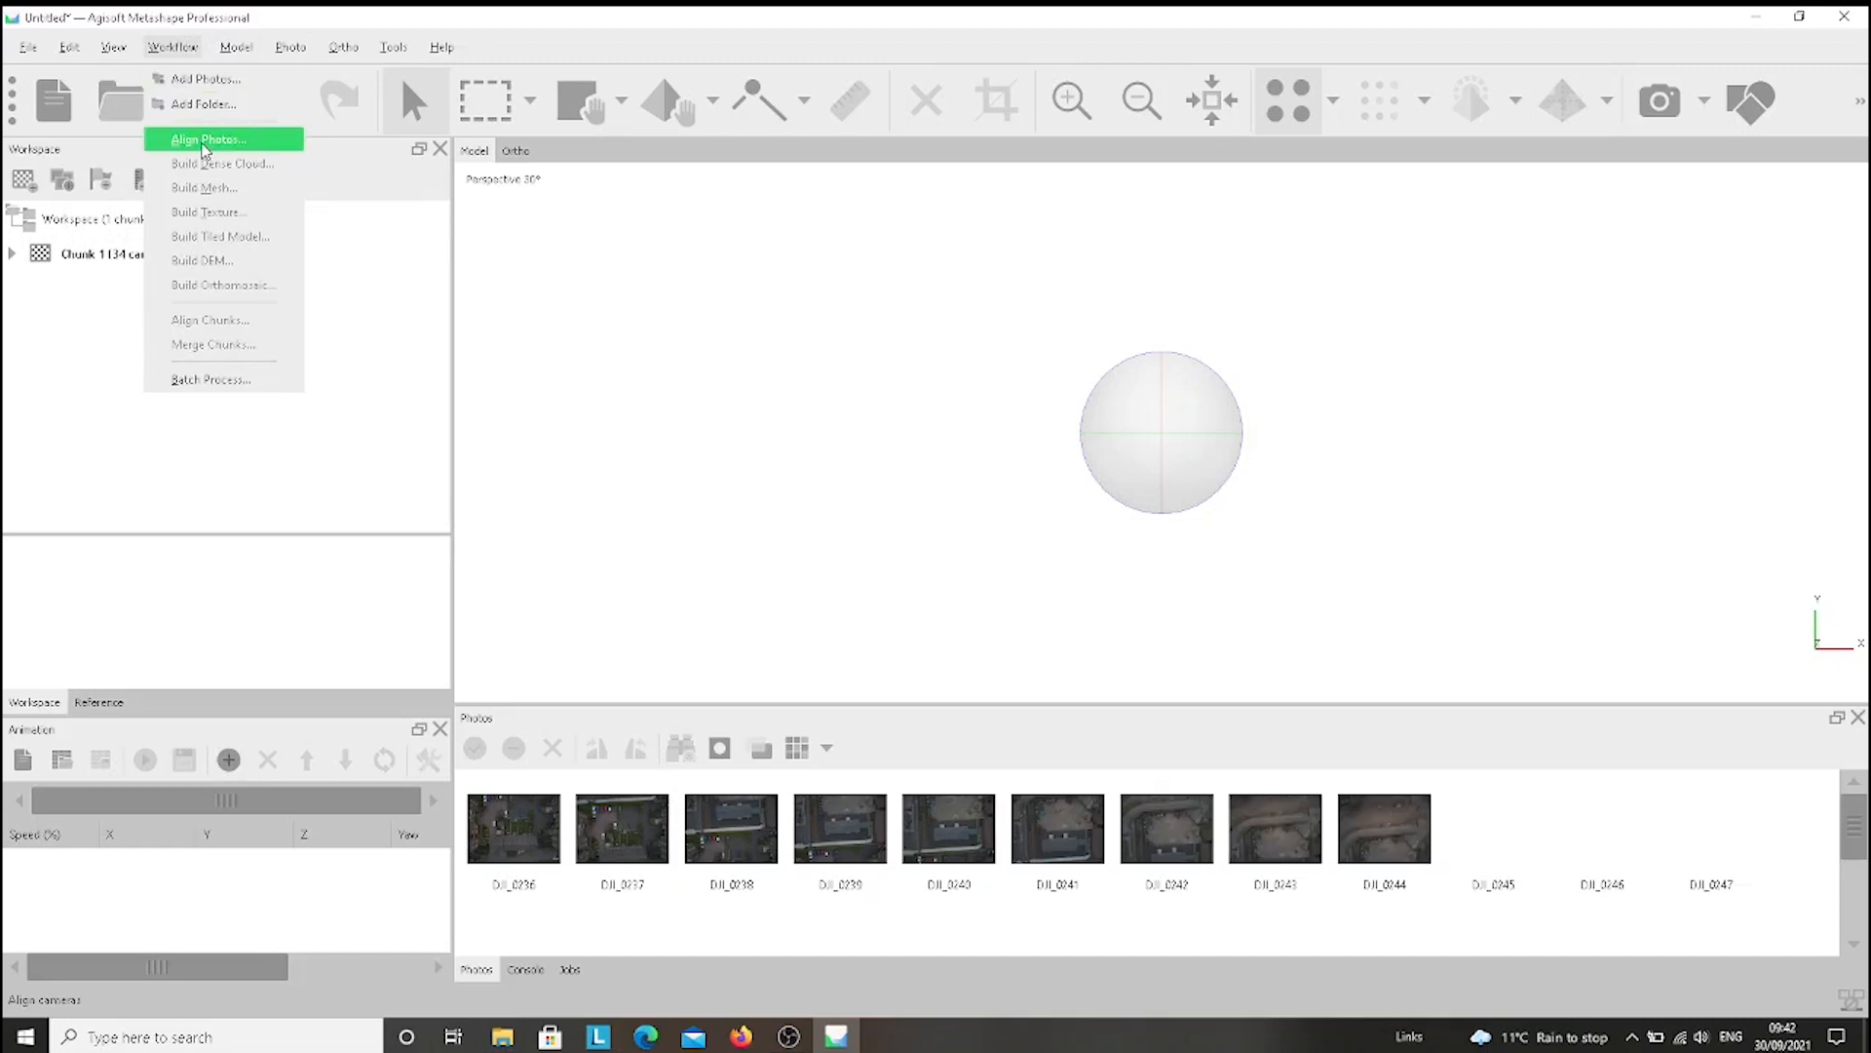
{"action": "left_click", "coordinate": [207, 138]}
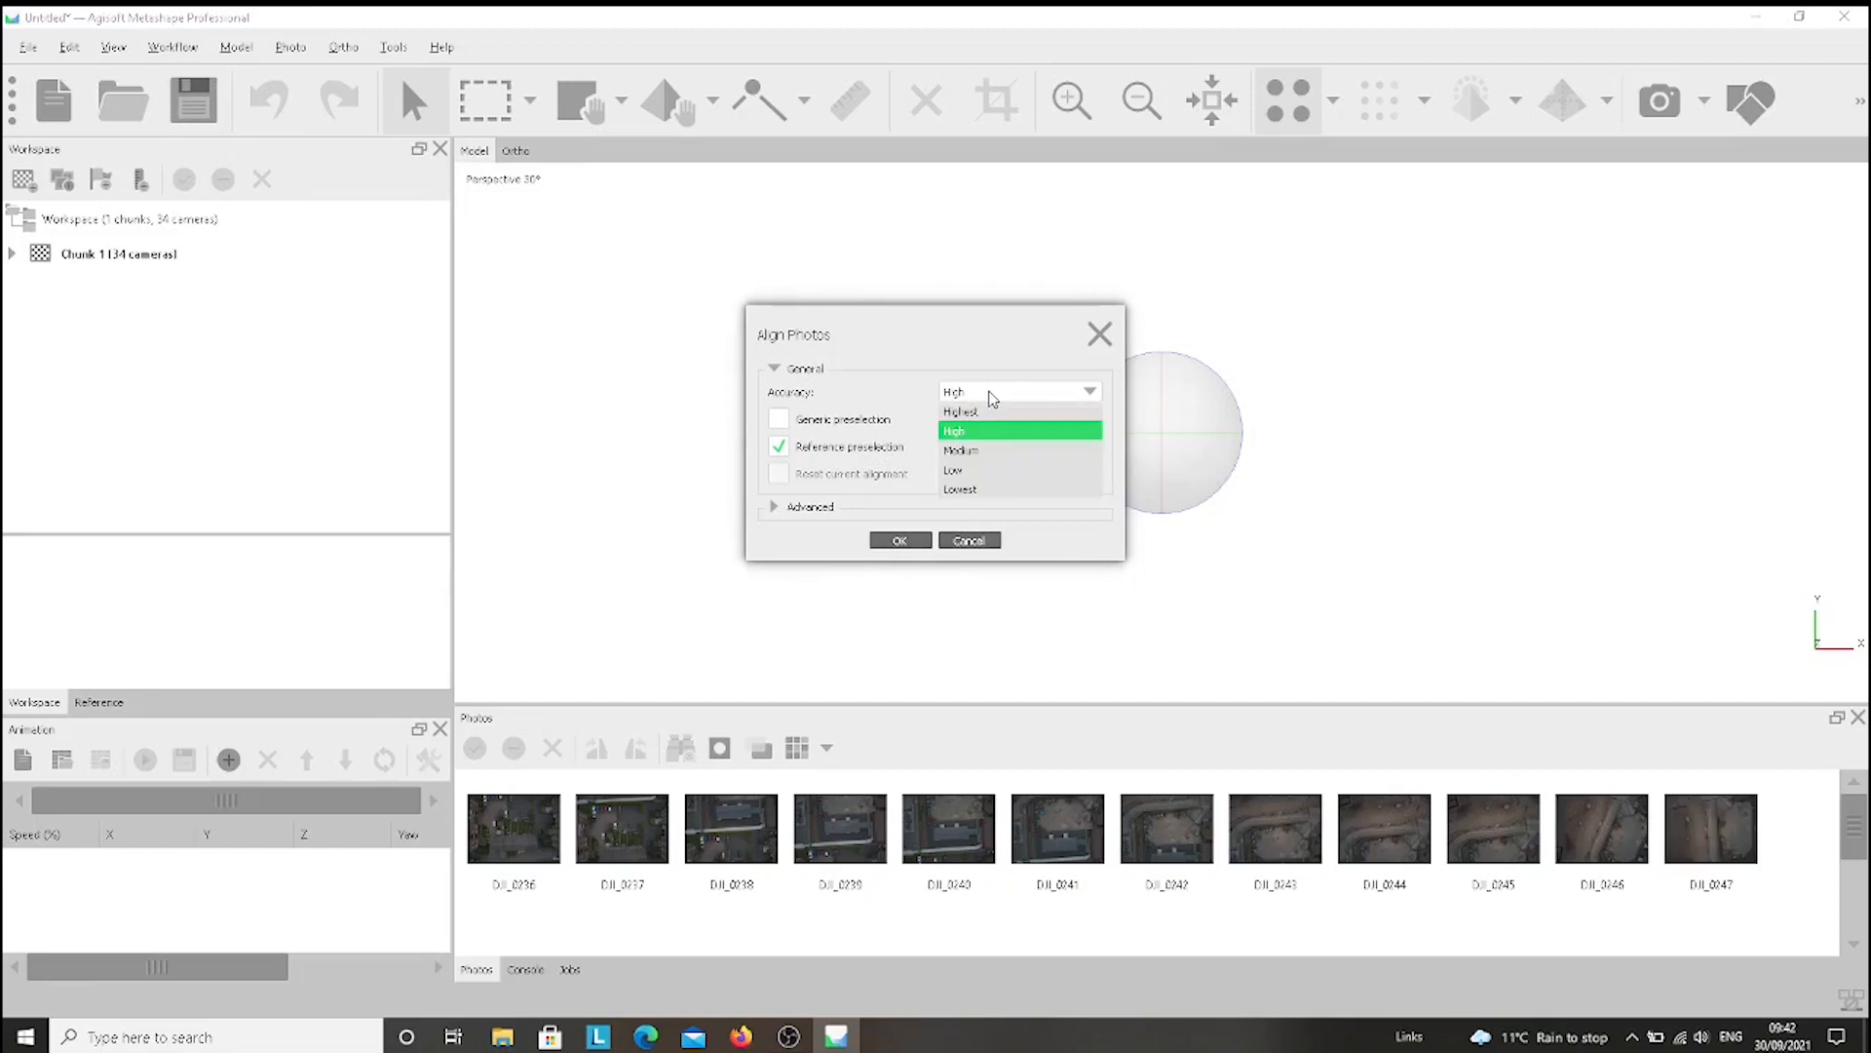
{"action": "left_click", "coordinate": [956, 431]}
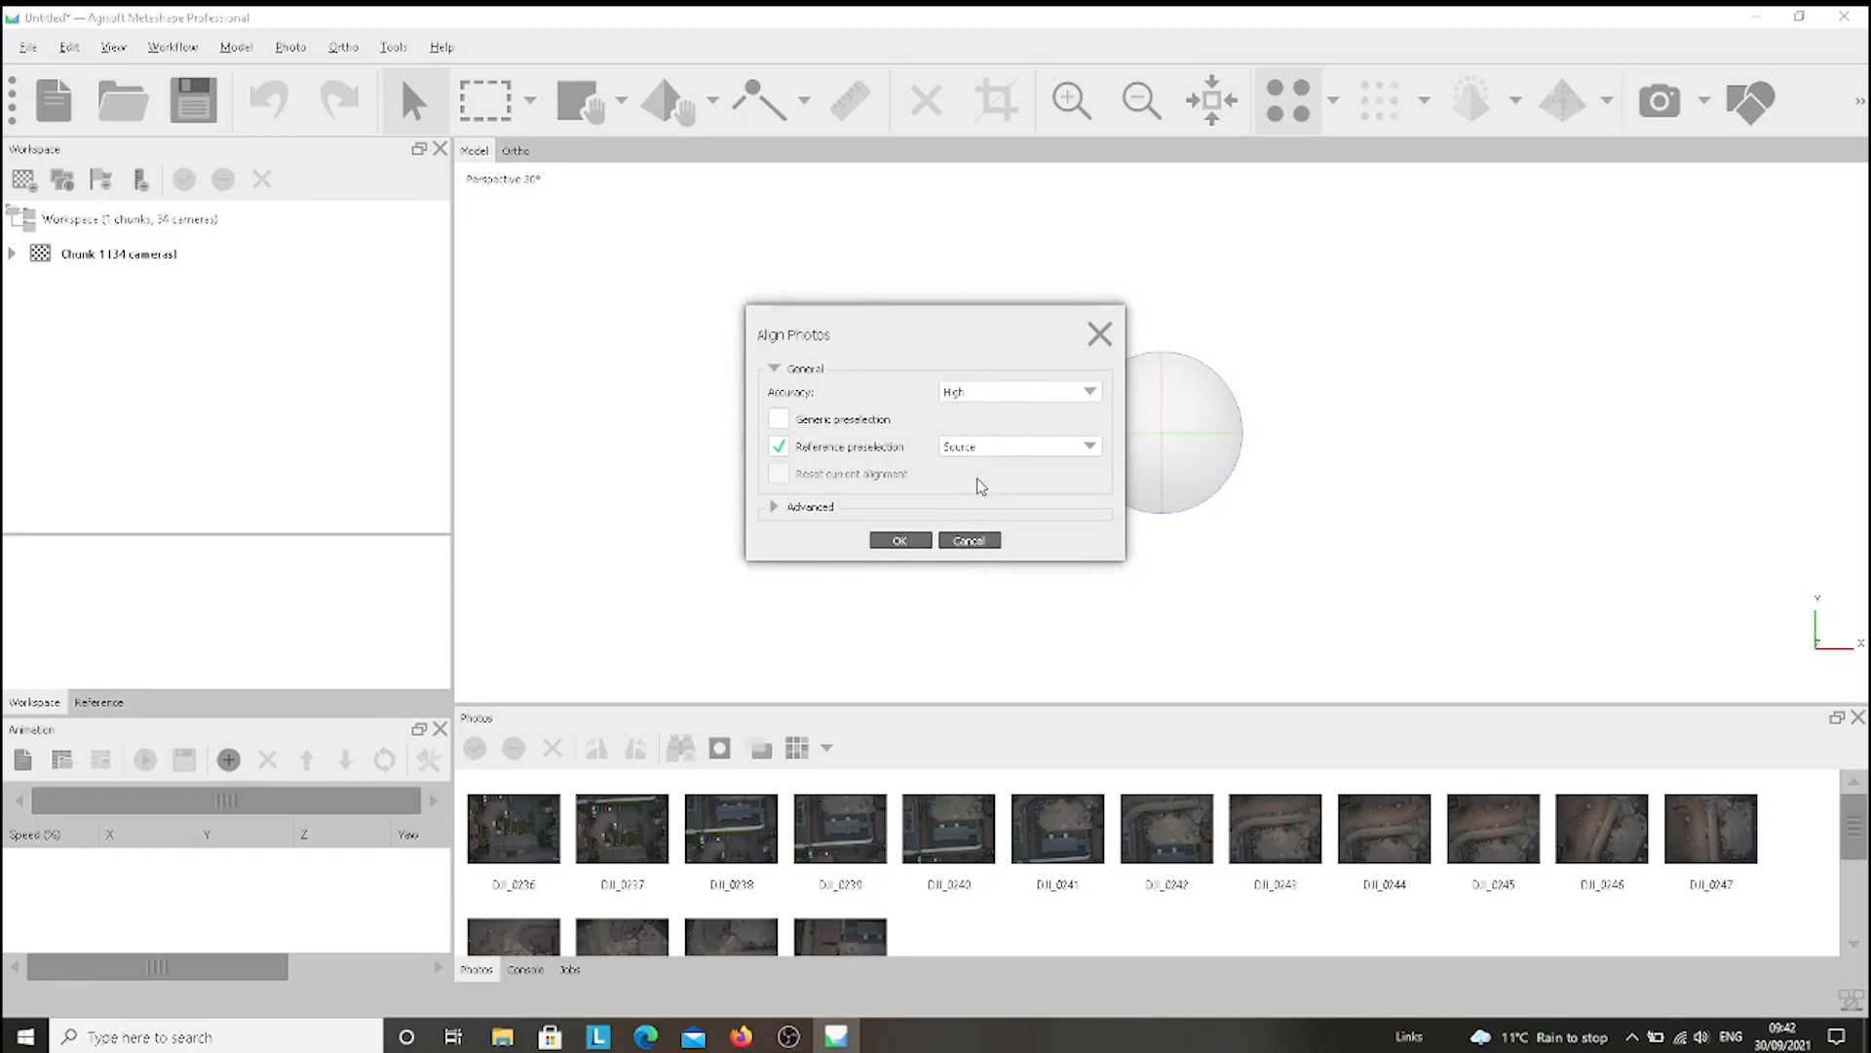
{"action": "mouse_move", "coordinate": [764, 517]}
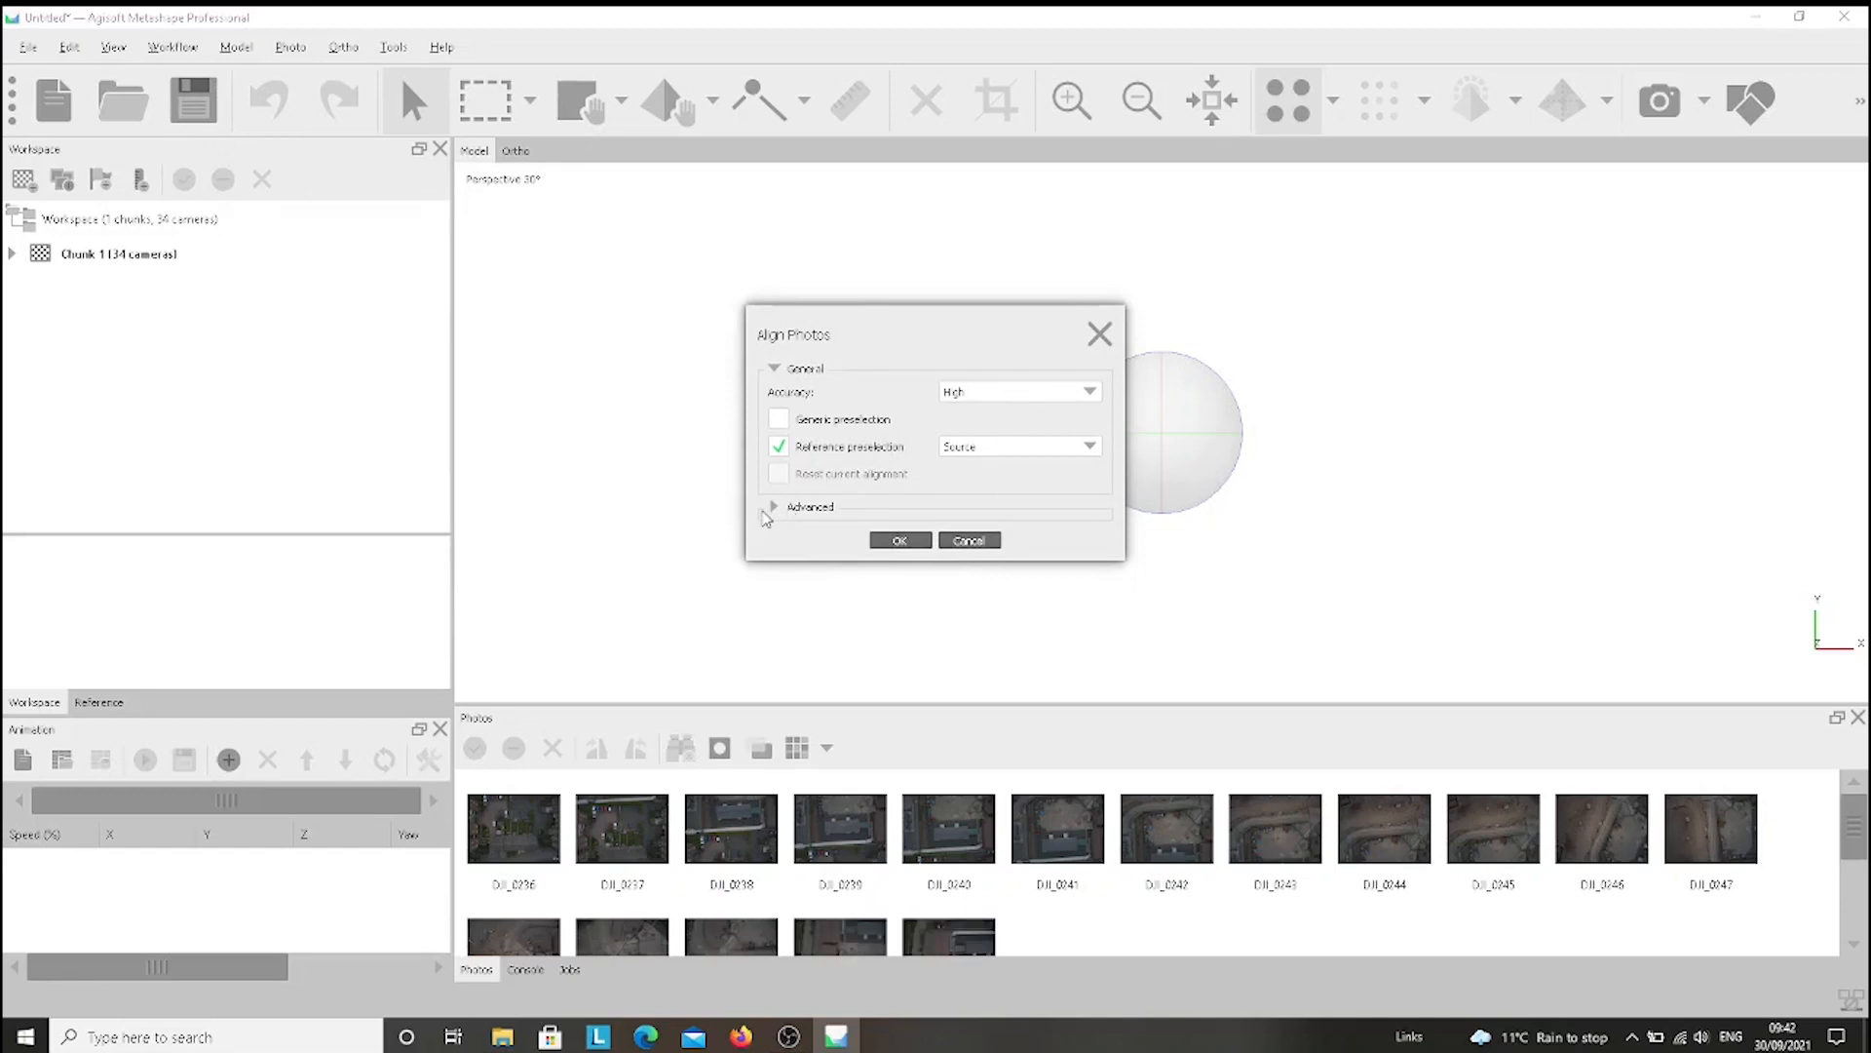
{"action": "left_click", "coordinate": [773, 506]}
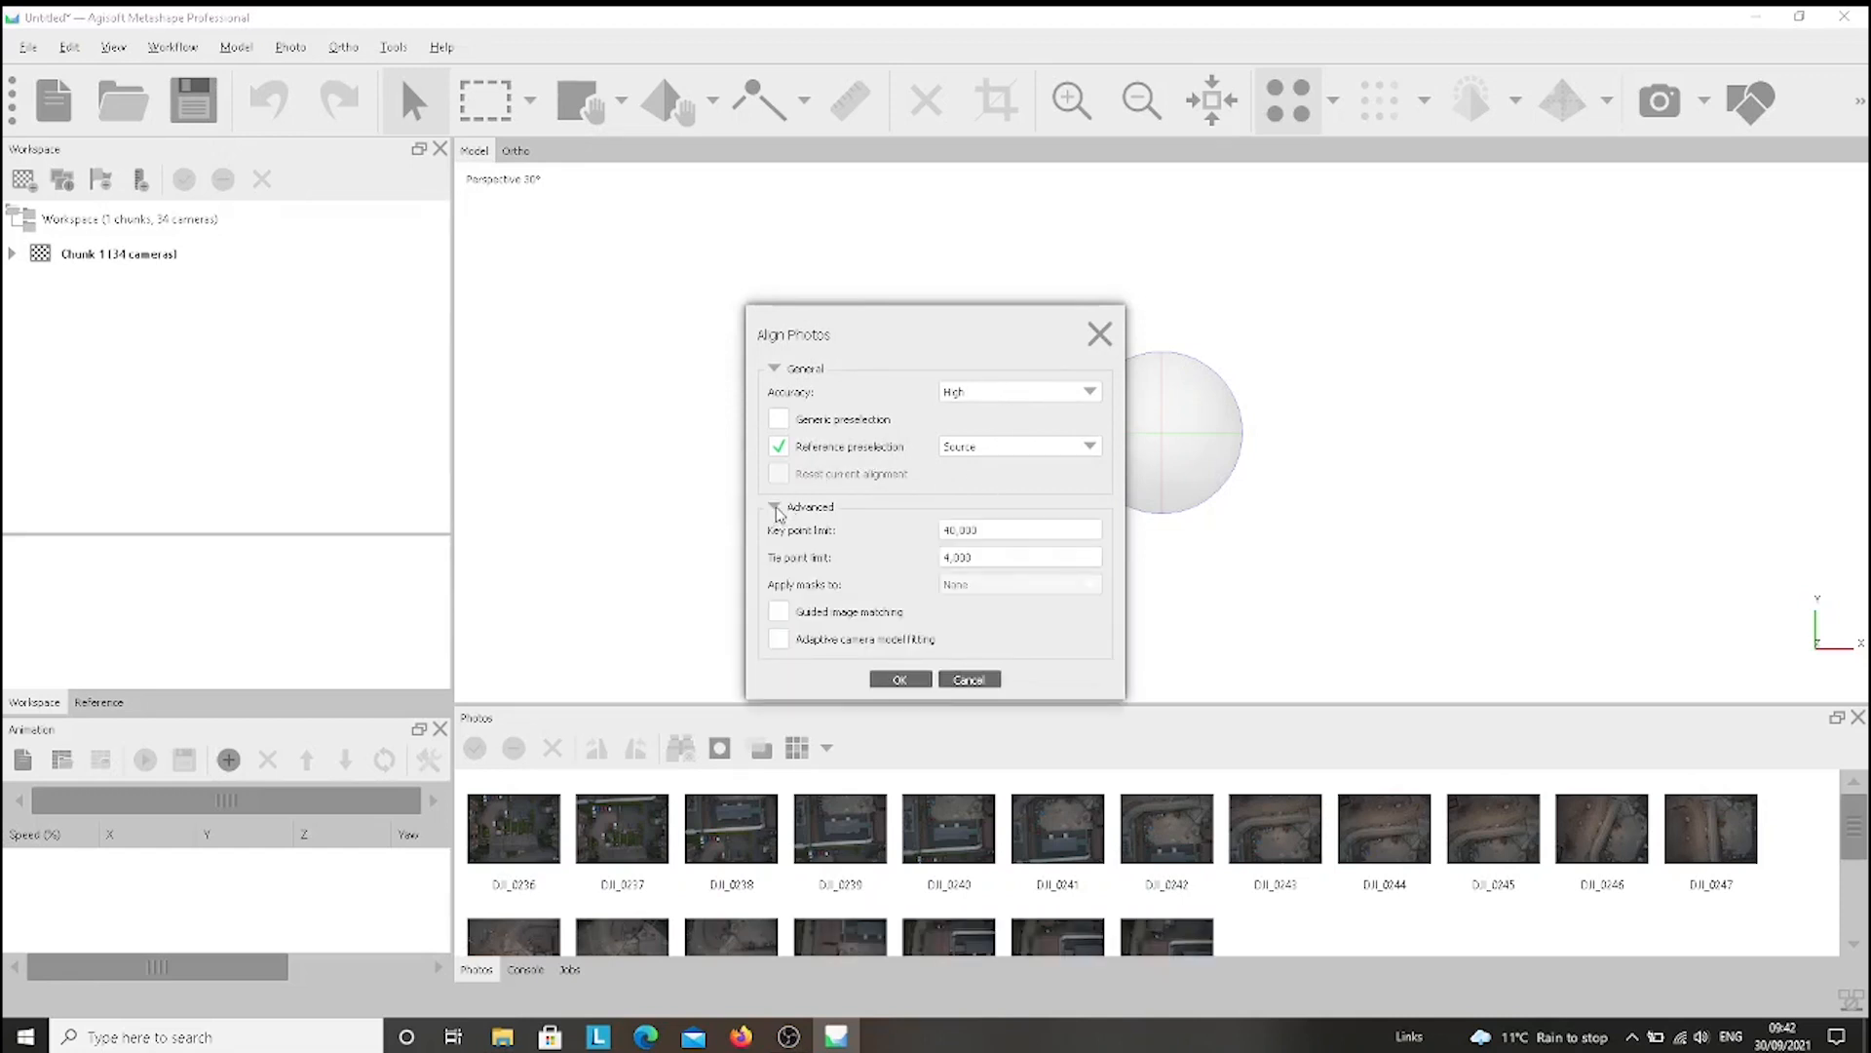
{"action": "left_click", "coordinate": [773, 506]}
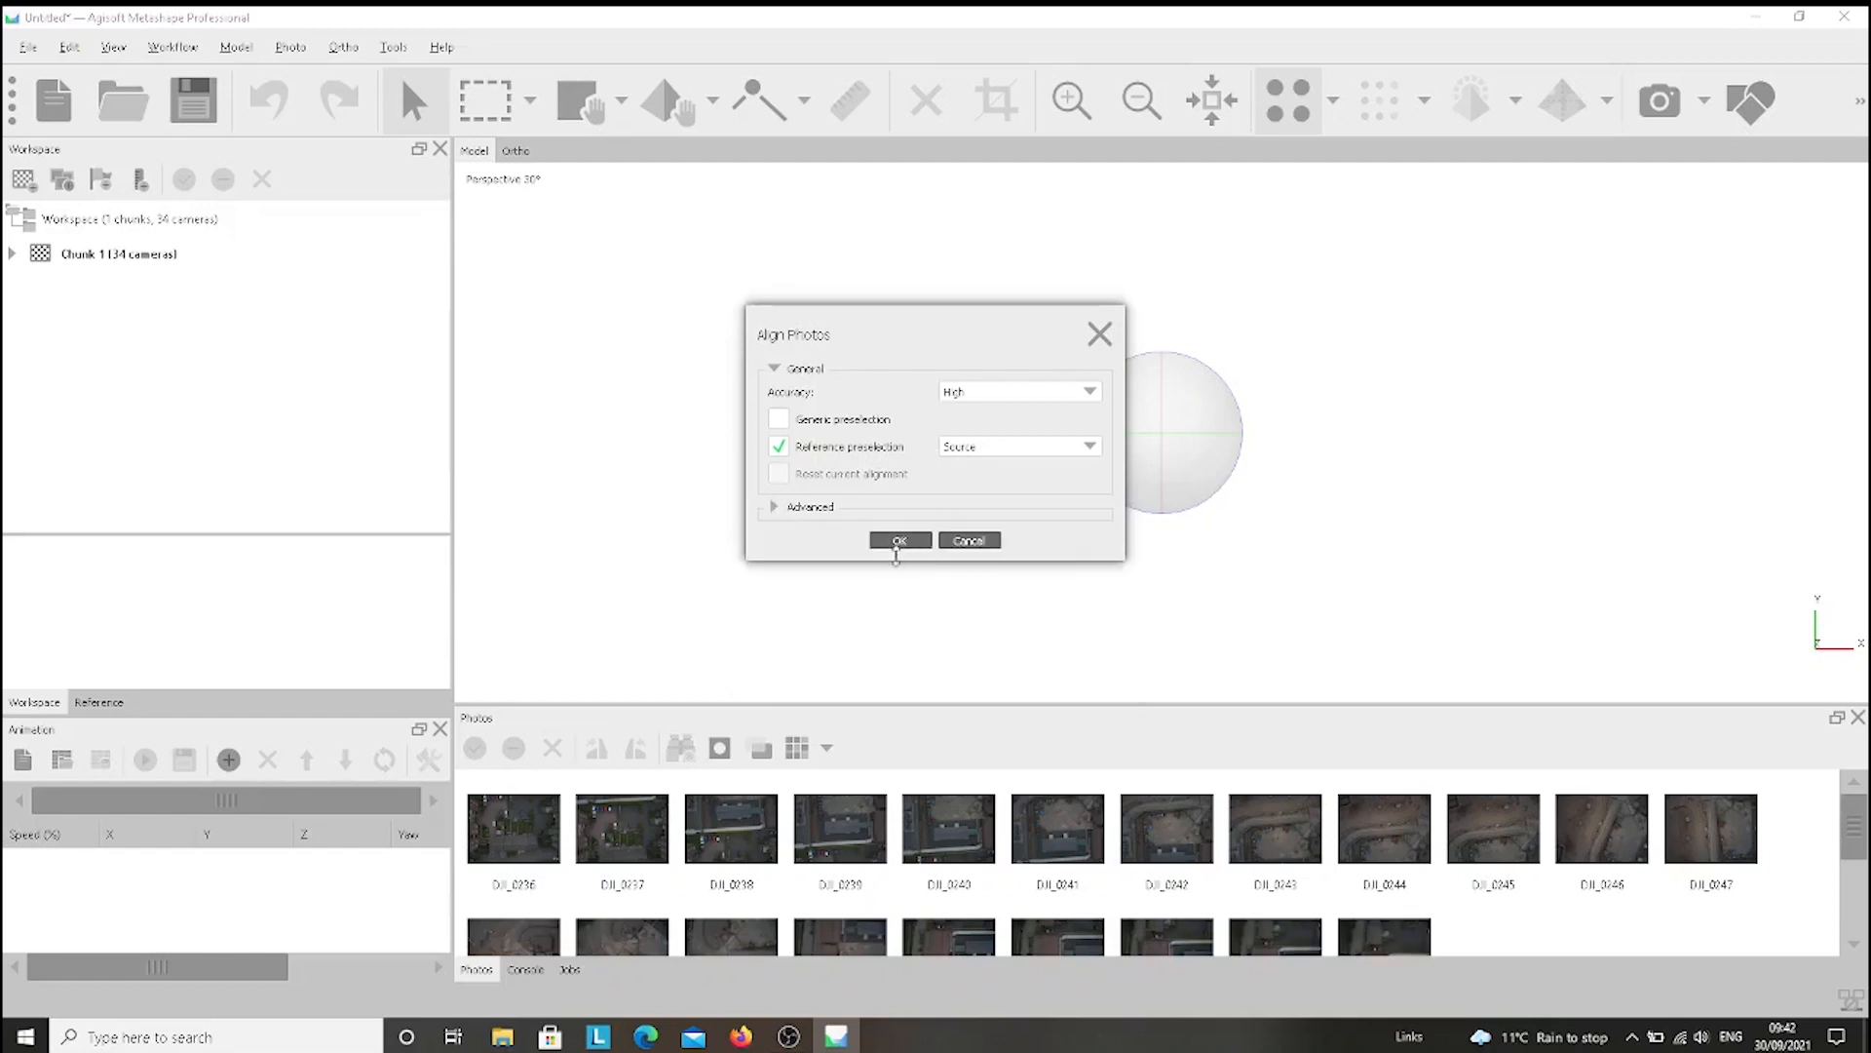
{"action": "left_click", "coordinate": [898, 539]}
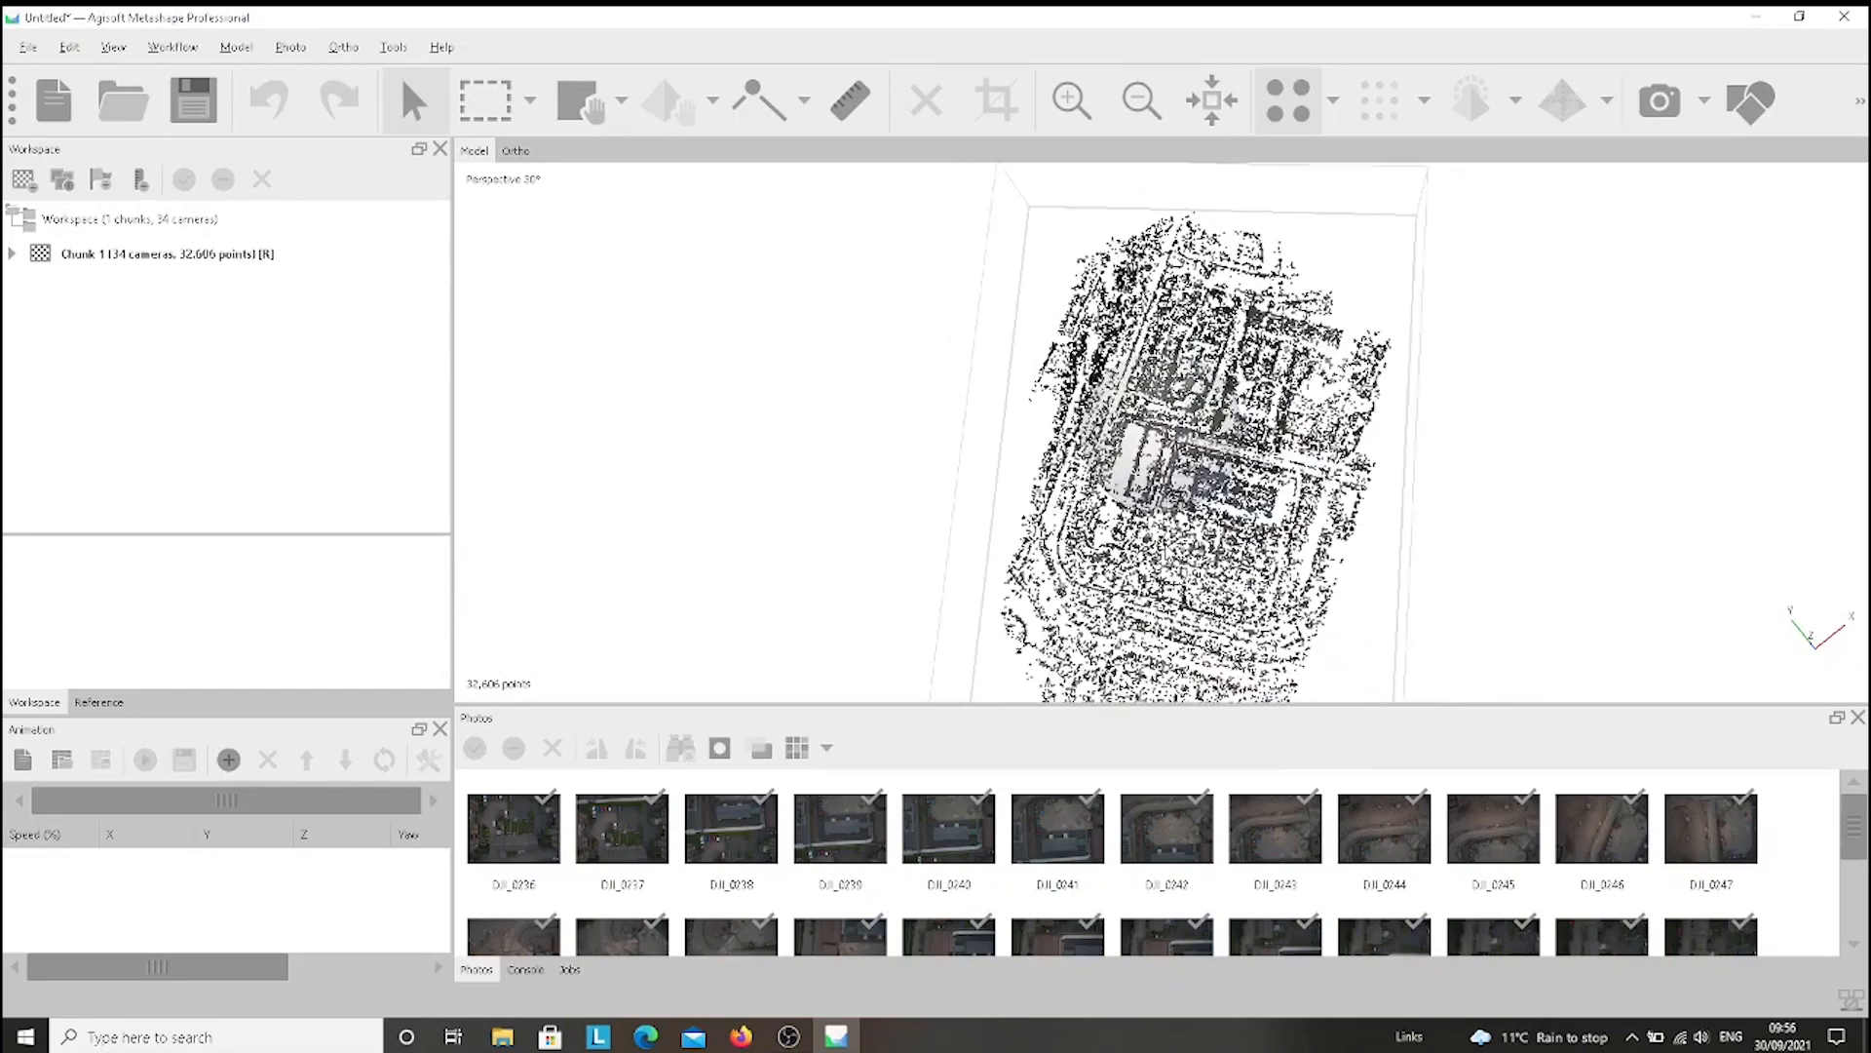
Wait for alignment to yield the 32,606-point sparse cloud, then reopen the Workflow menu.
{"action": "left_click", "coordinate": [171, 47]}
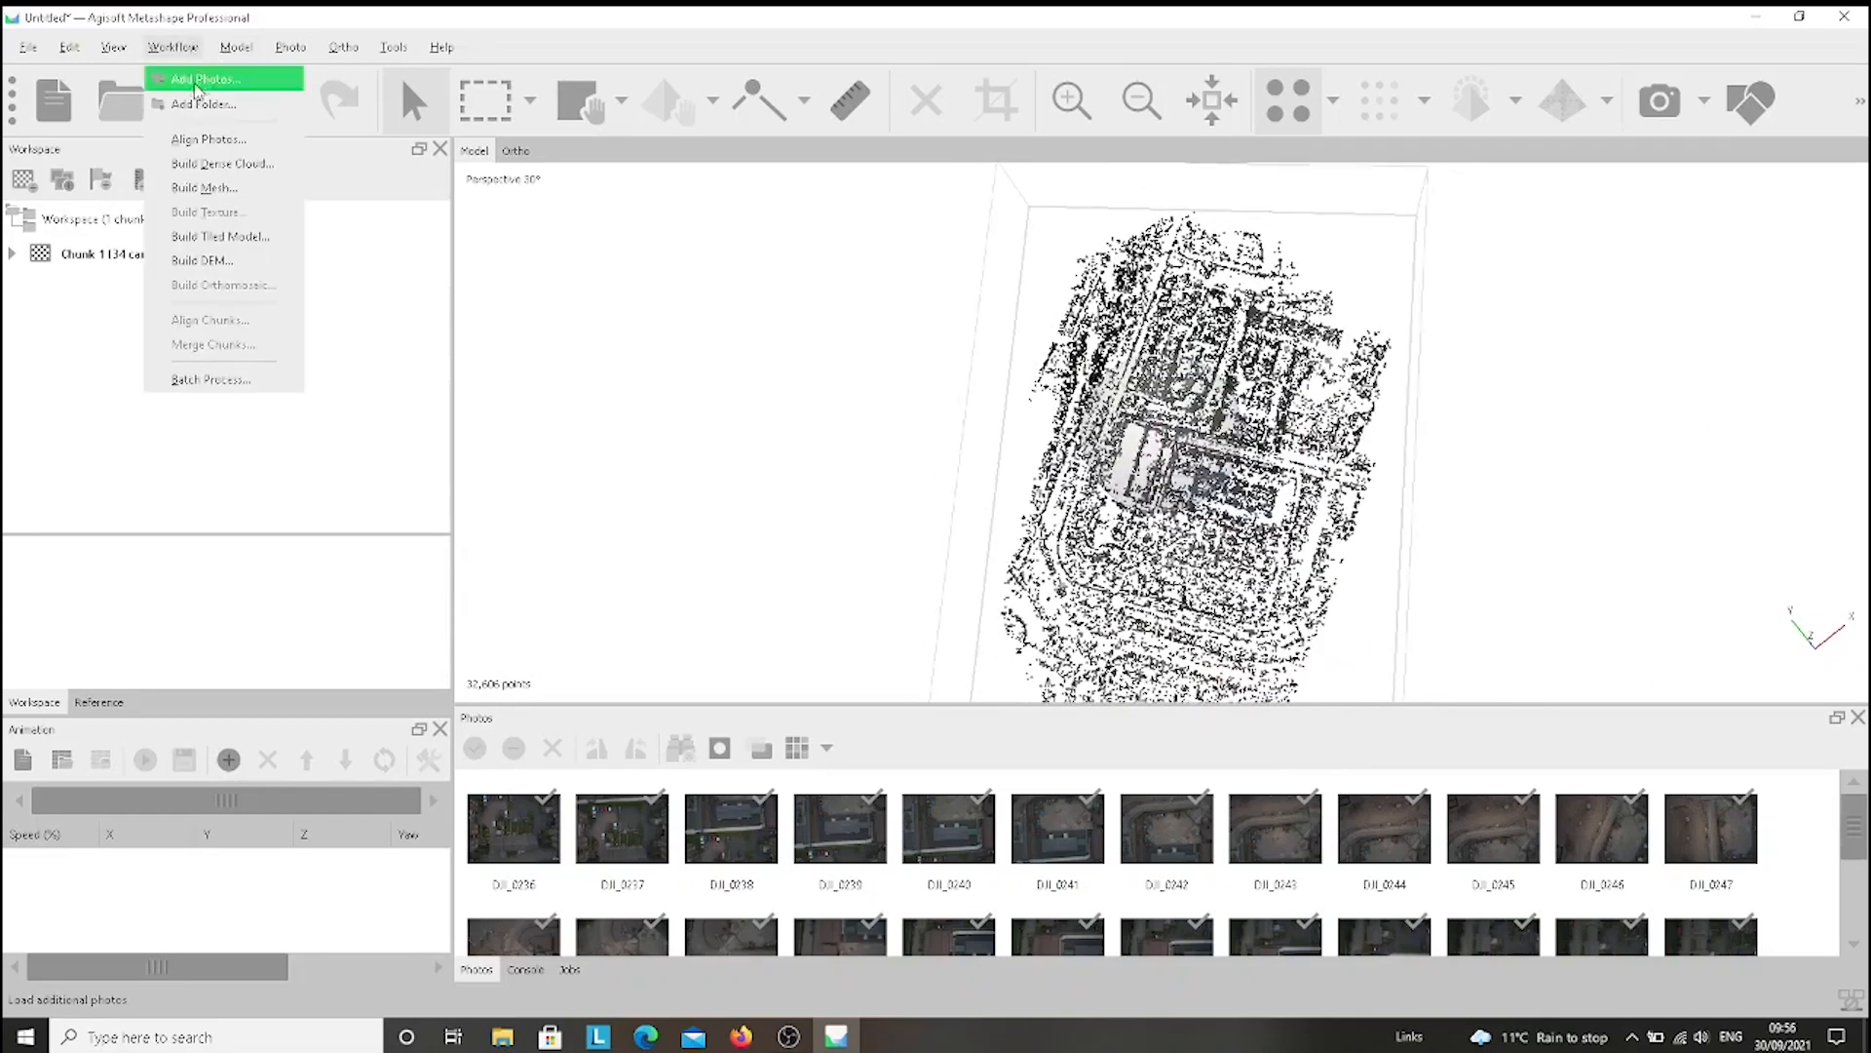
Build the dense cloud at Medium quality with Mild depth filtering and calculated colours.
{"action": "left_click", "coordinate": [223, 164]}
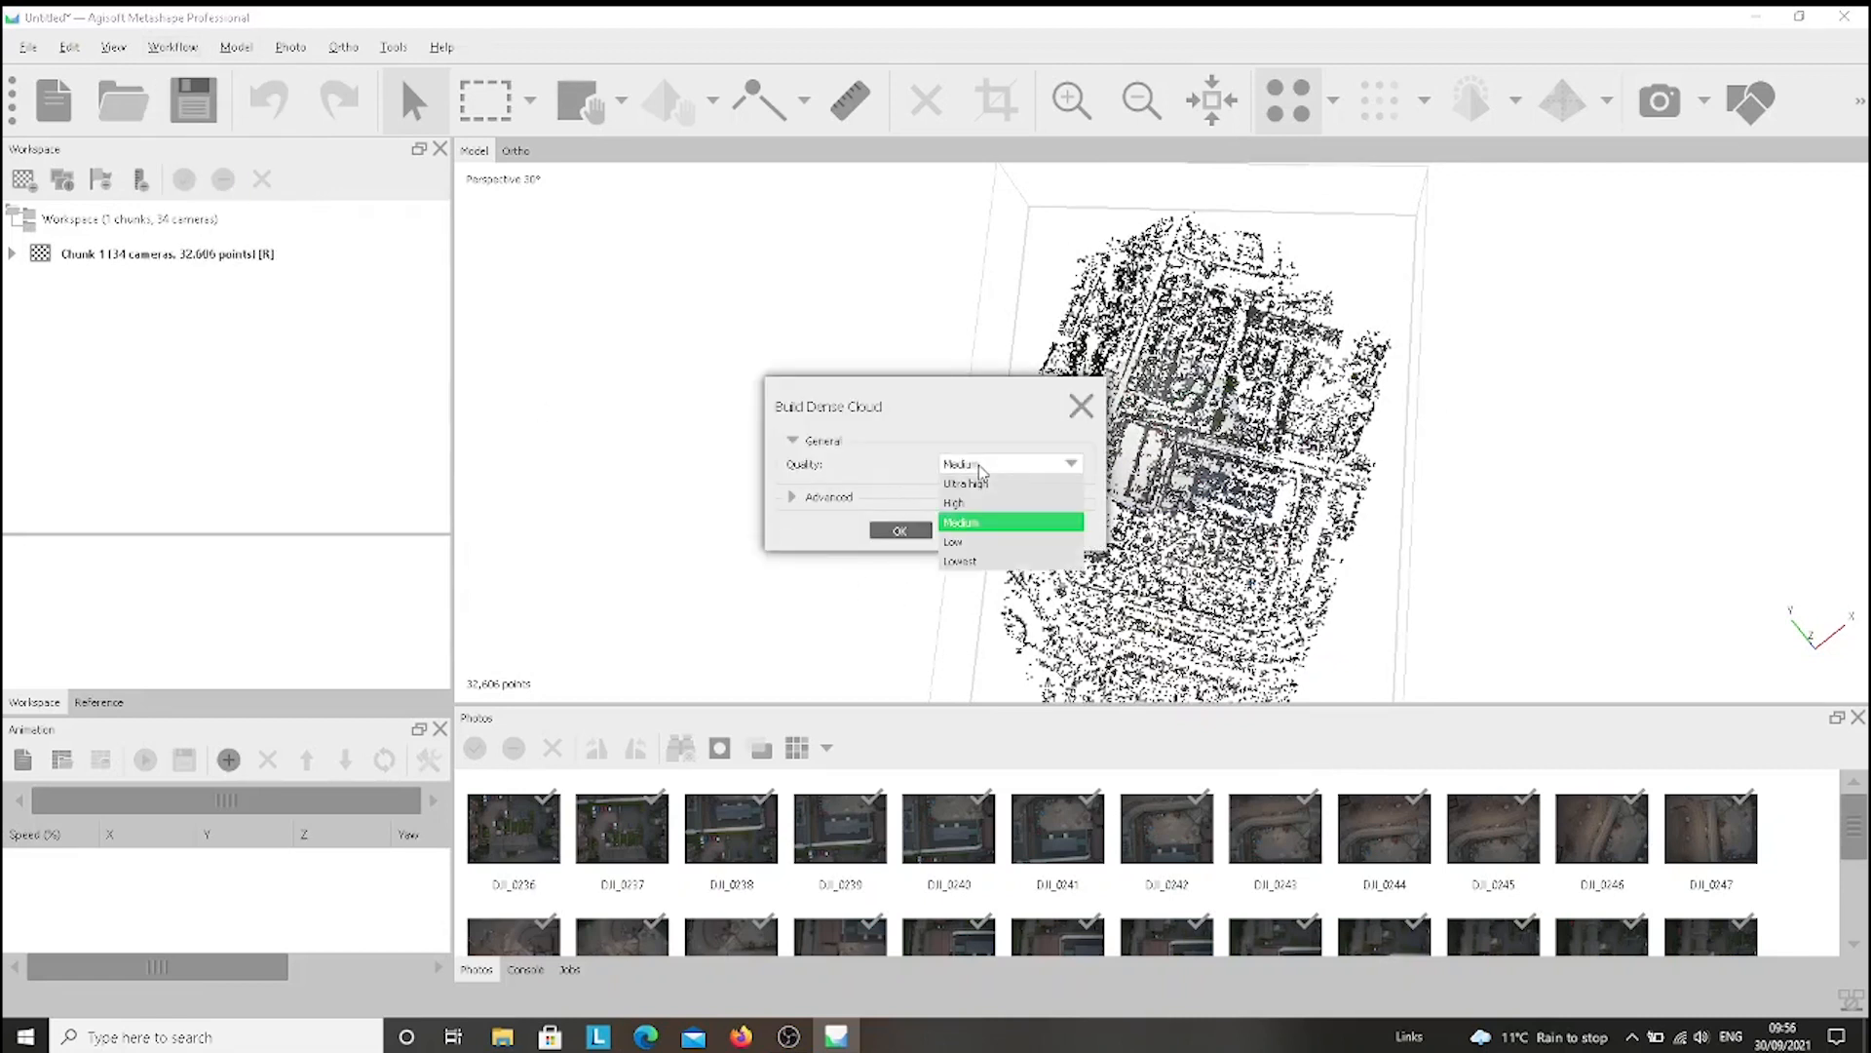
{"action": "left_click", "coordinate": [961, 522]}
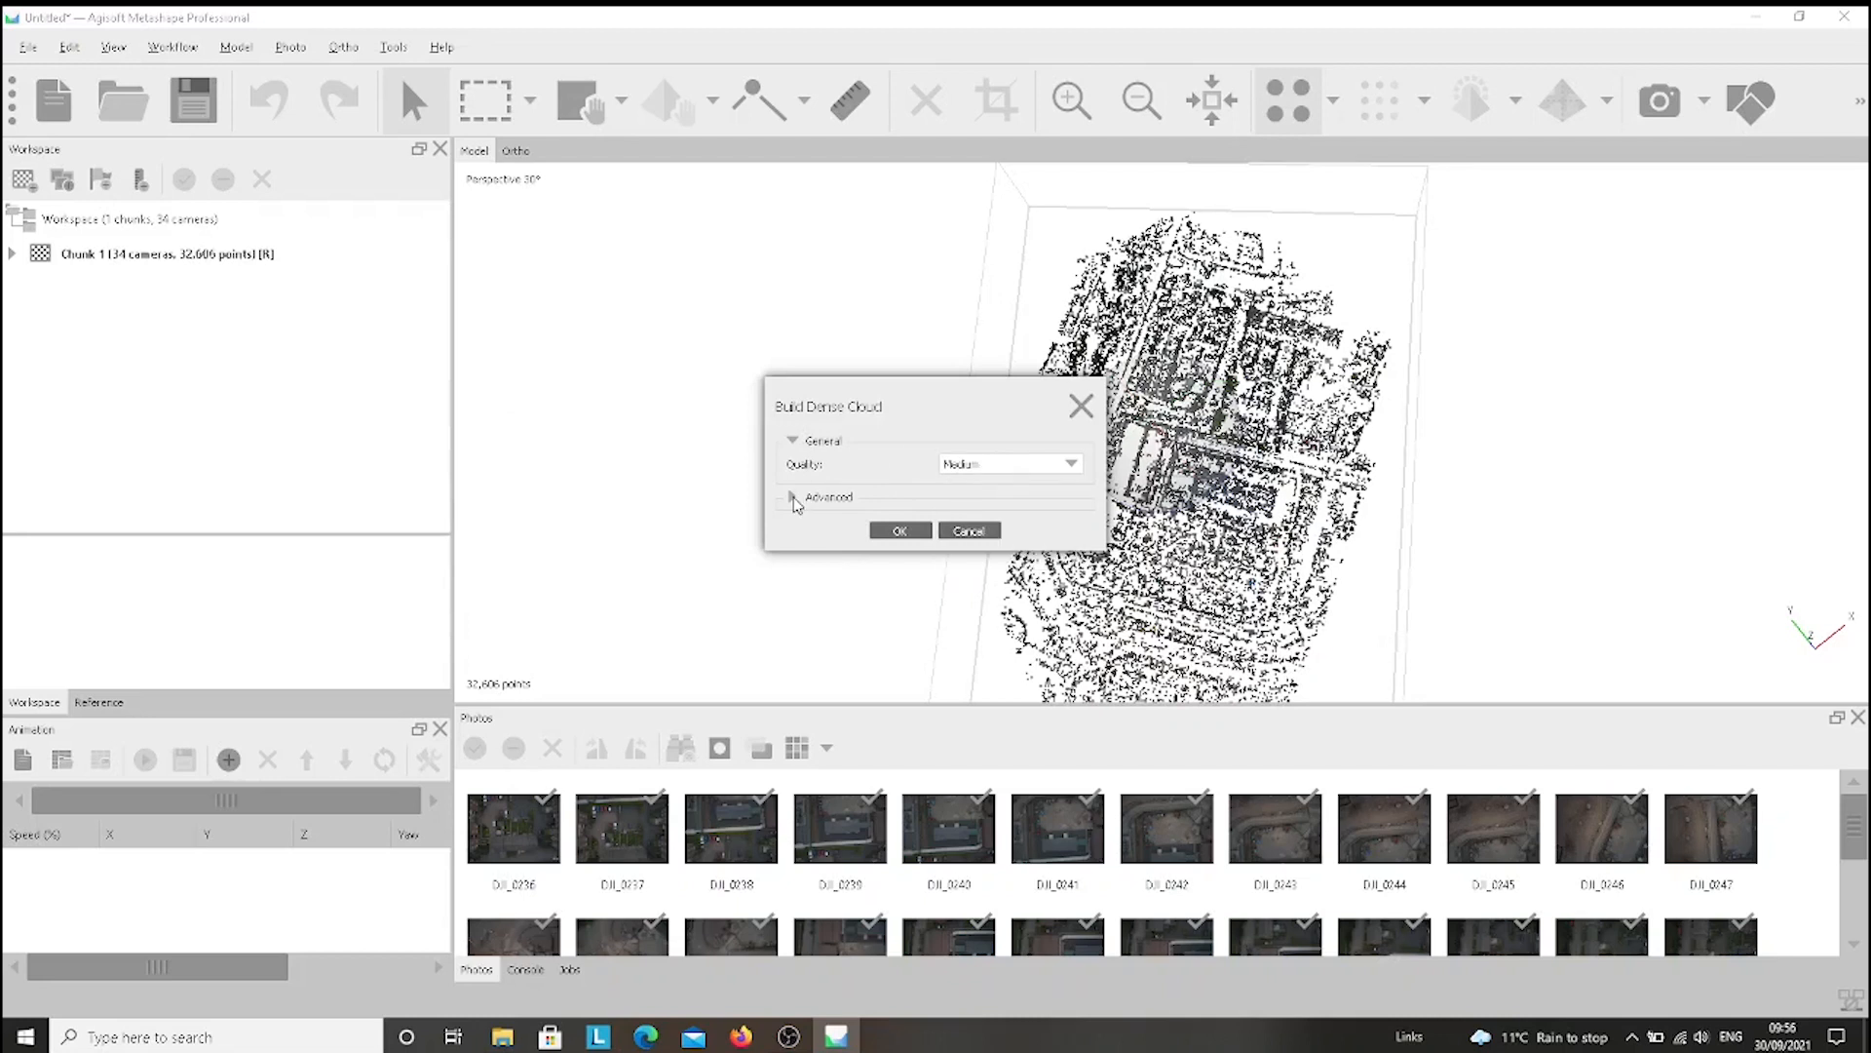
{"action": "left_click", "coordinate": [793, 498]}
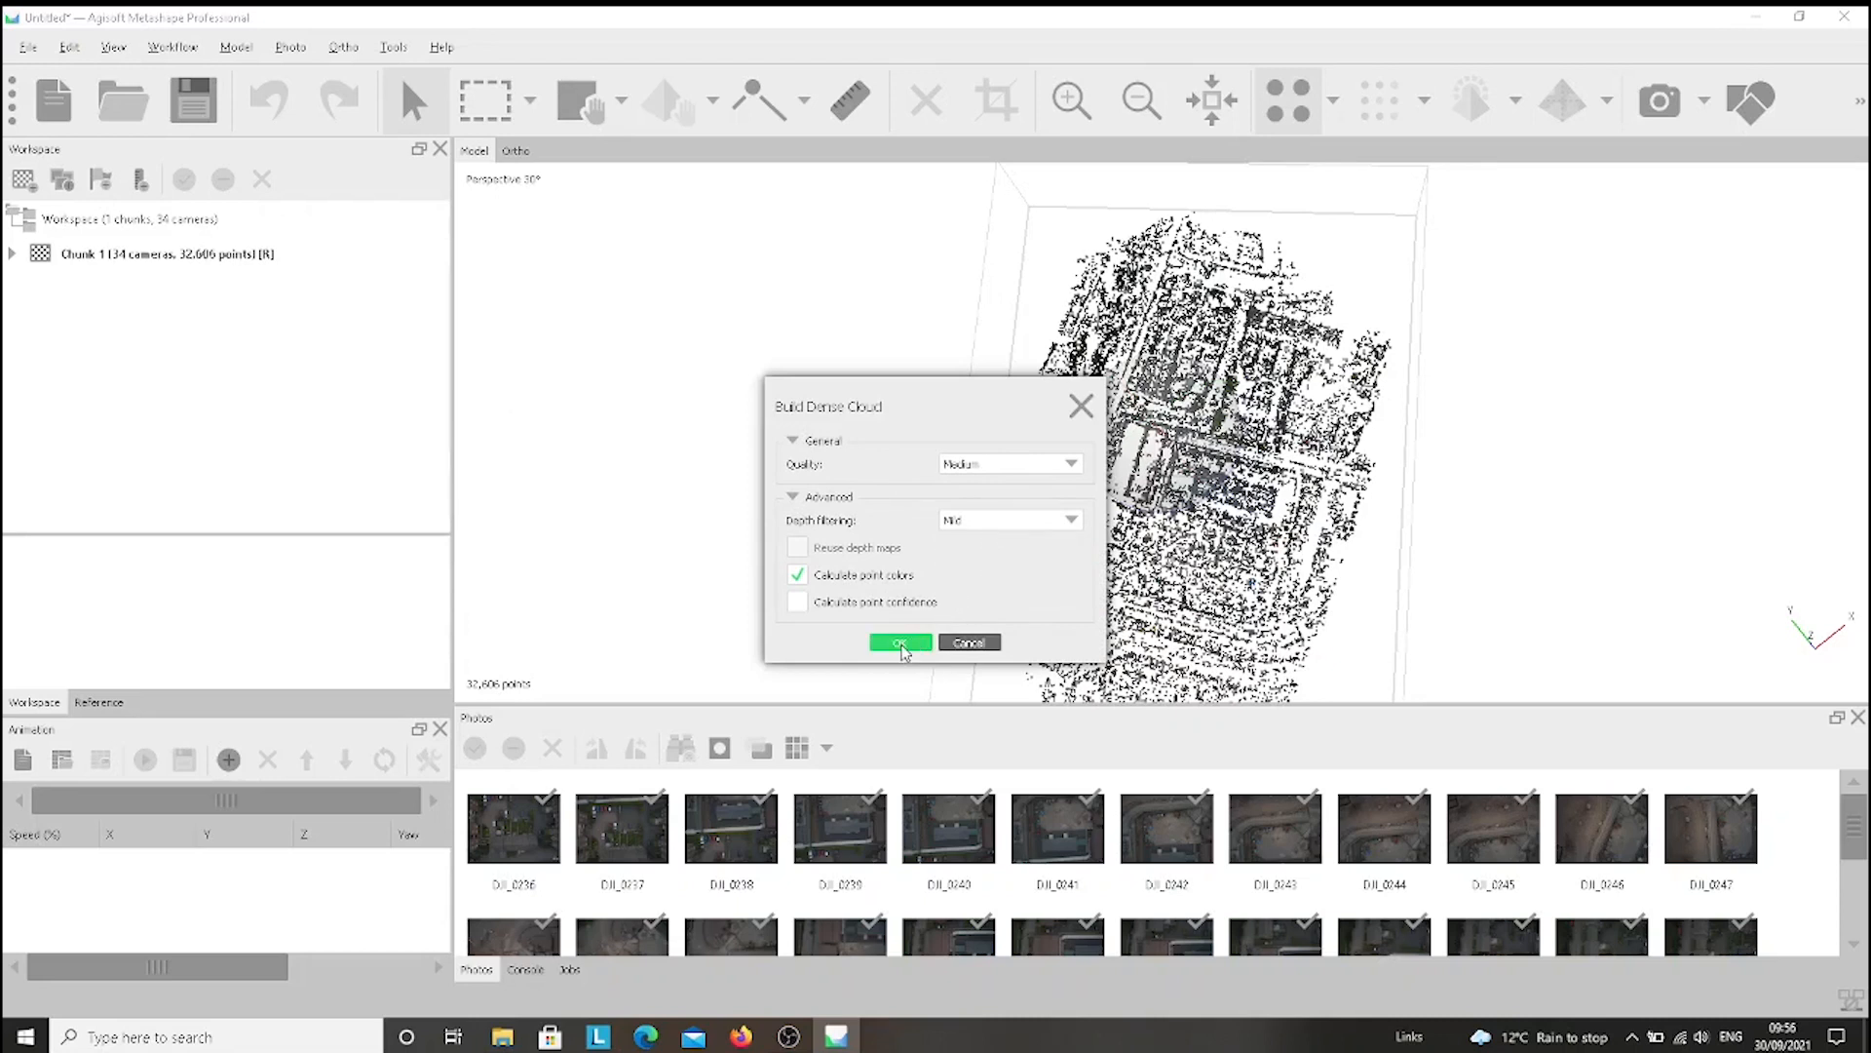
{"action": "left_click", "coordinate": [899, 642]}
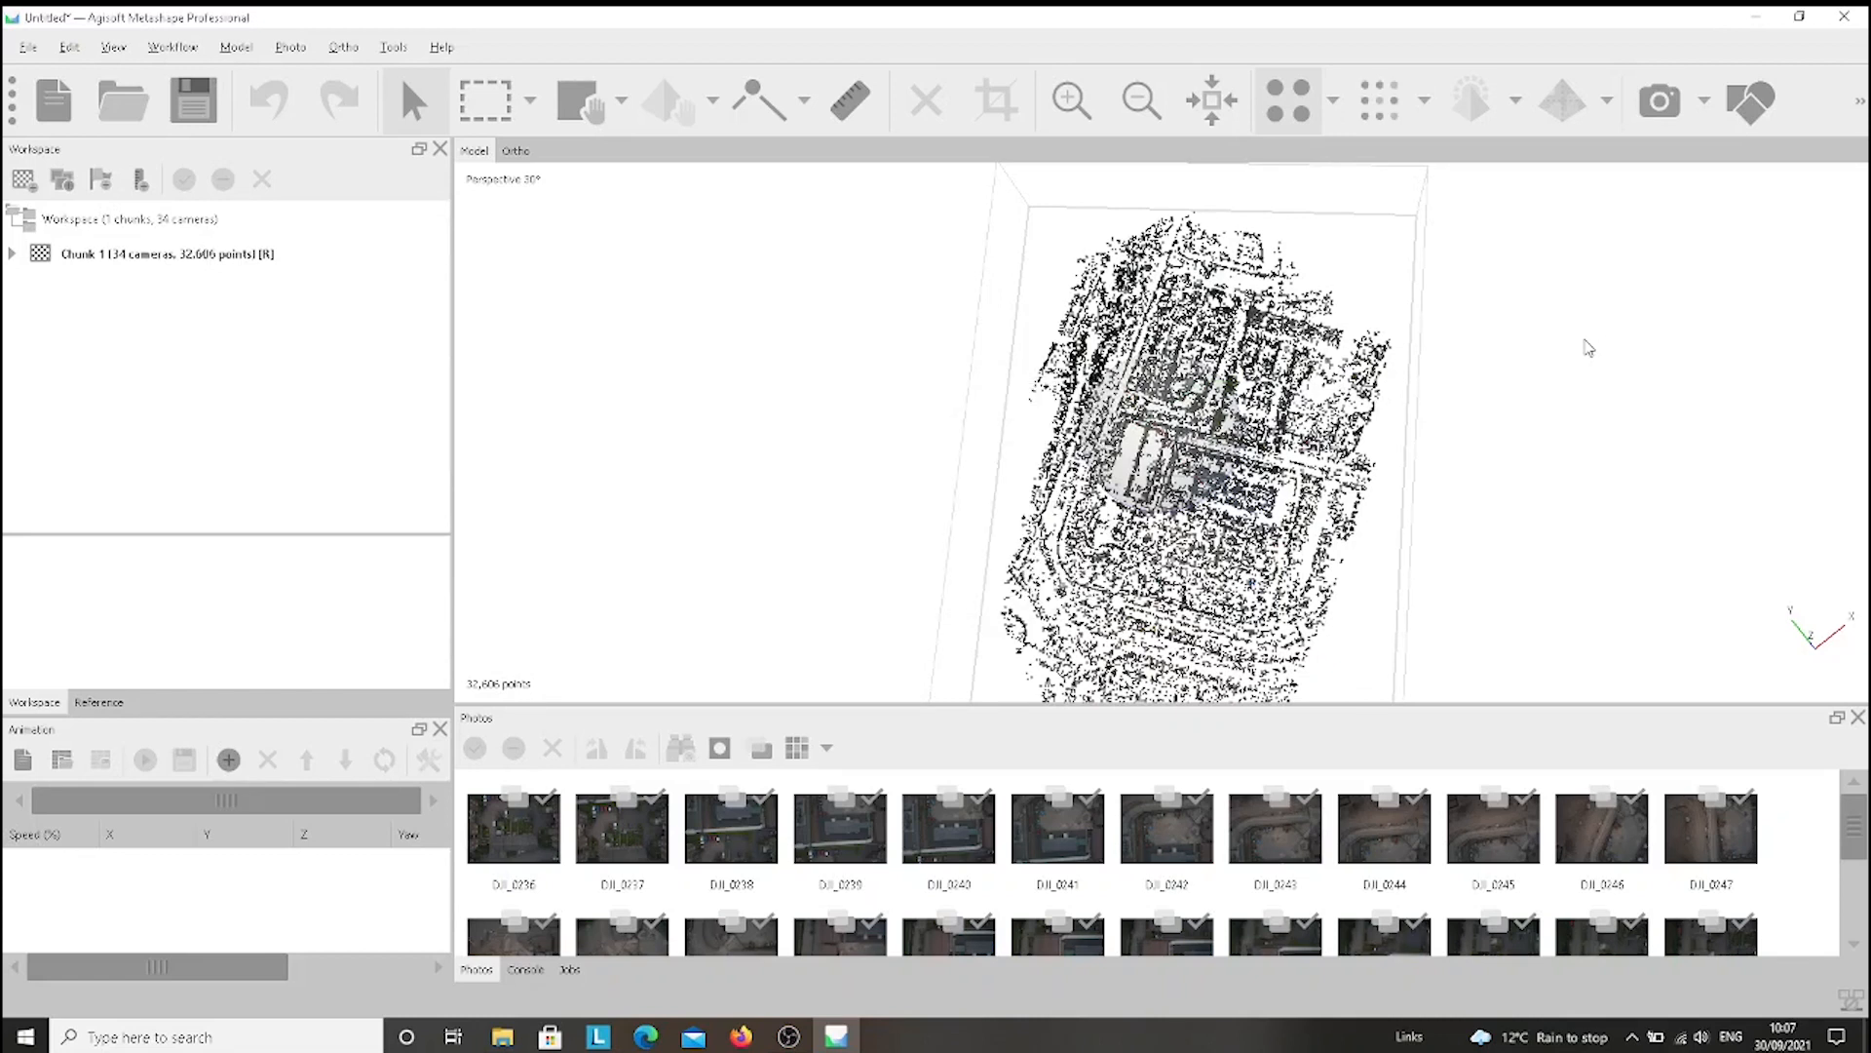
{"action": "mouse_move", "coordinate": [1388, 551]}
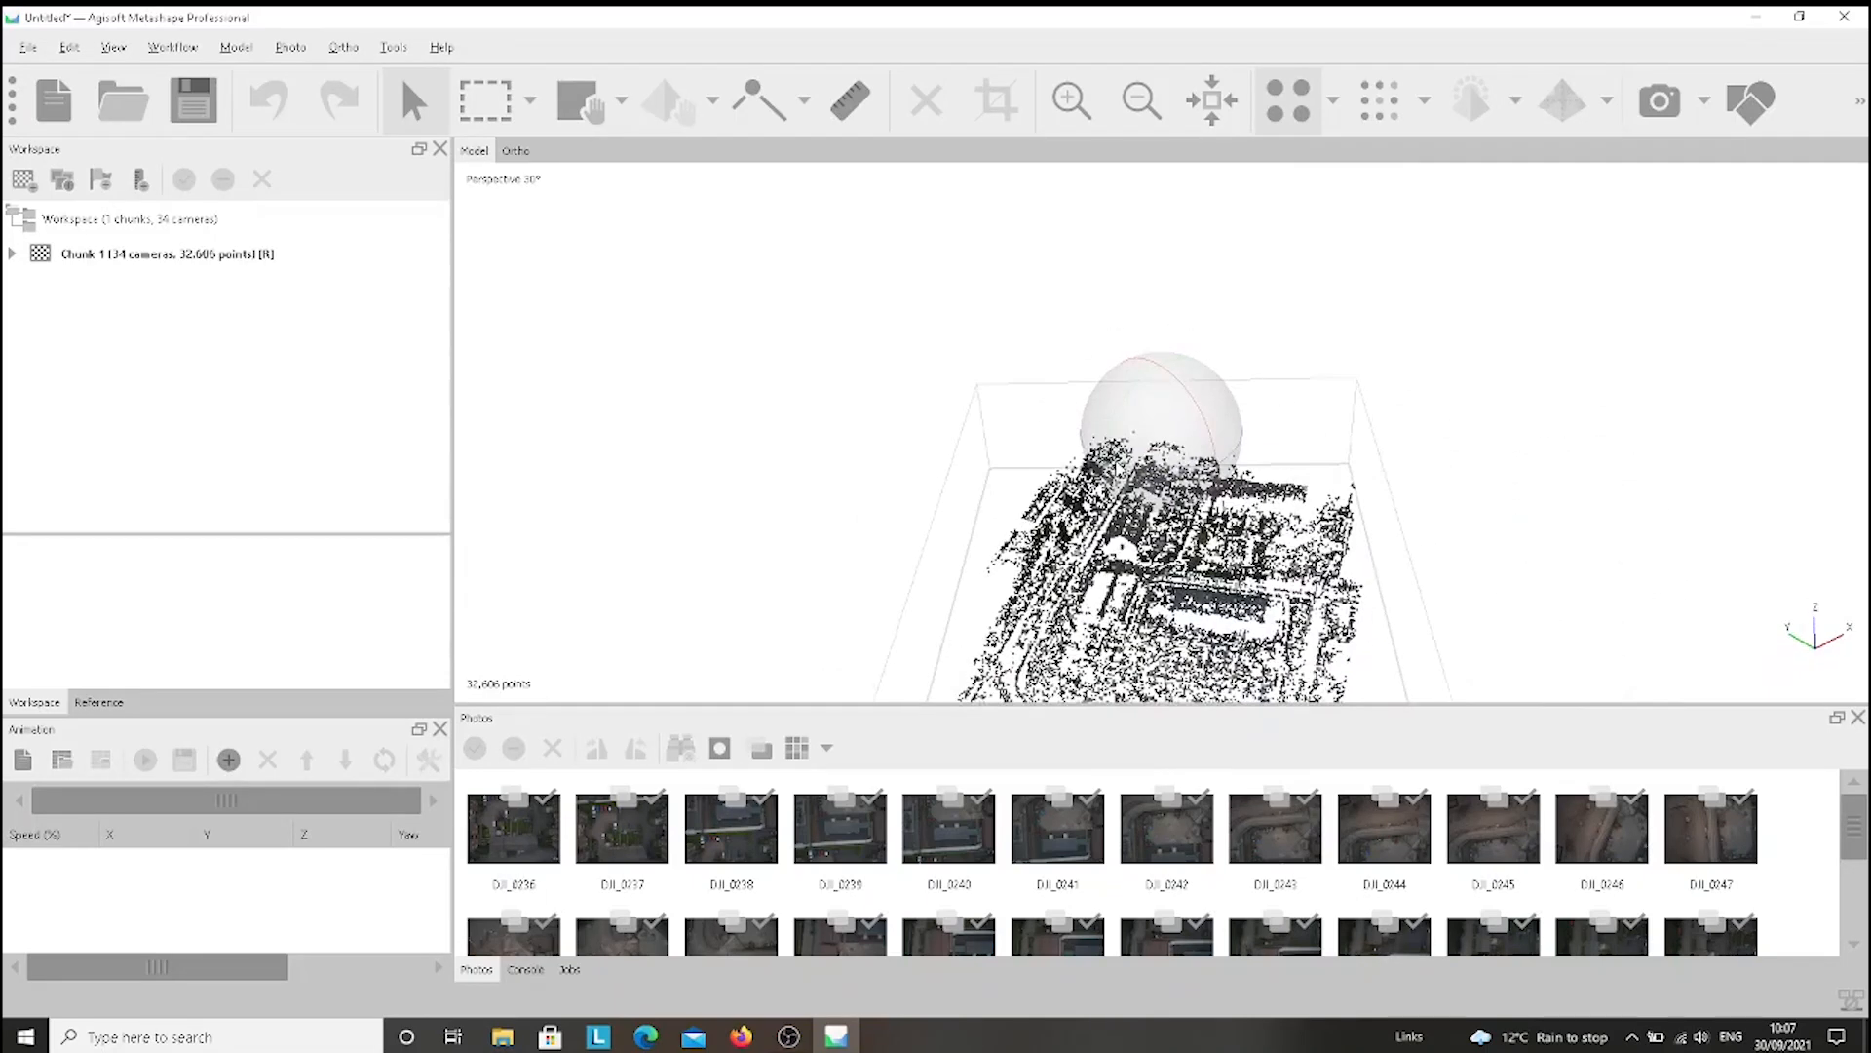
Run Build Mesh with default settings to generate the coloured site mesh.
{"action": "left_click", "coordinate": [172, 46]}
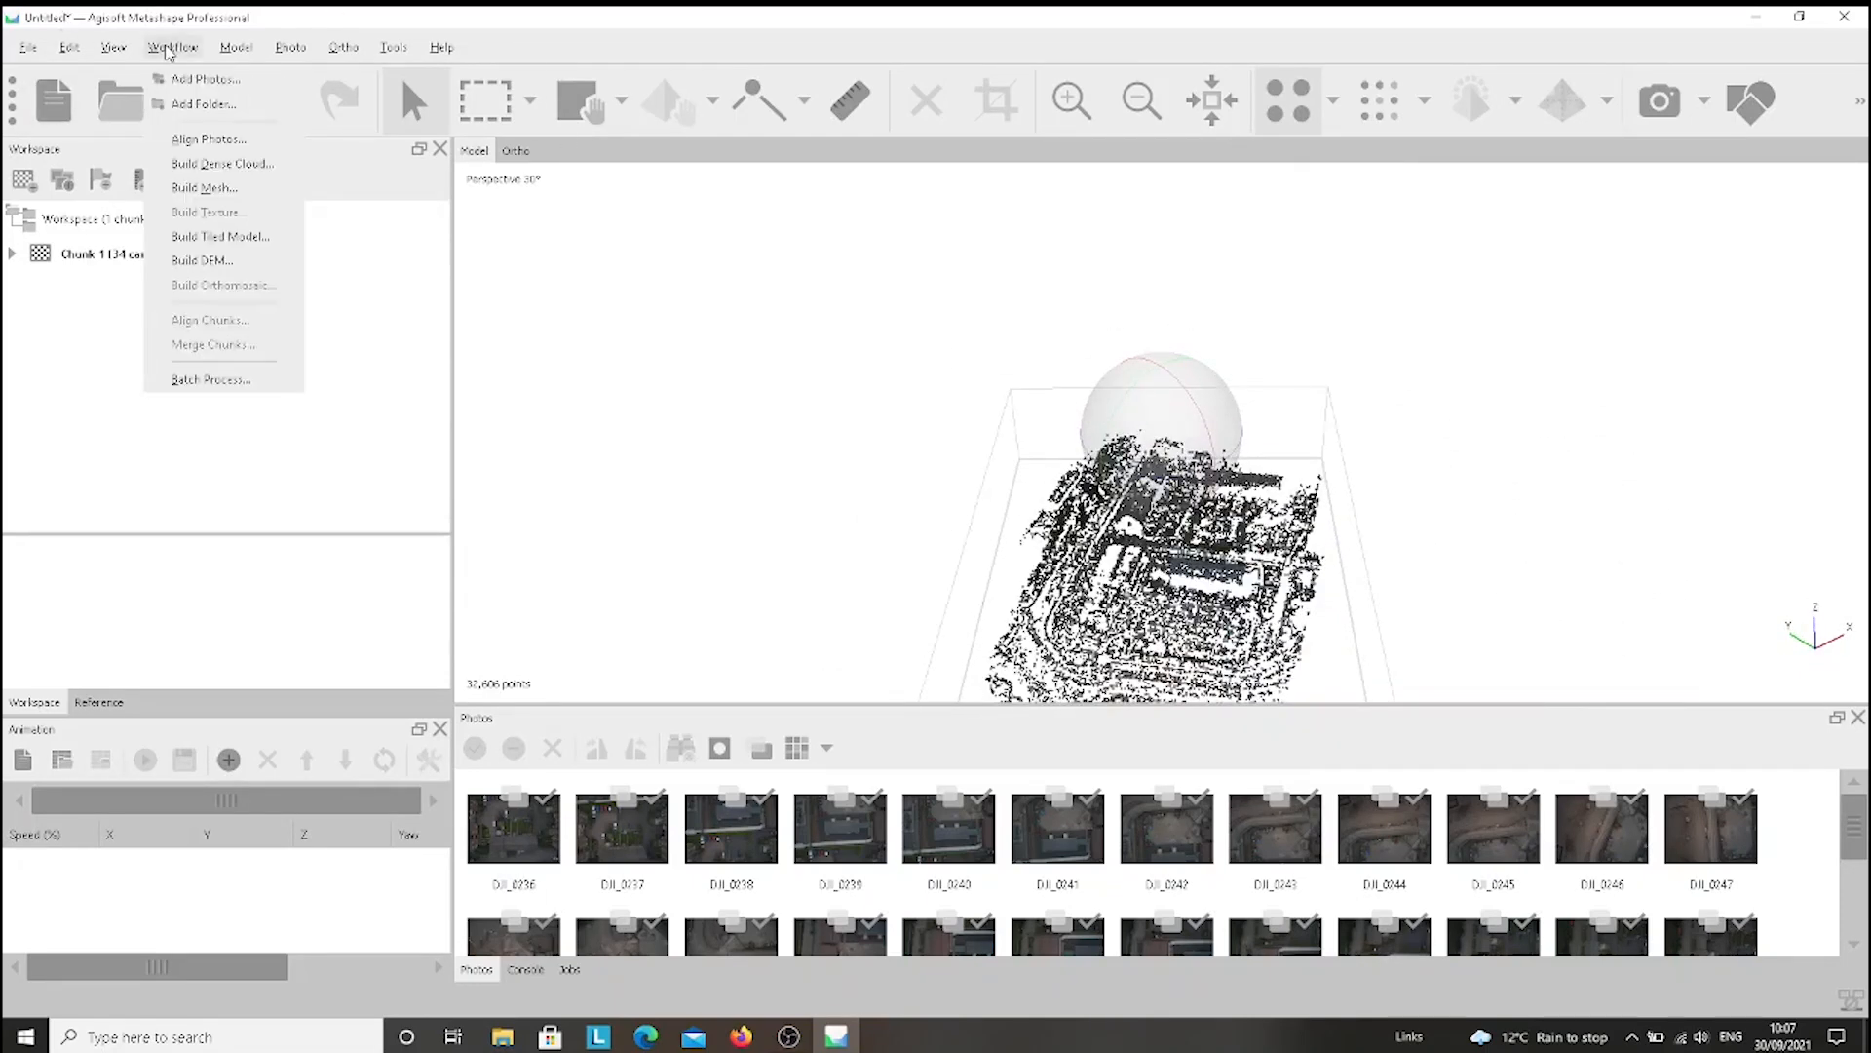
{"action": "left_click", "coordinate": [204, 187]}
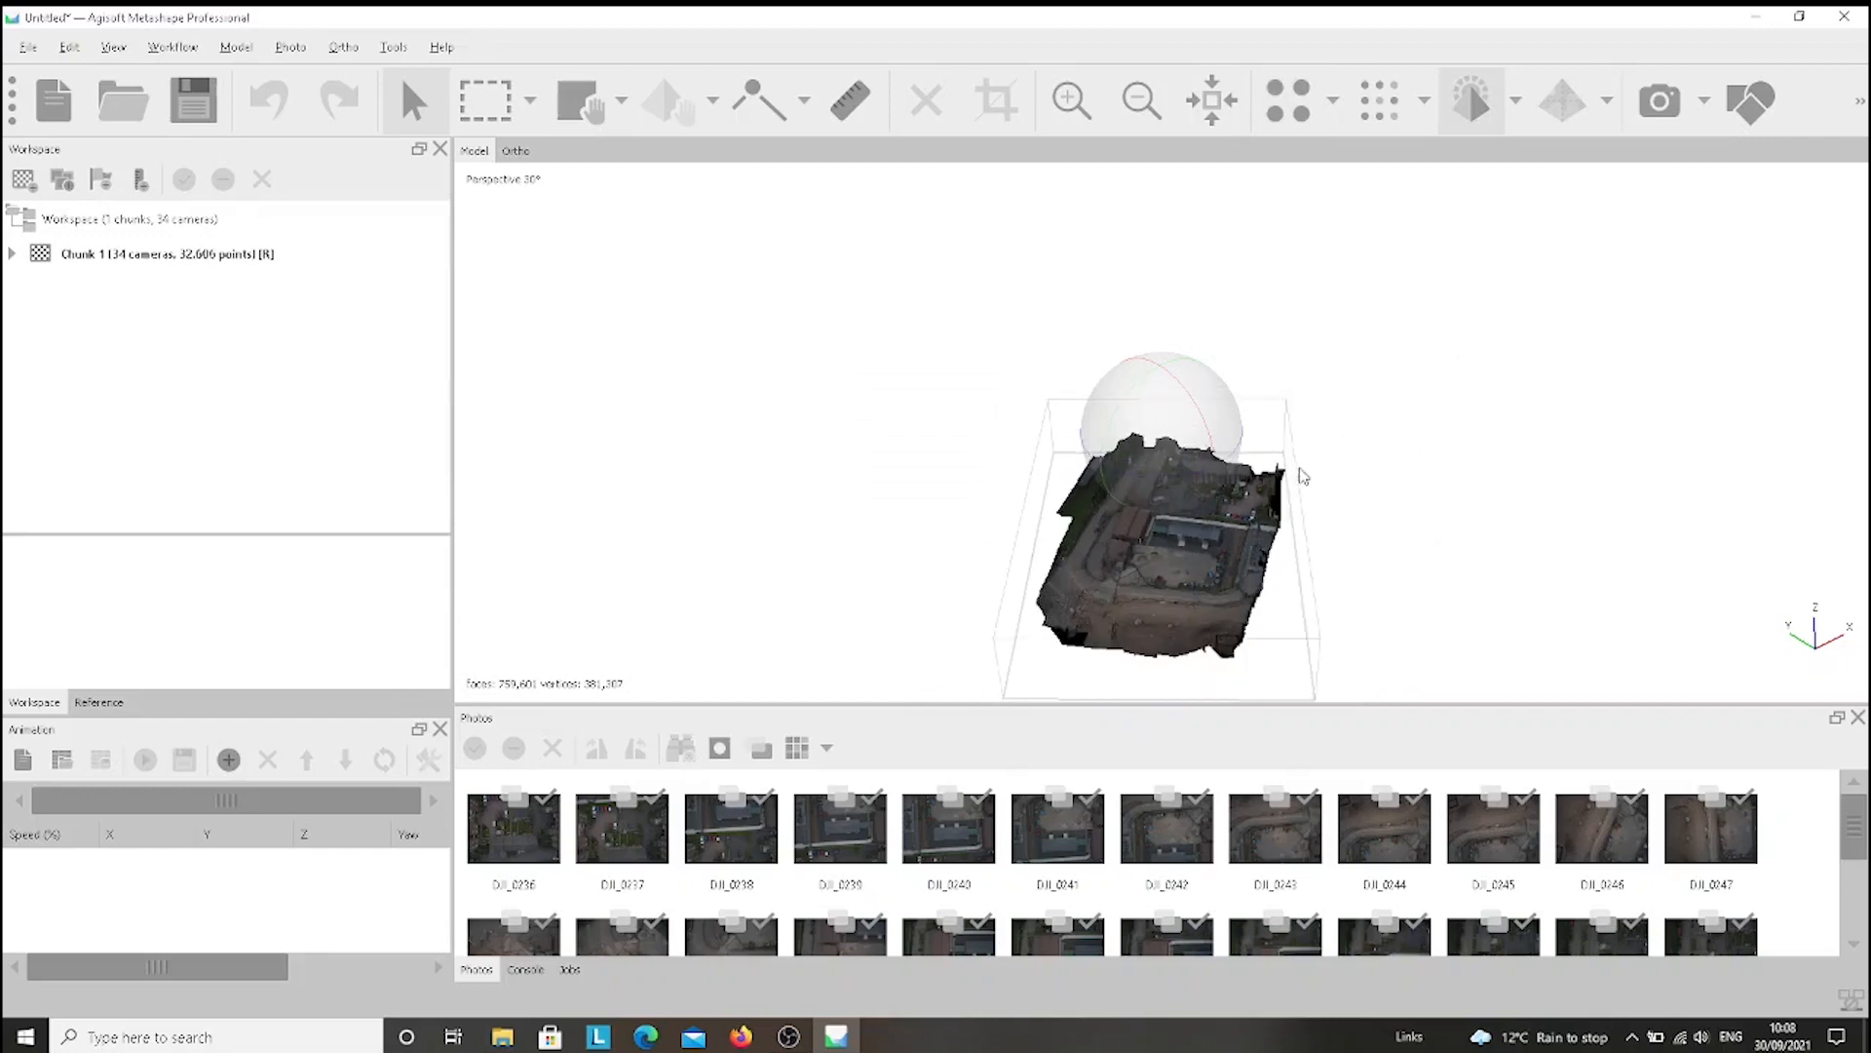
{"action": "mouse_move", "coordinate": [1284, 533]}
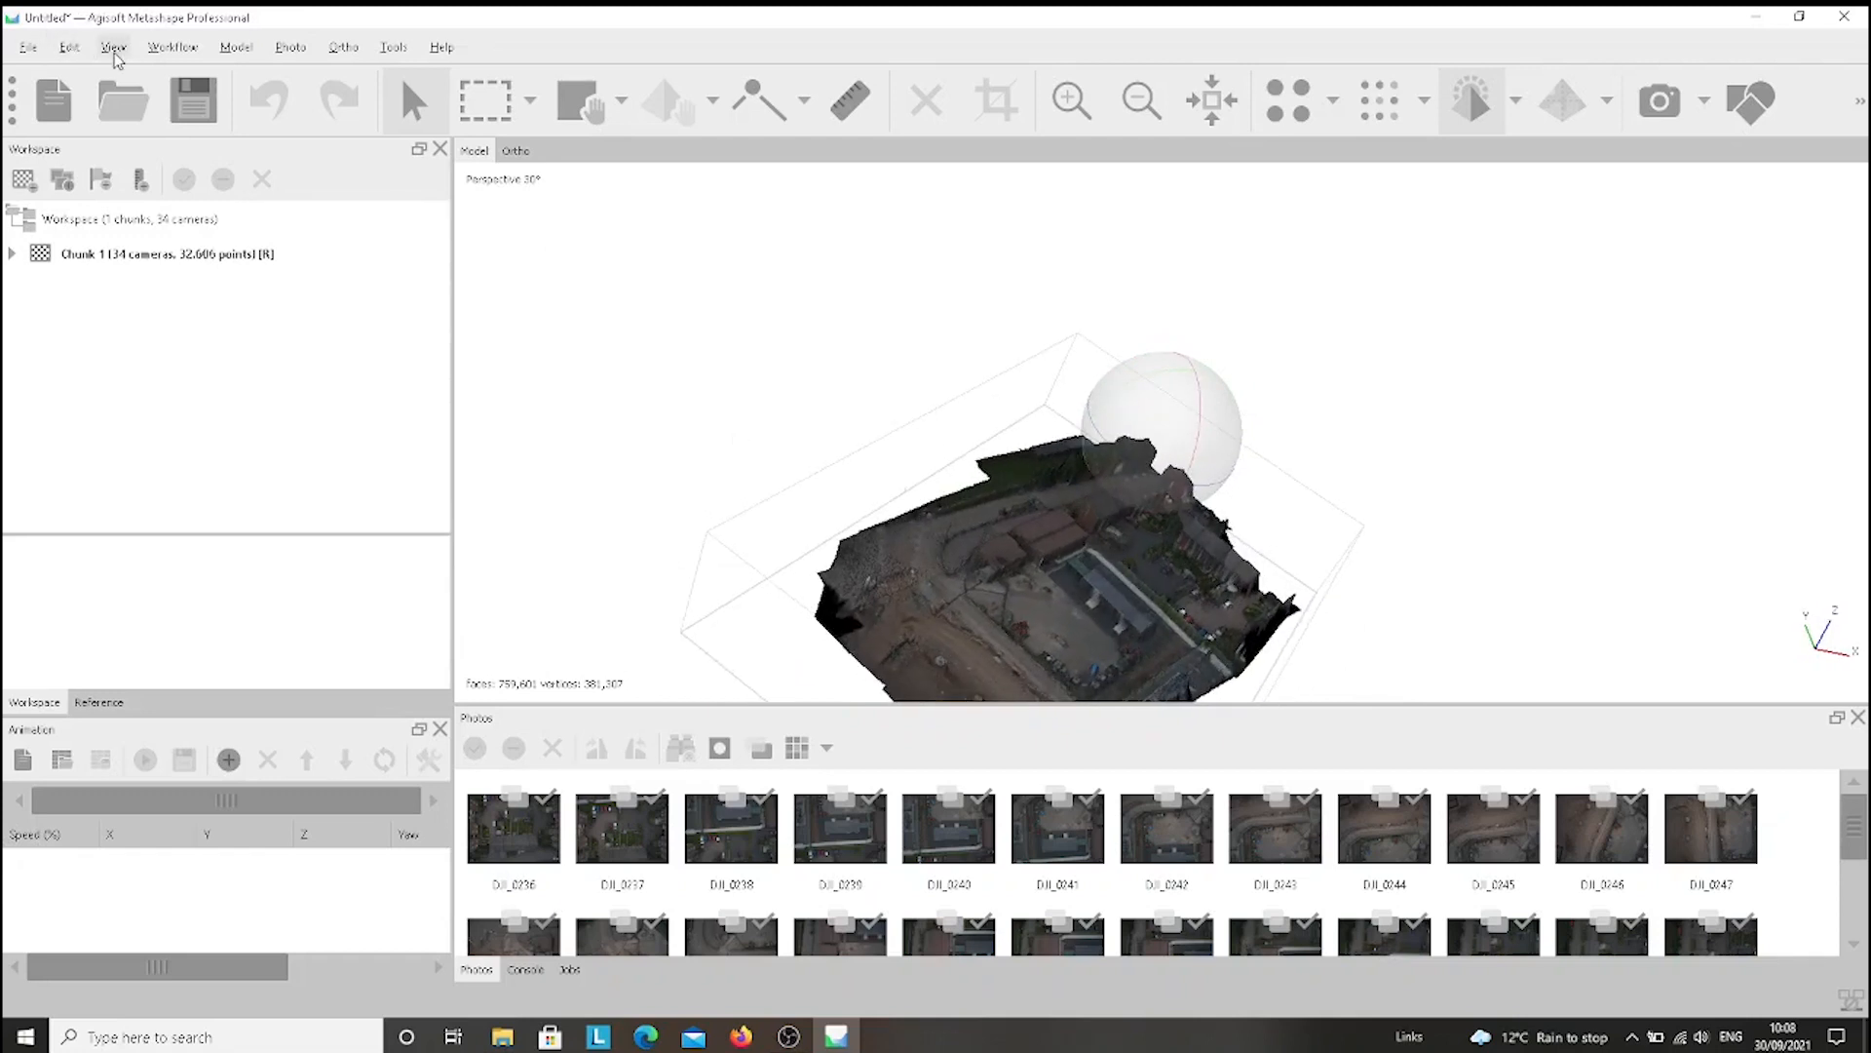
Build the mesh texture using Orthophoto mapping mode.
{"action": "left_click", "coordinate": [172, 47]}
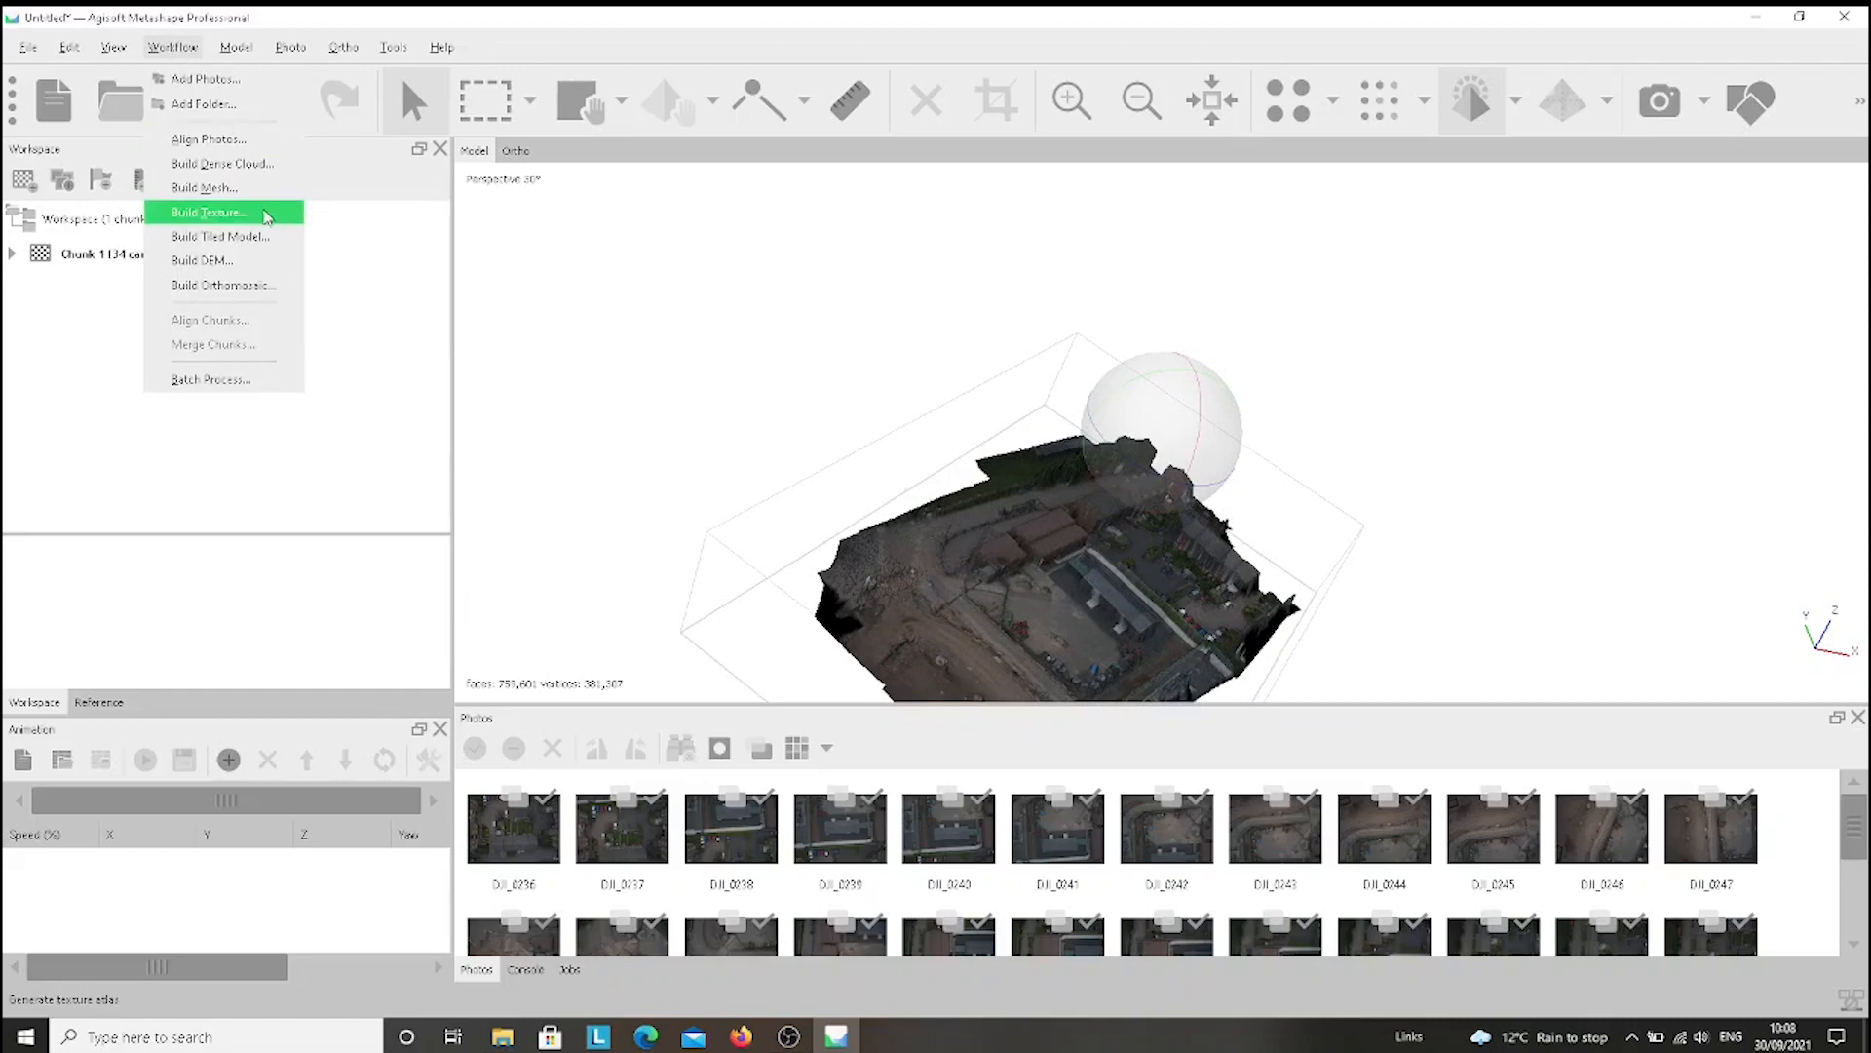
{"action": "left_click", "coordinate": [208, 211]}
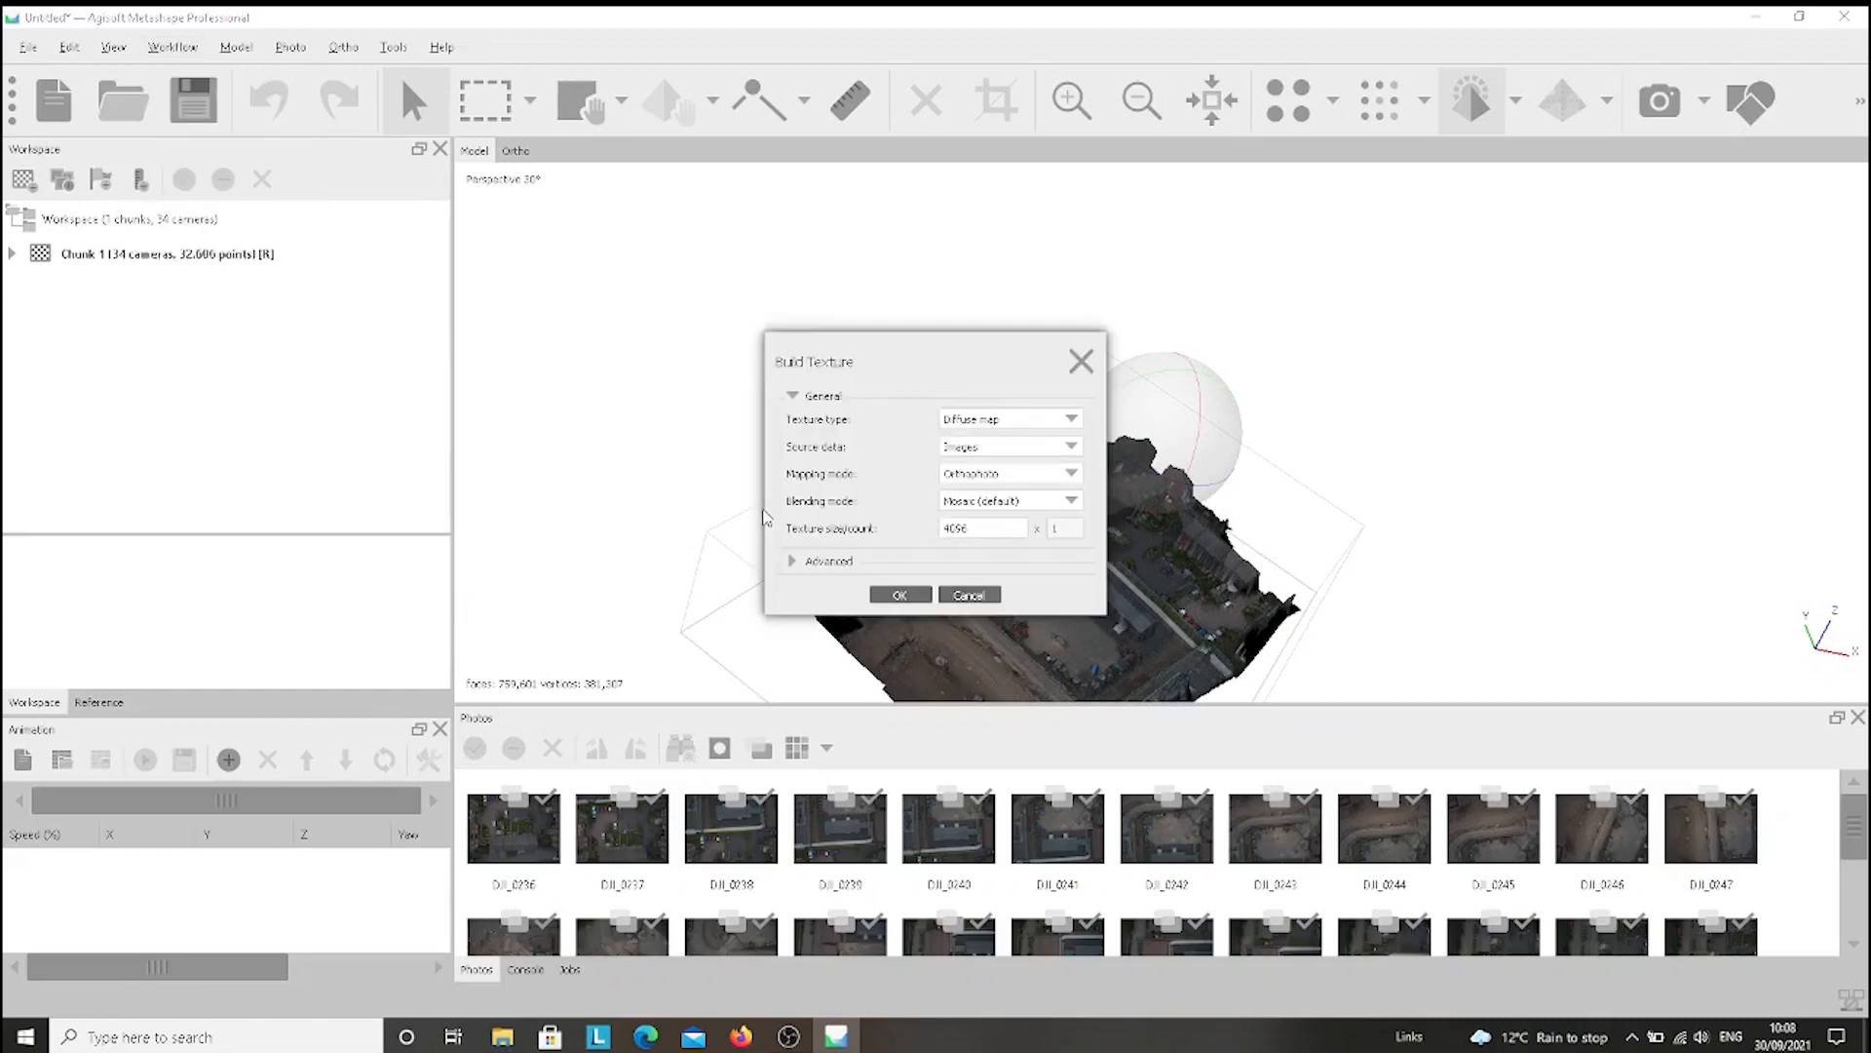
{"action": "left_click", "coordinate": [1068, 472]}
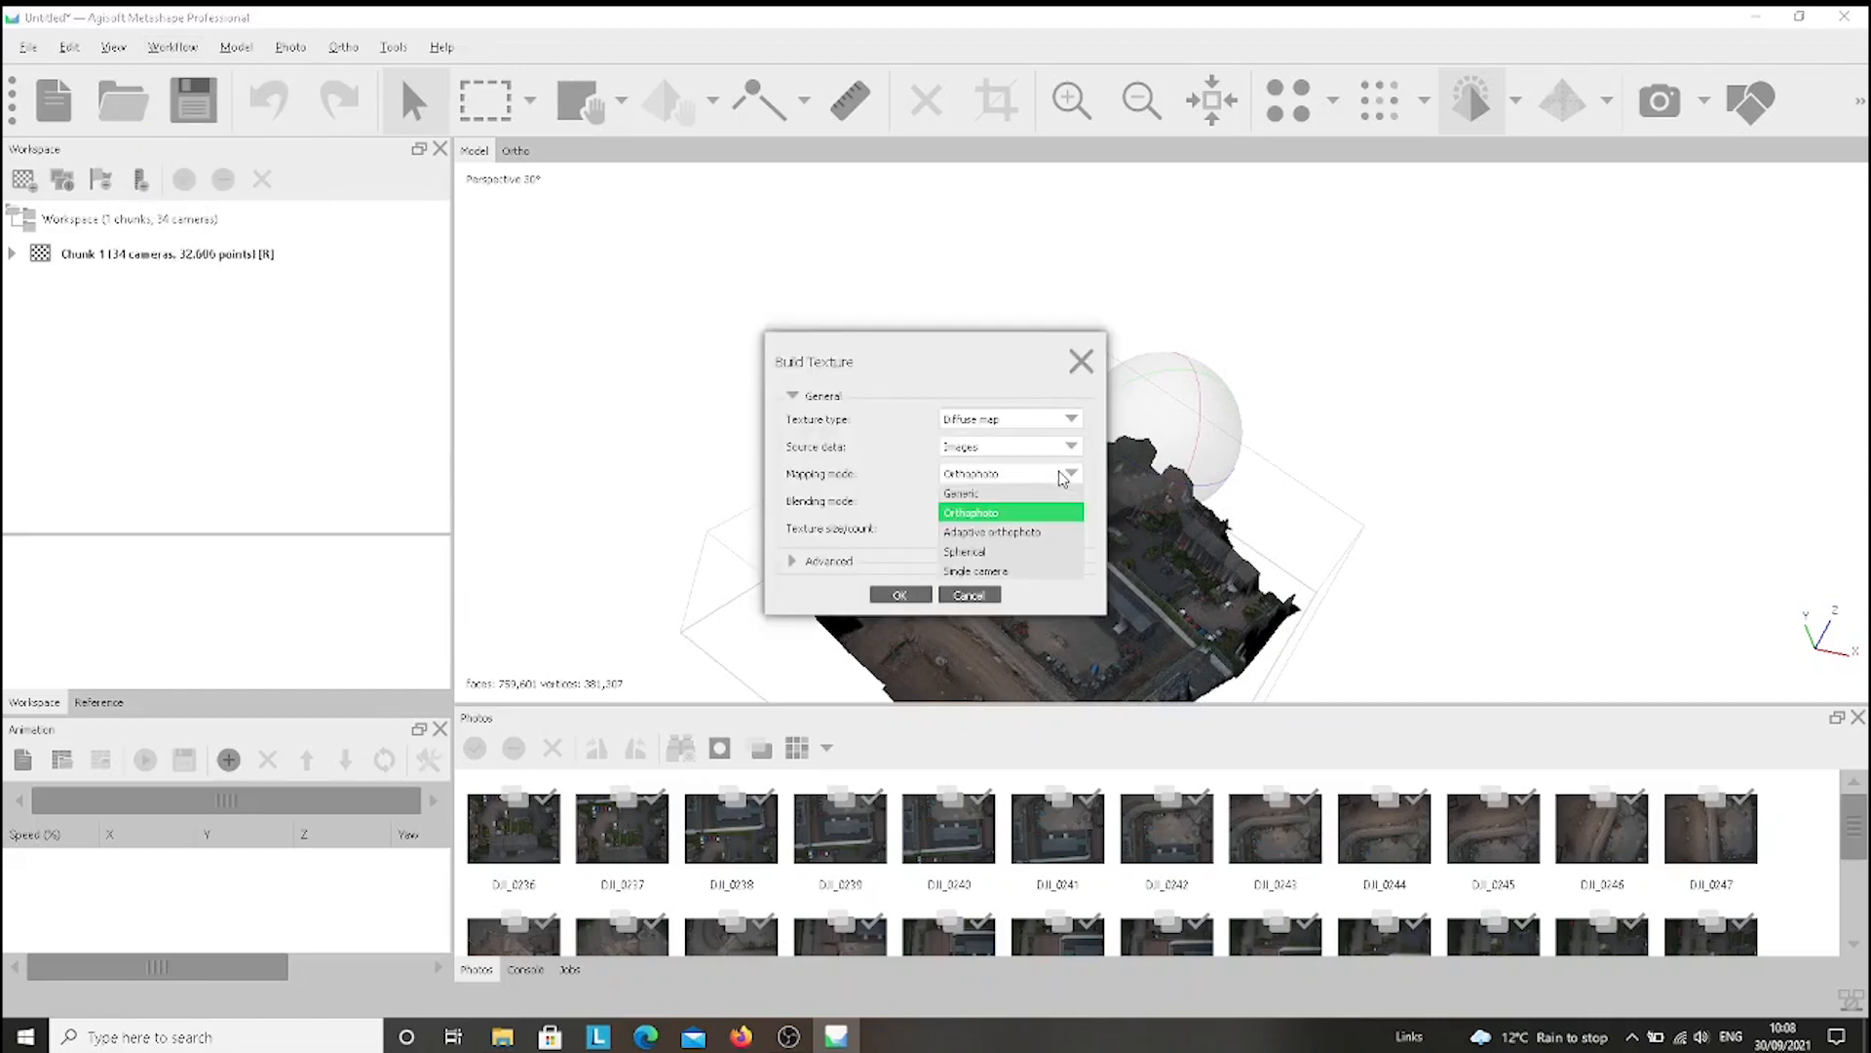
{"action": "left_click", "coordinate": [900, 594]}
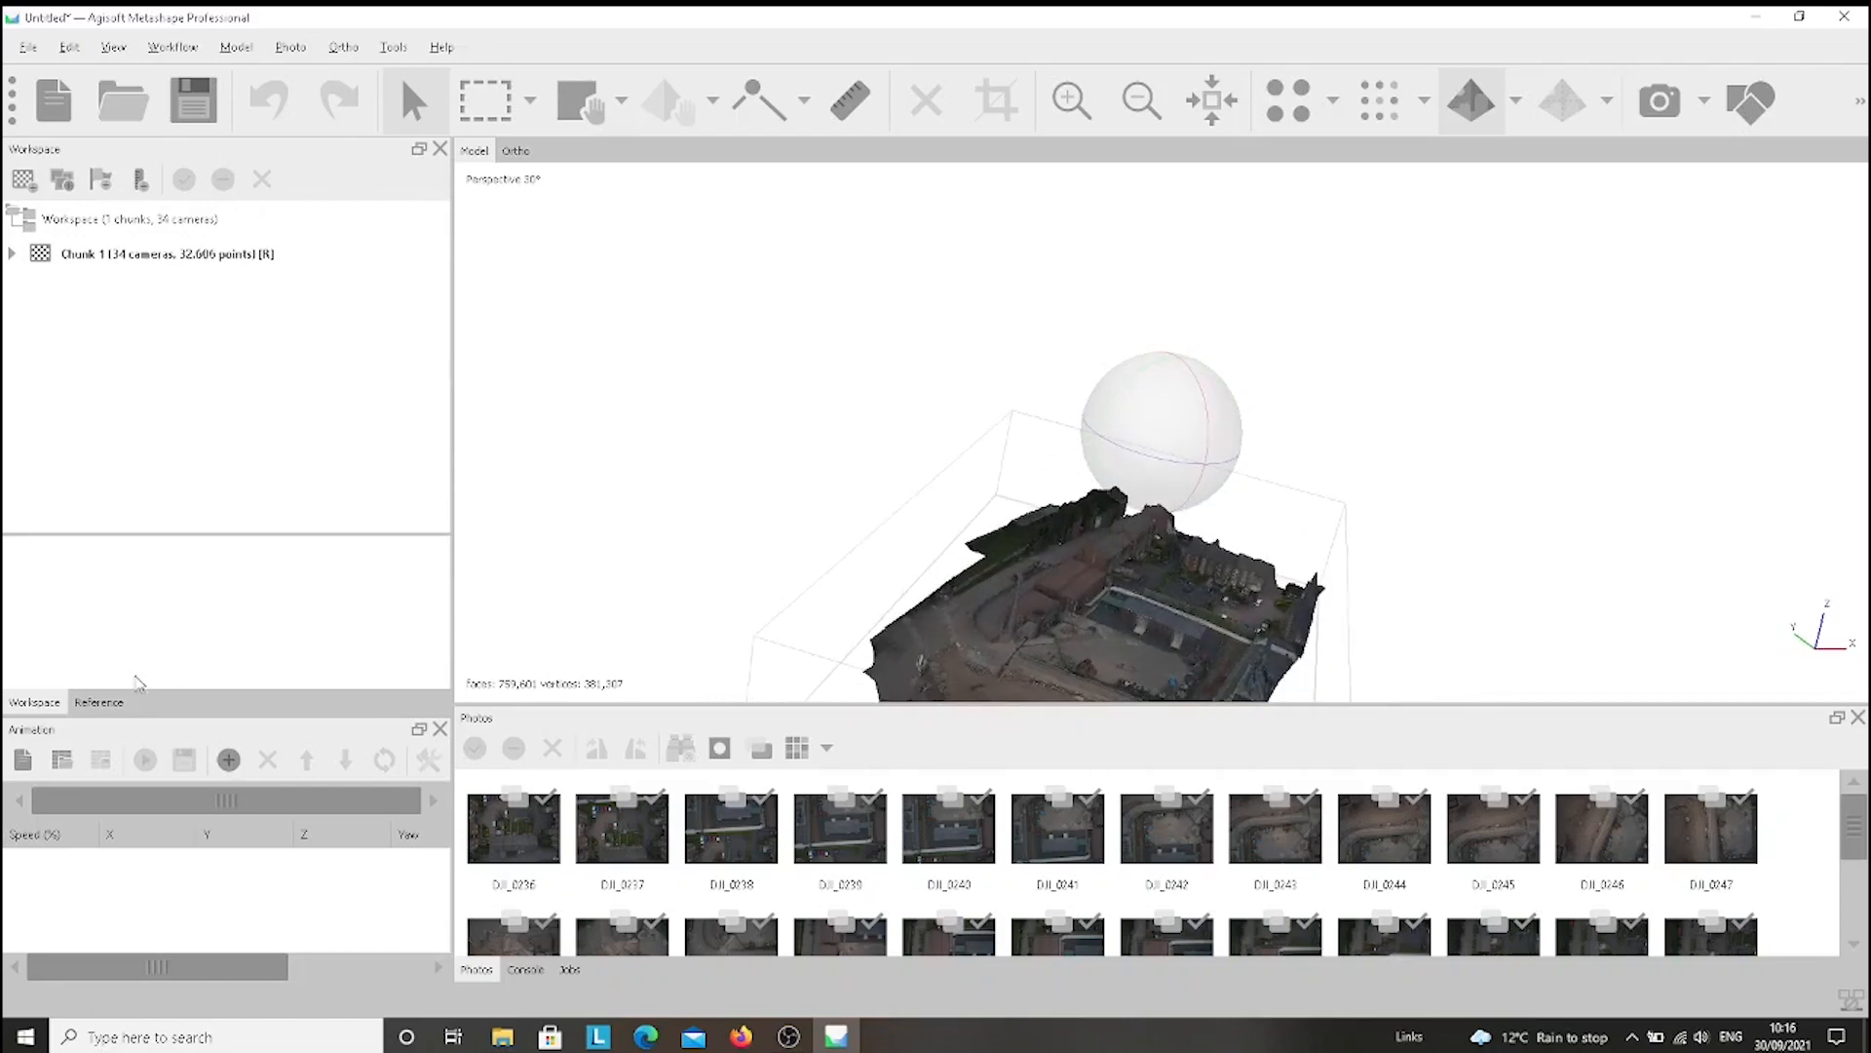
Create a Horizontal 50-keyframe animation track, then stop its preview playback.
{"action": "left_click", "coordinate": [228, 759]}
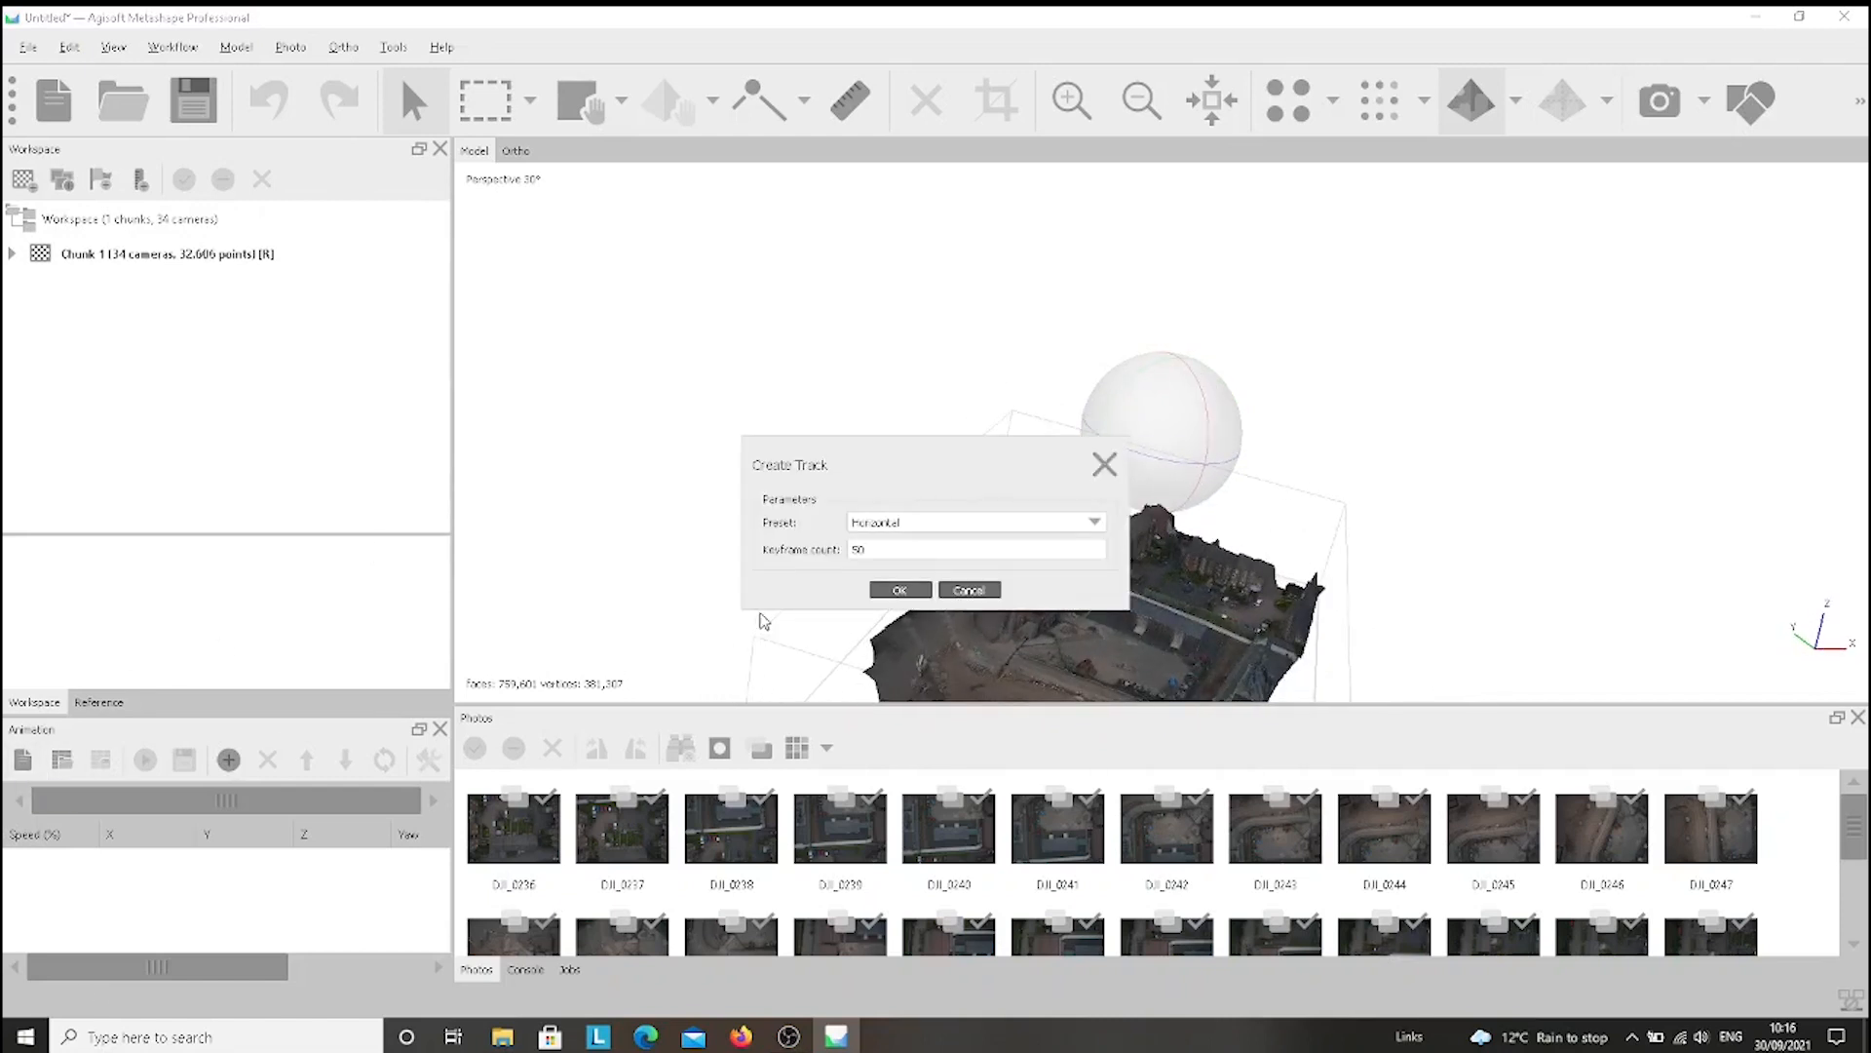
{"action": "left_click", "coordinate": [899, 590]}
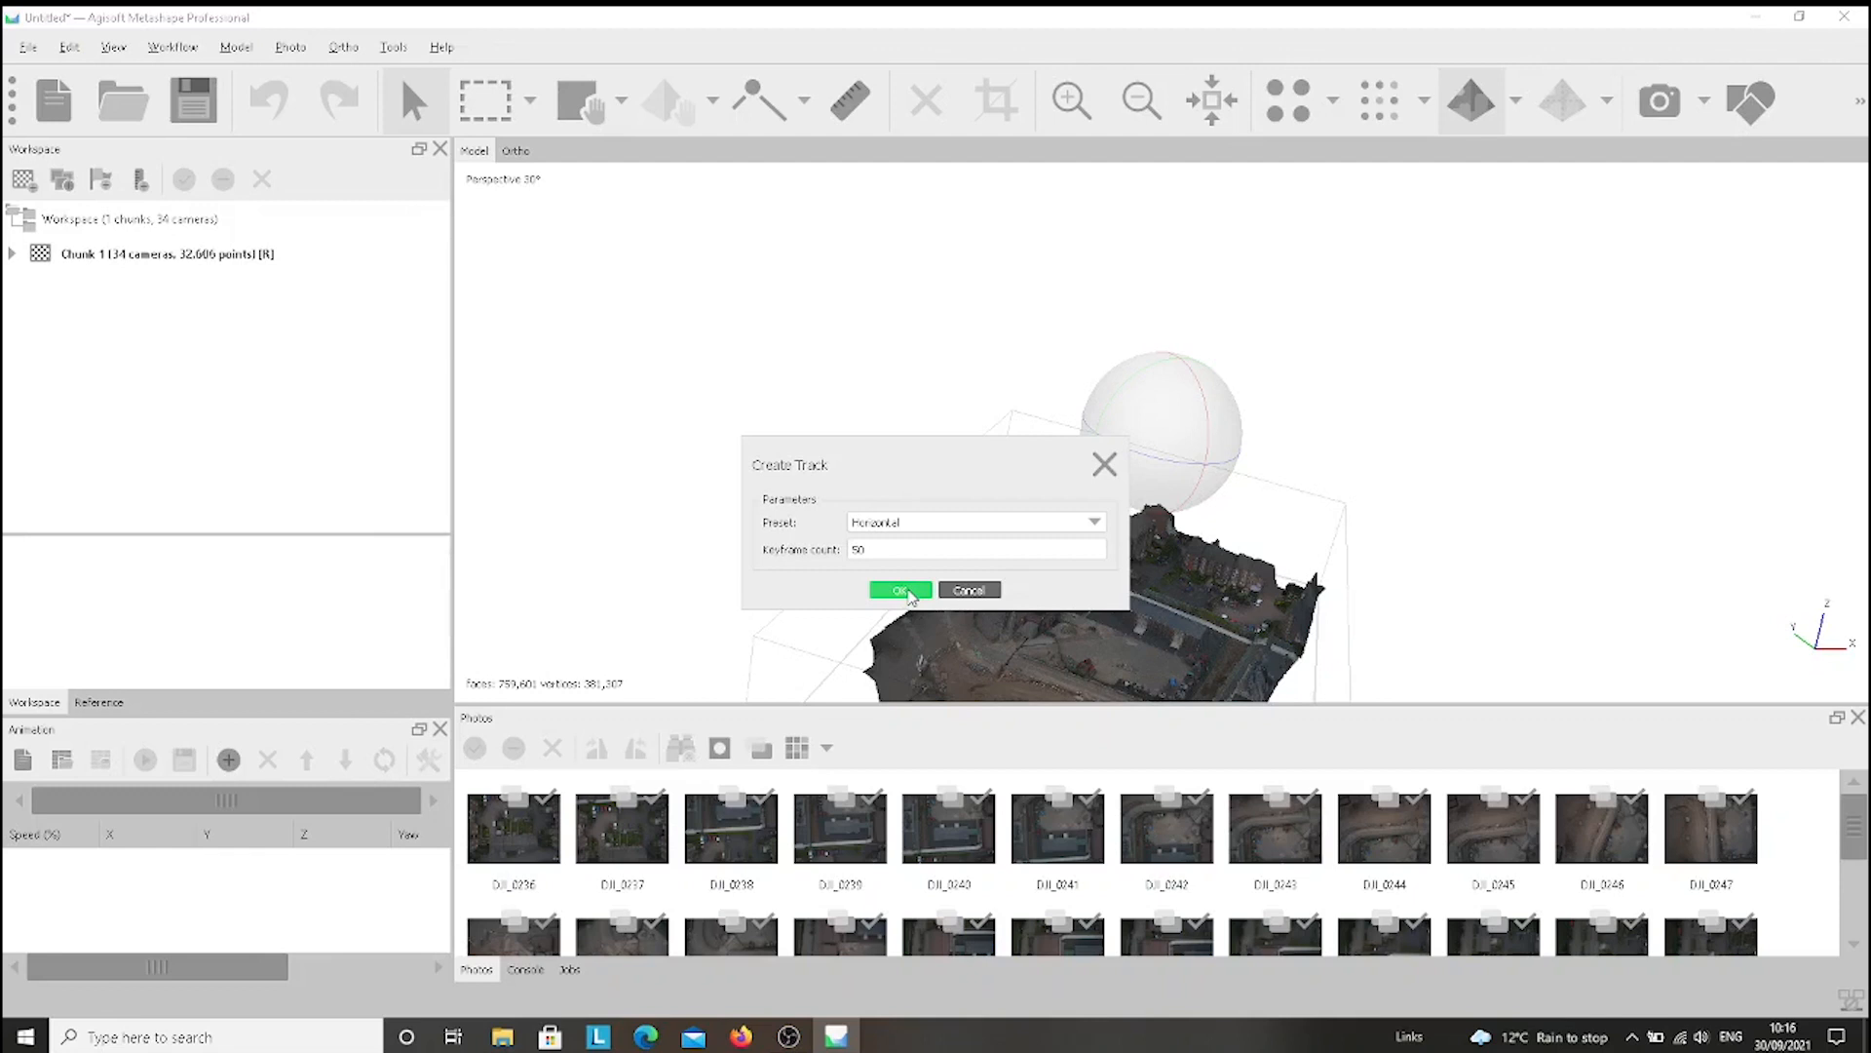
{"action": "left_click", "coordinate": [899, 590]}
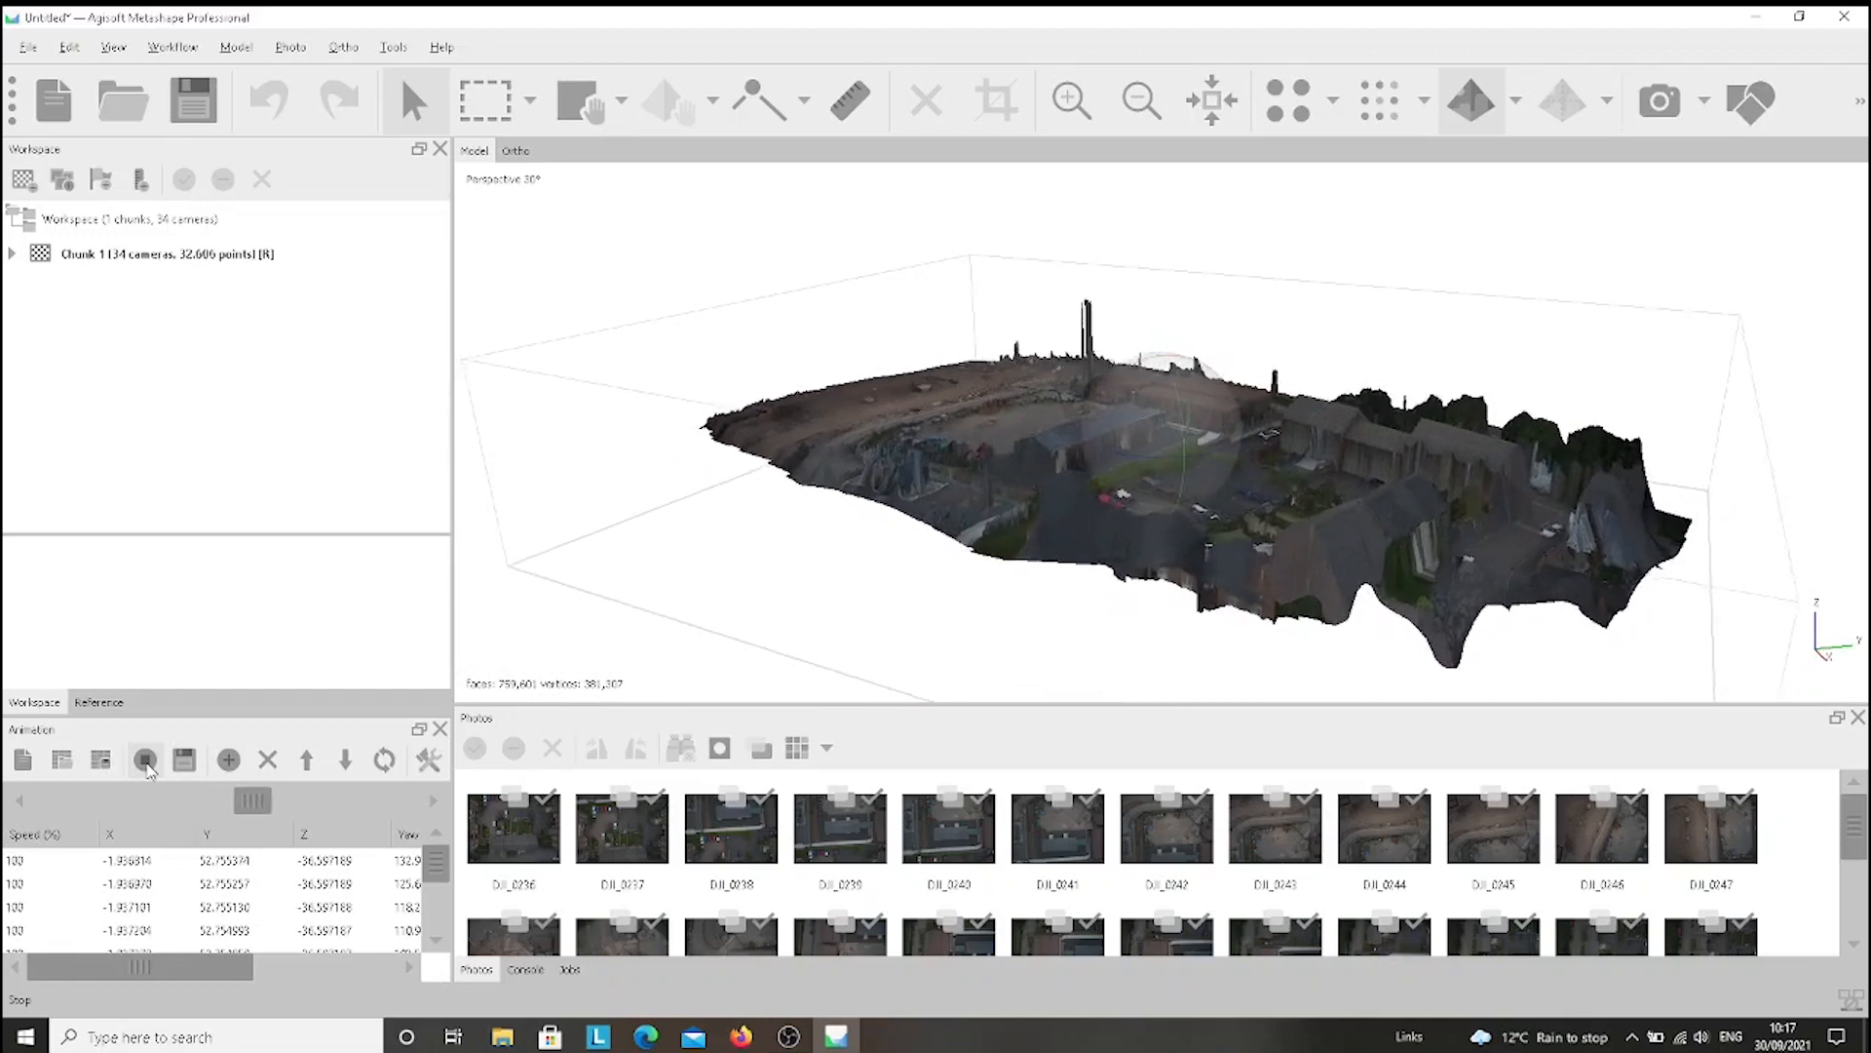
{"action": "left_click", "coordinate": [144, 761]}
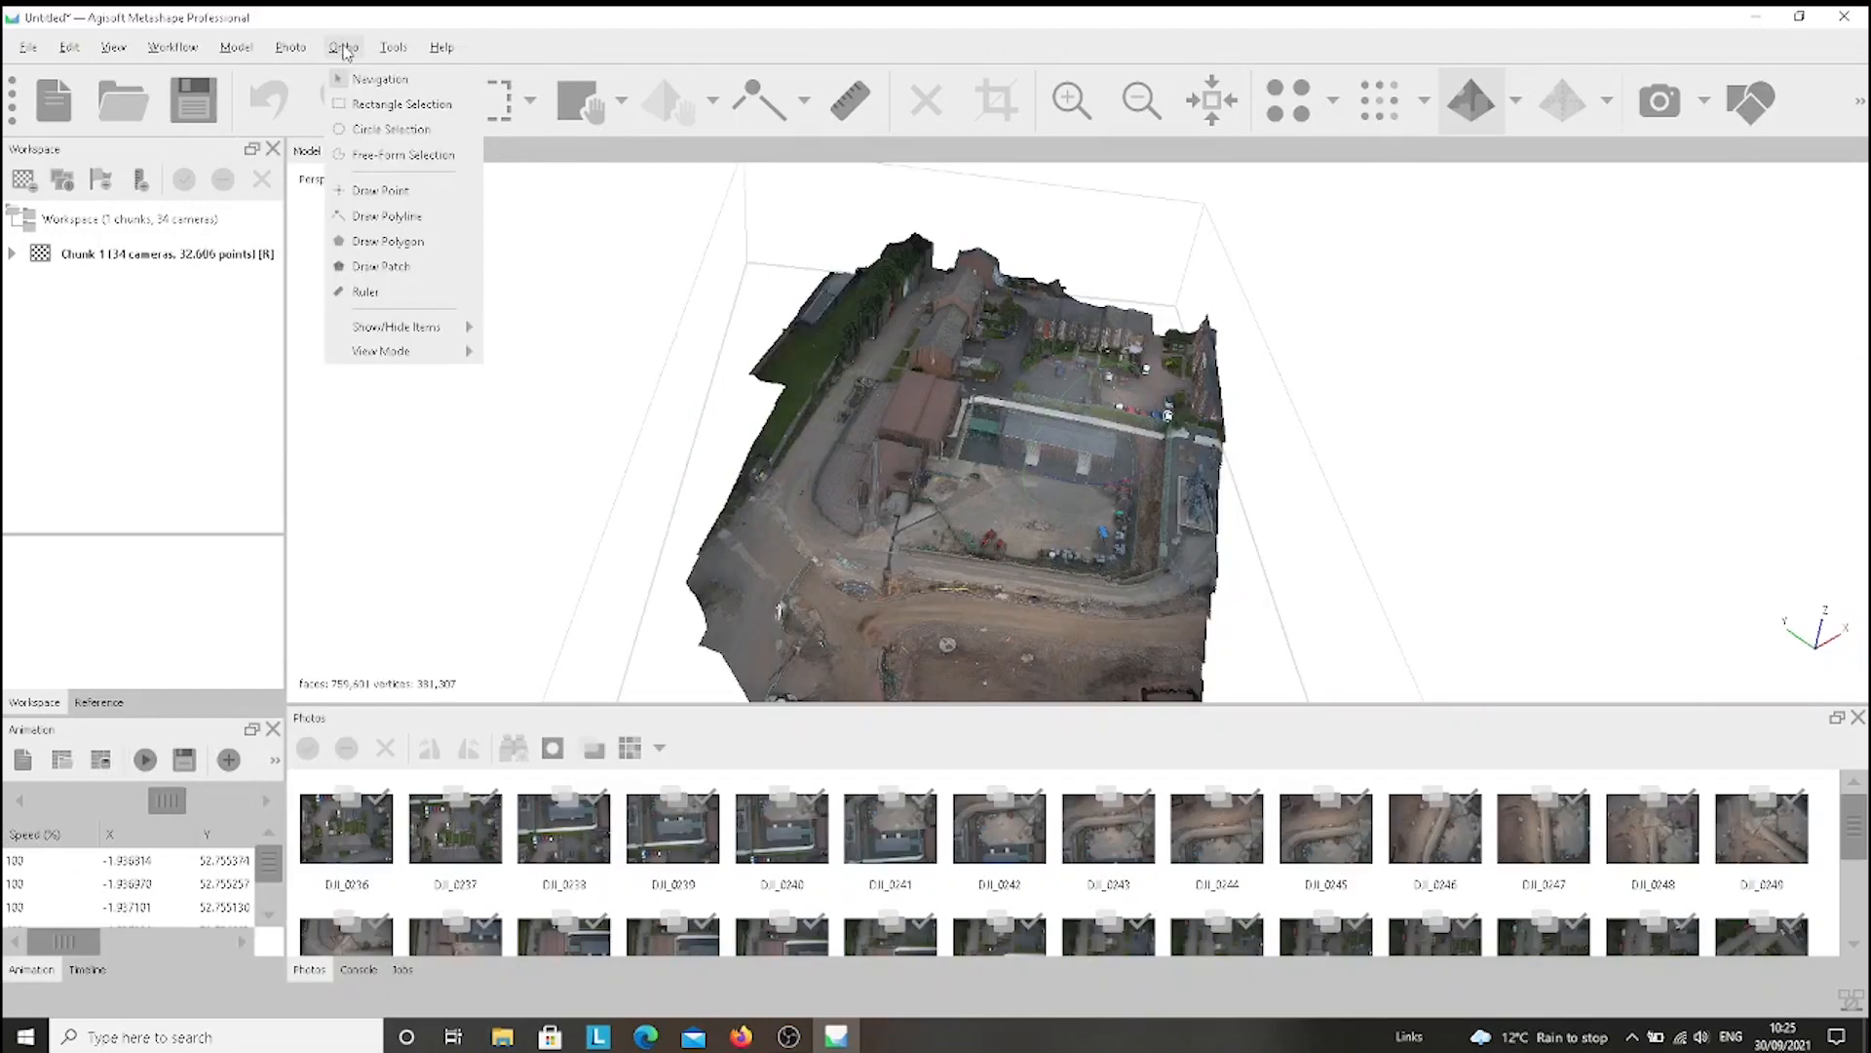
Increase image brightness and contrast in Tools > Set Brightness, apply, and confirm.
{"action": "left_click", "coordinate": [393, 47]}
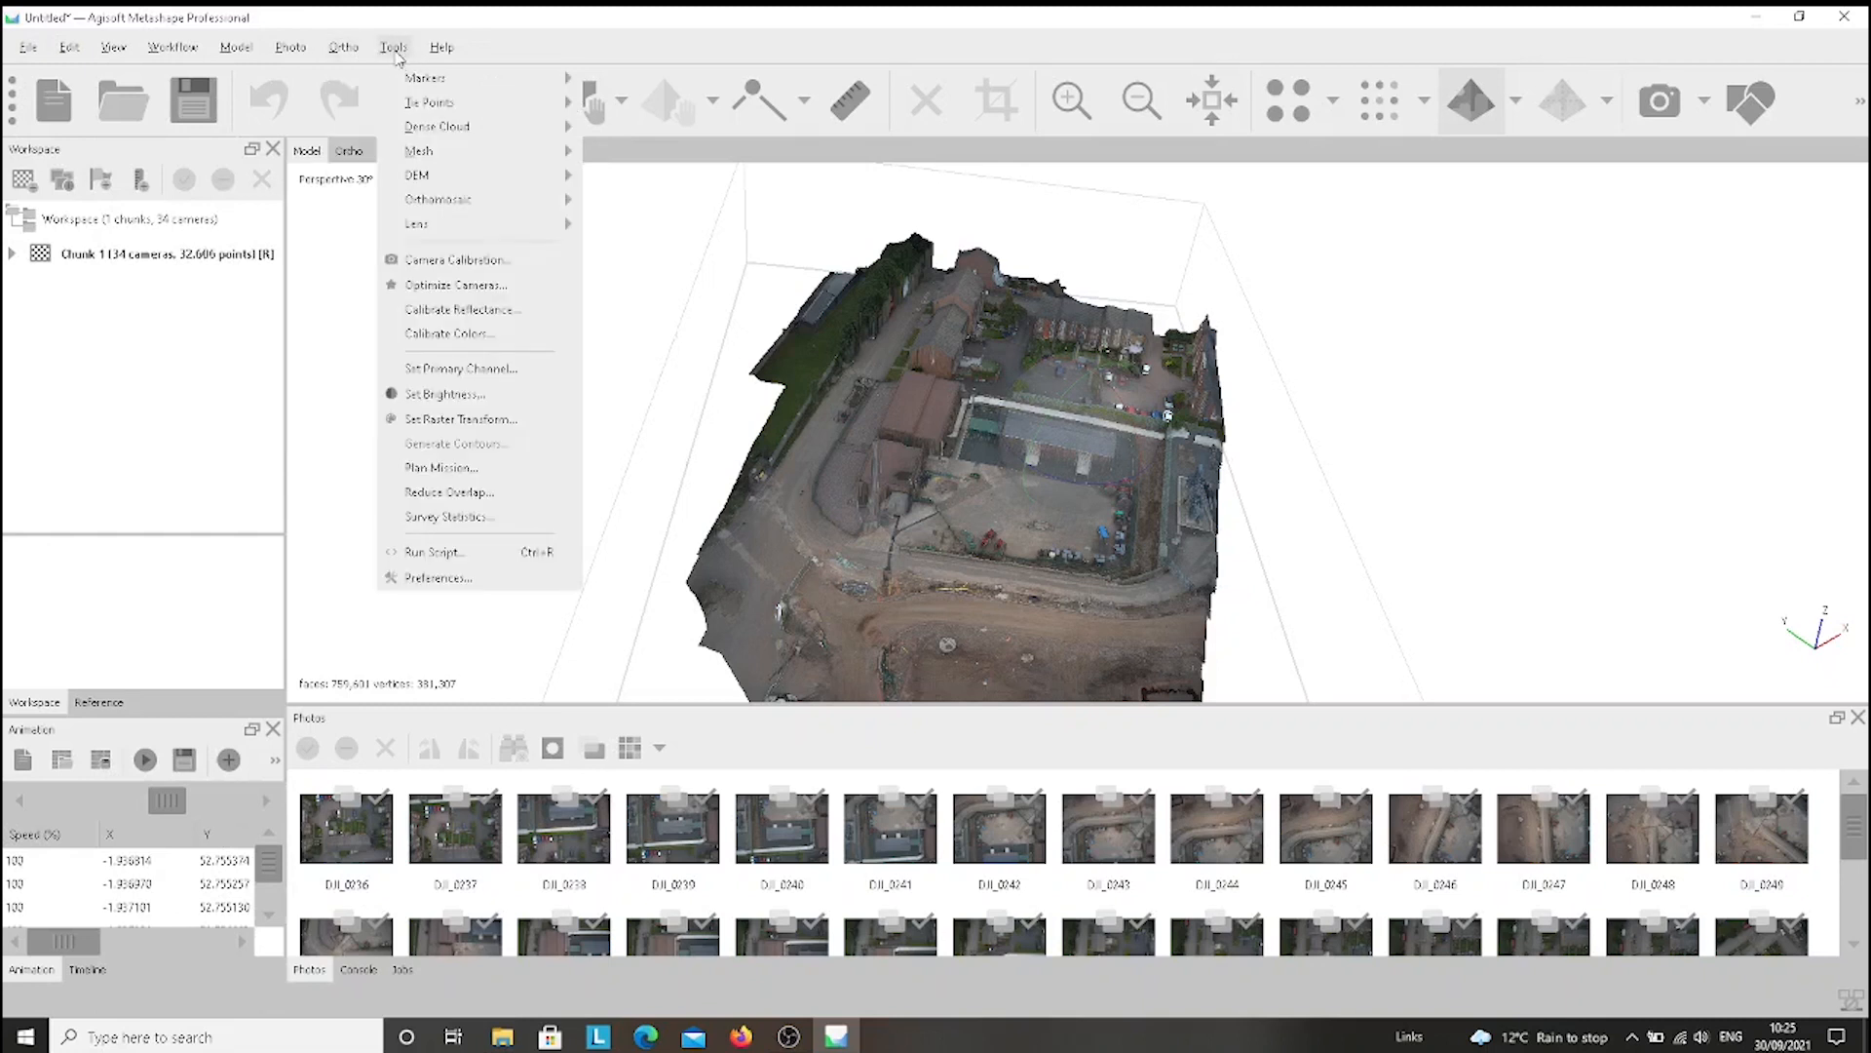
{"action": "mouse_move", "coordinate": [466, 295]}
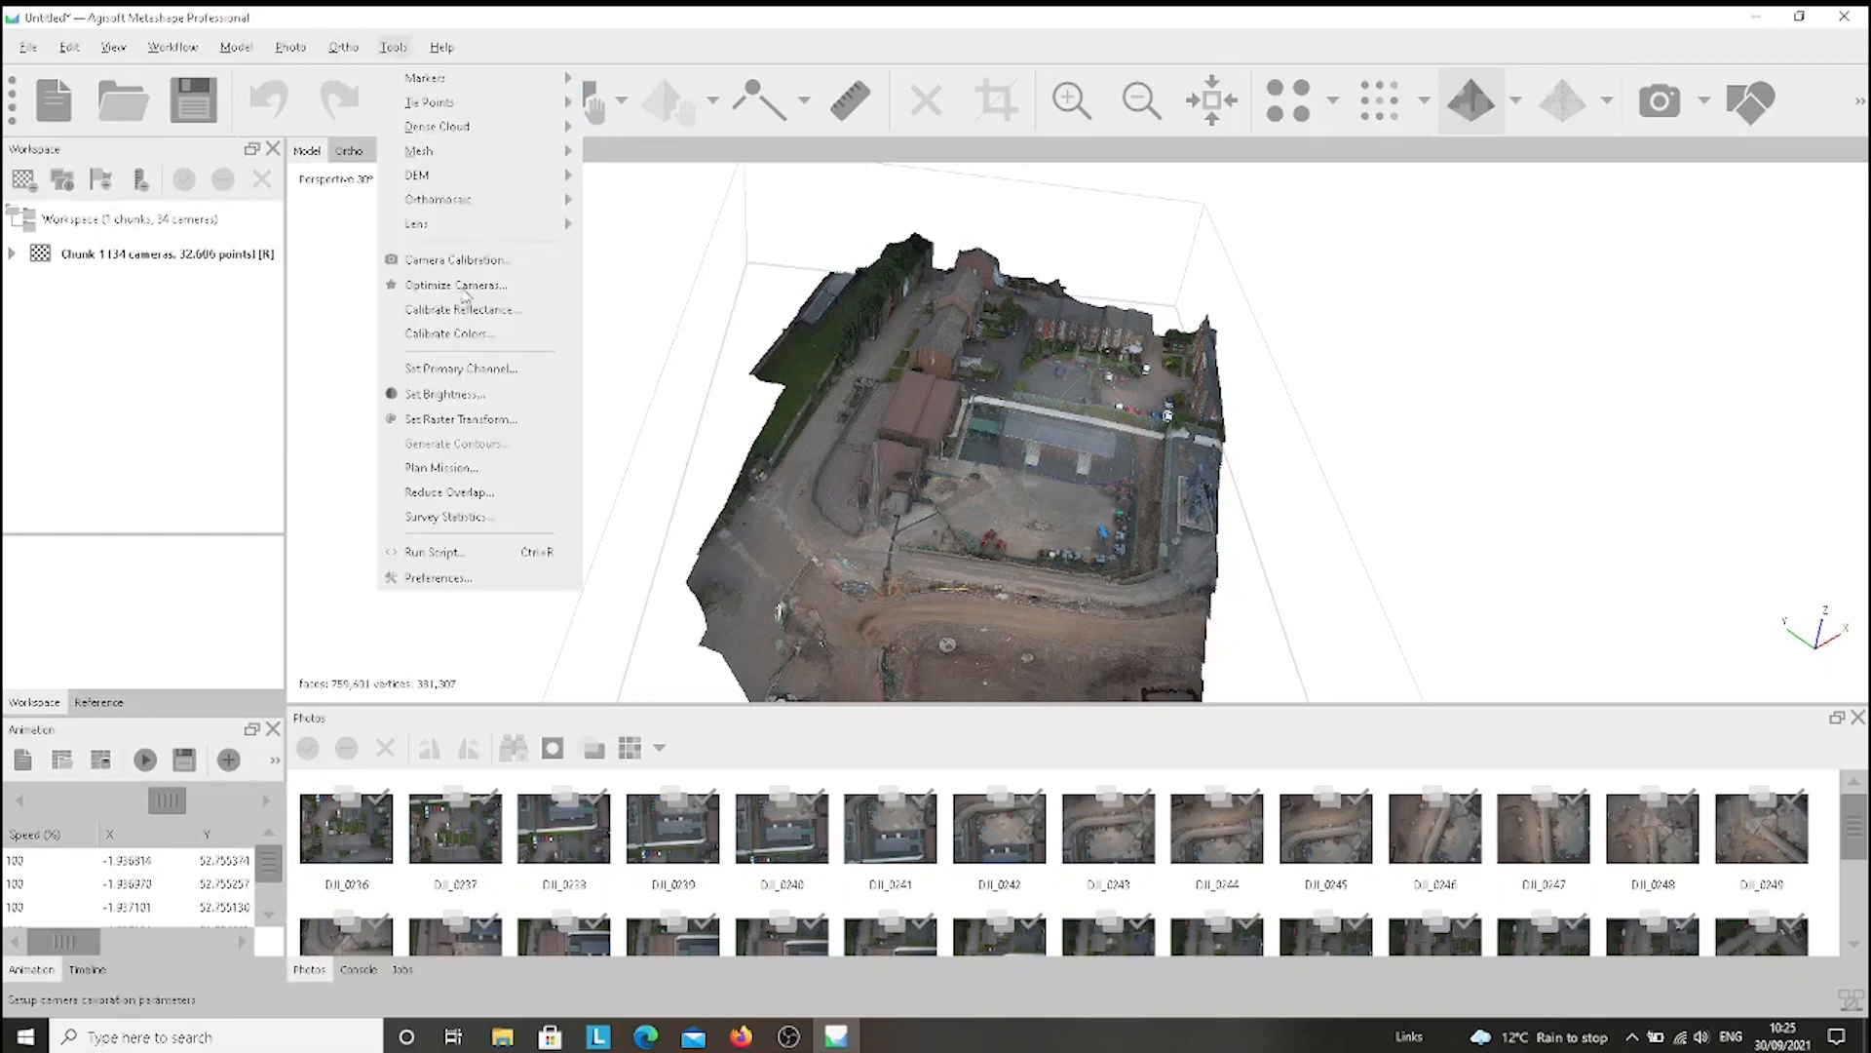
{"action": "mouse_move", "coordinate": [462, 368]}
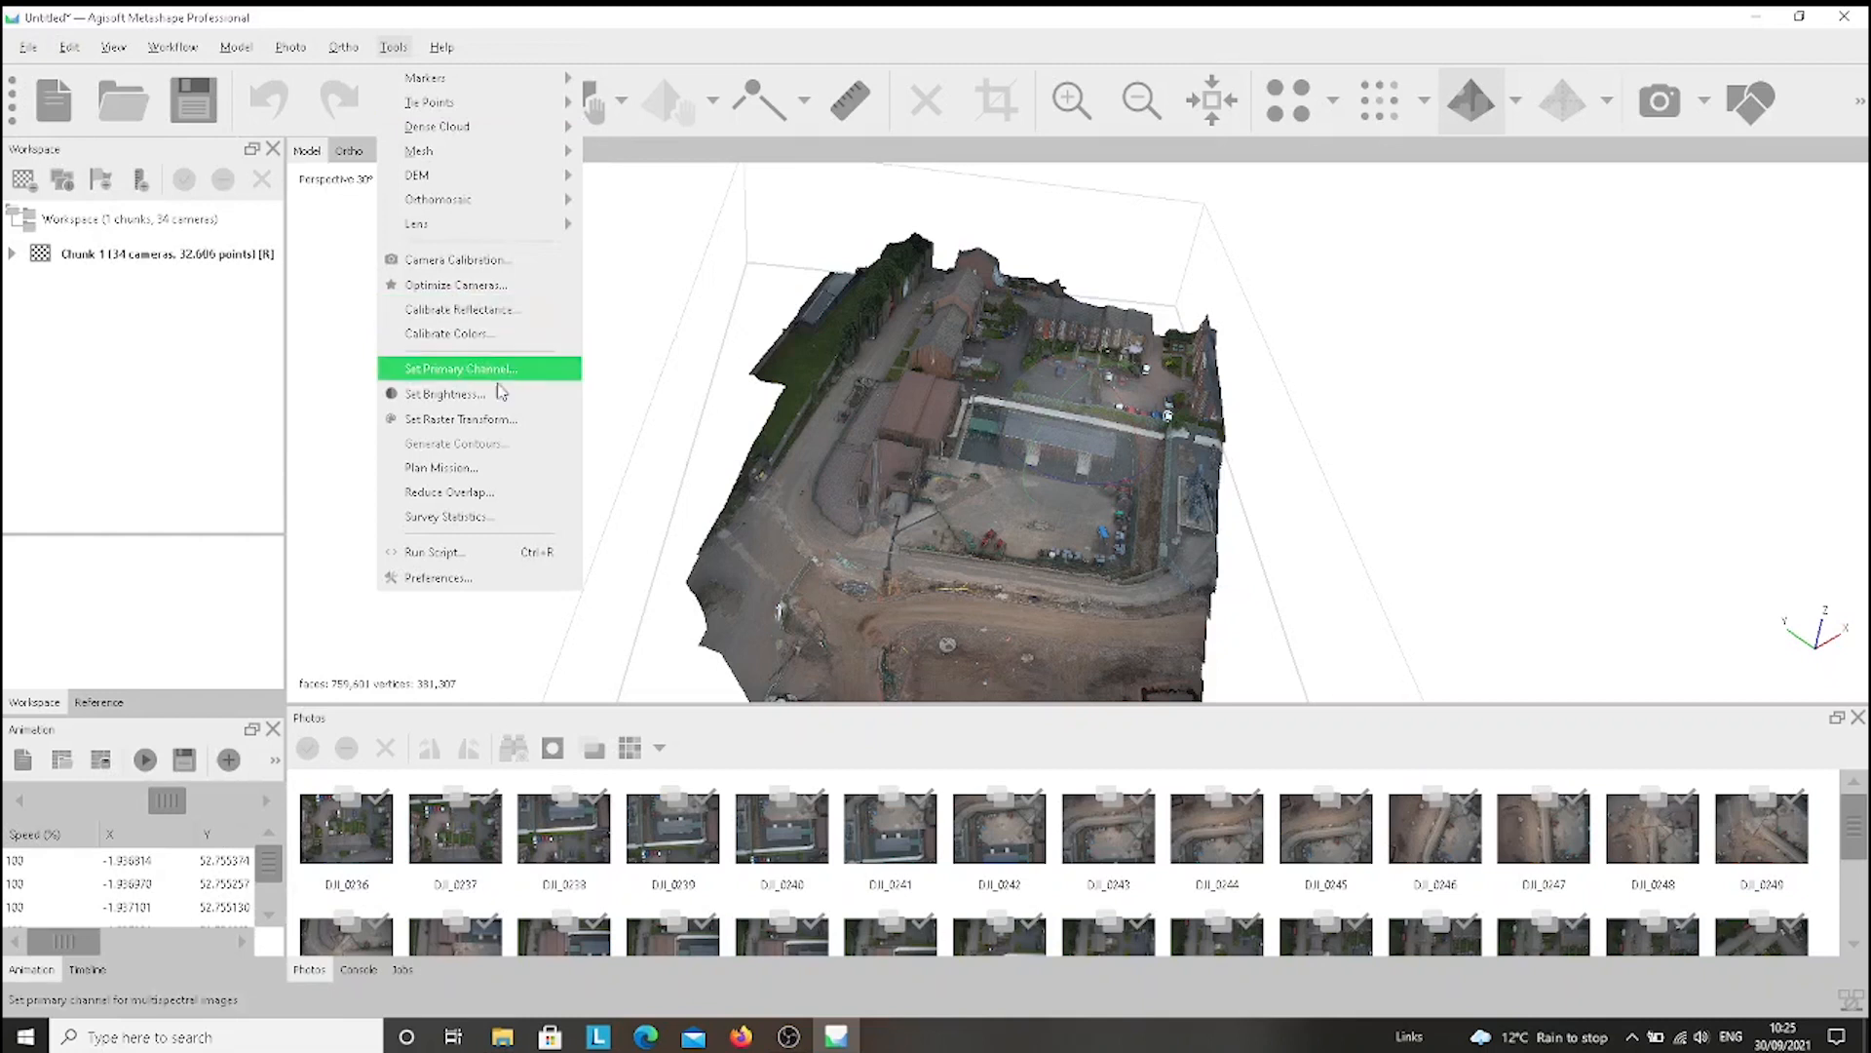
{"action": "mouse_move", "coordinate": [478, 394]}
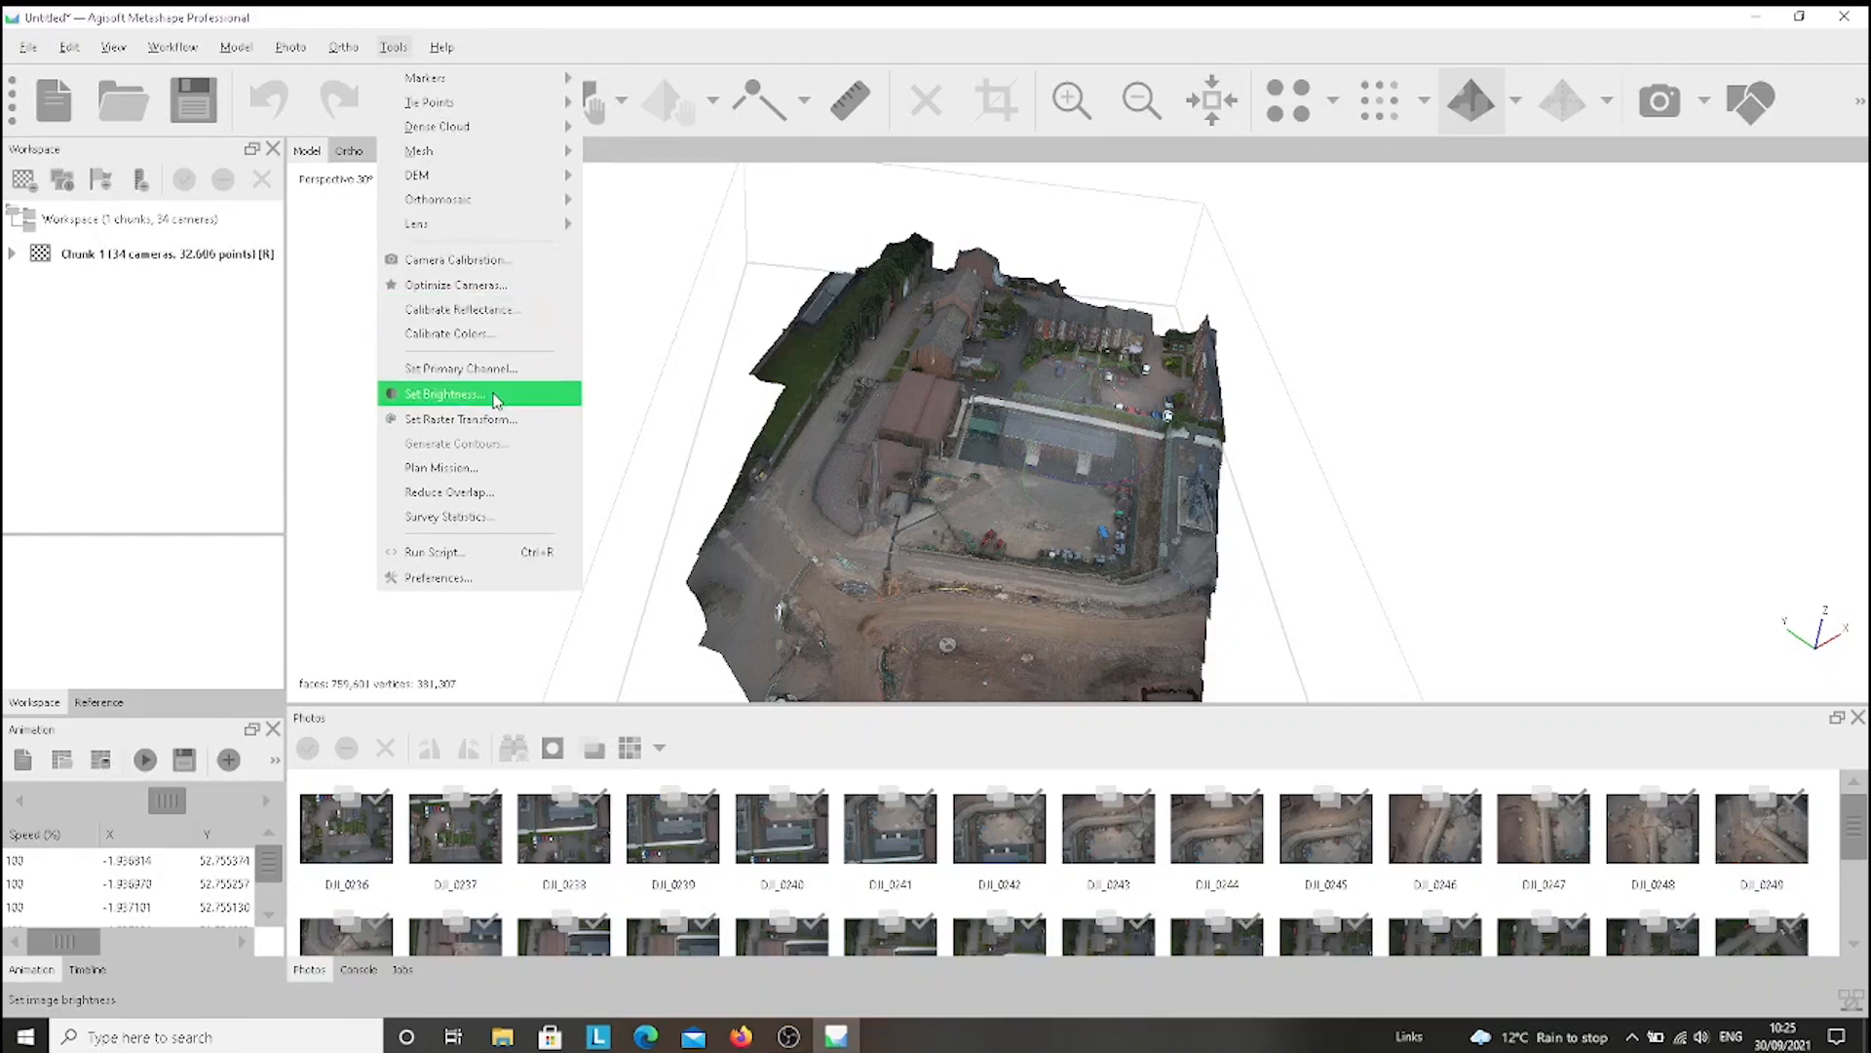
{"action": "left_click", "coordinate": [443, 394]}
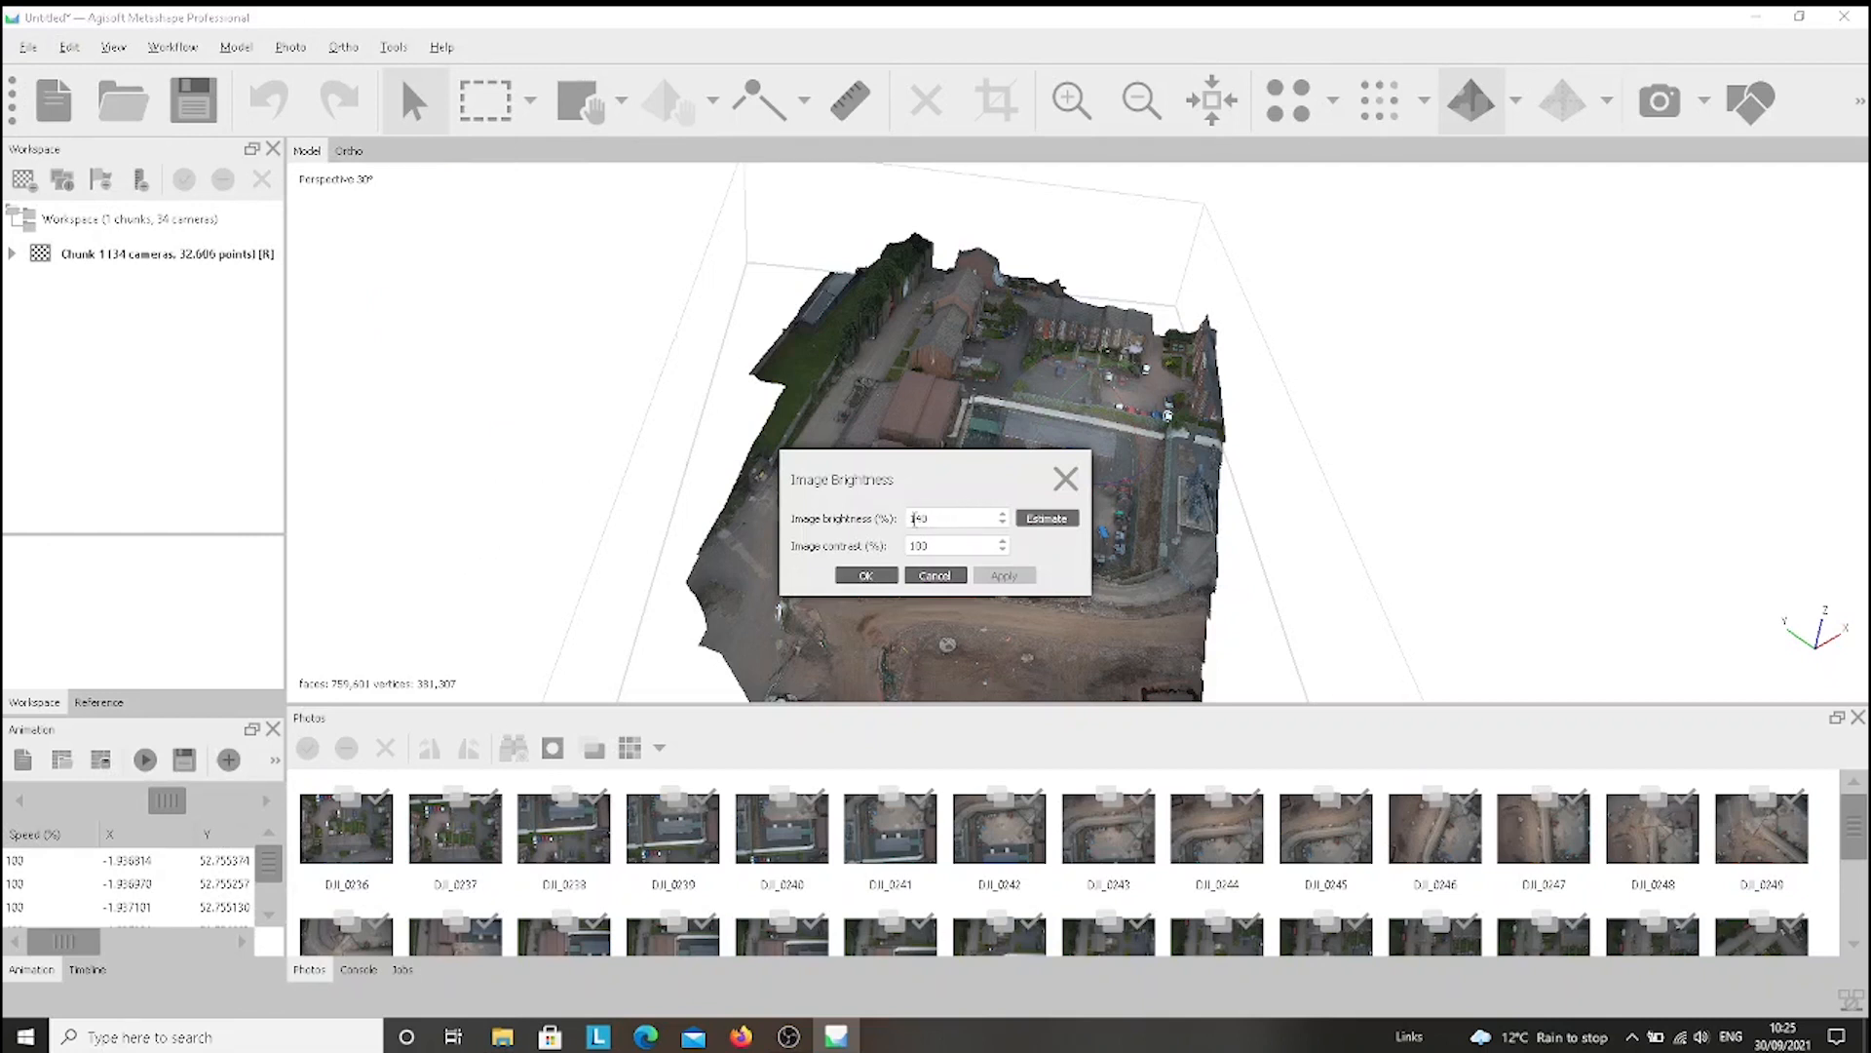
{"action": "left_click", "coordinate": [1046, 518]}
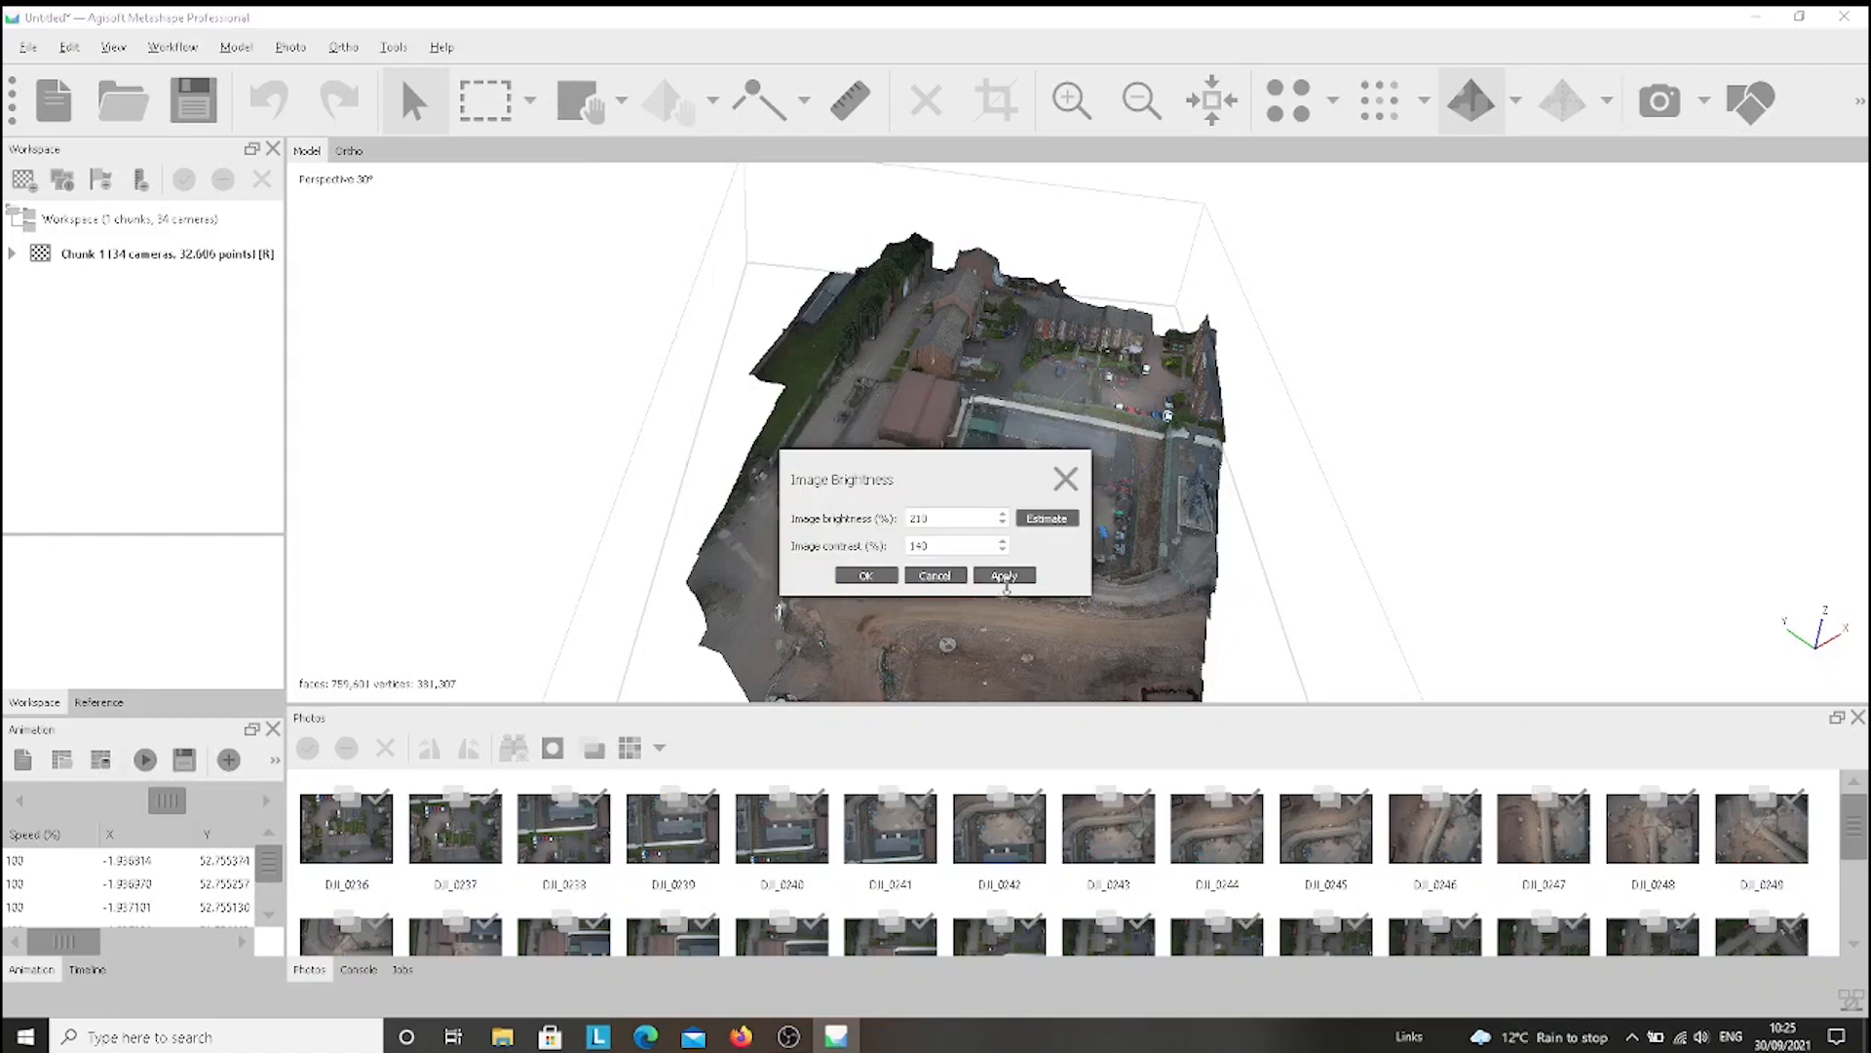
{"action": "left_click", "coordinate": [1004, 576]}
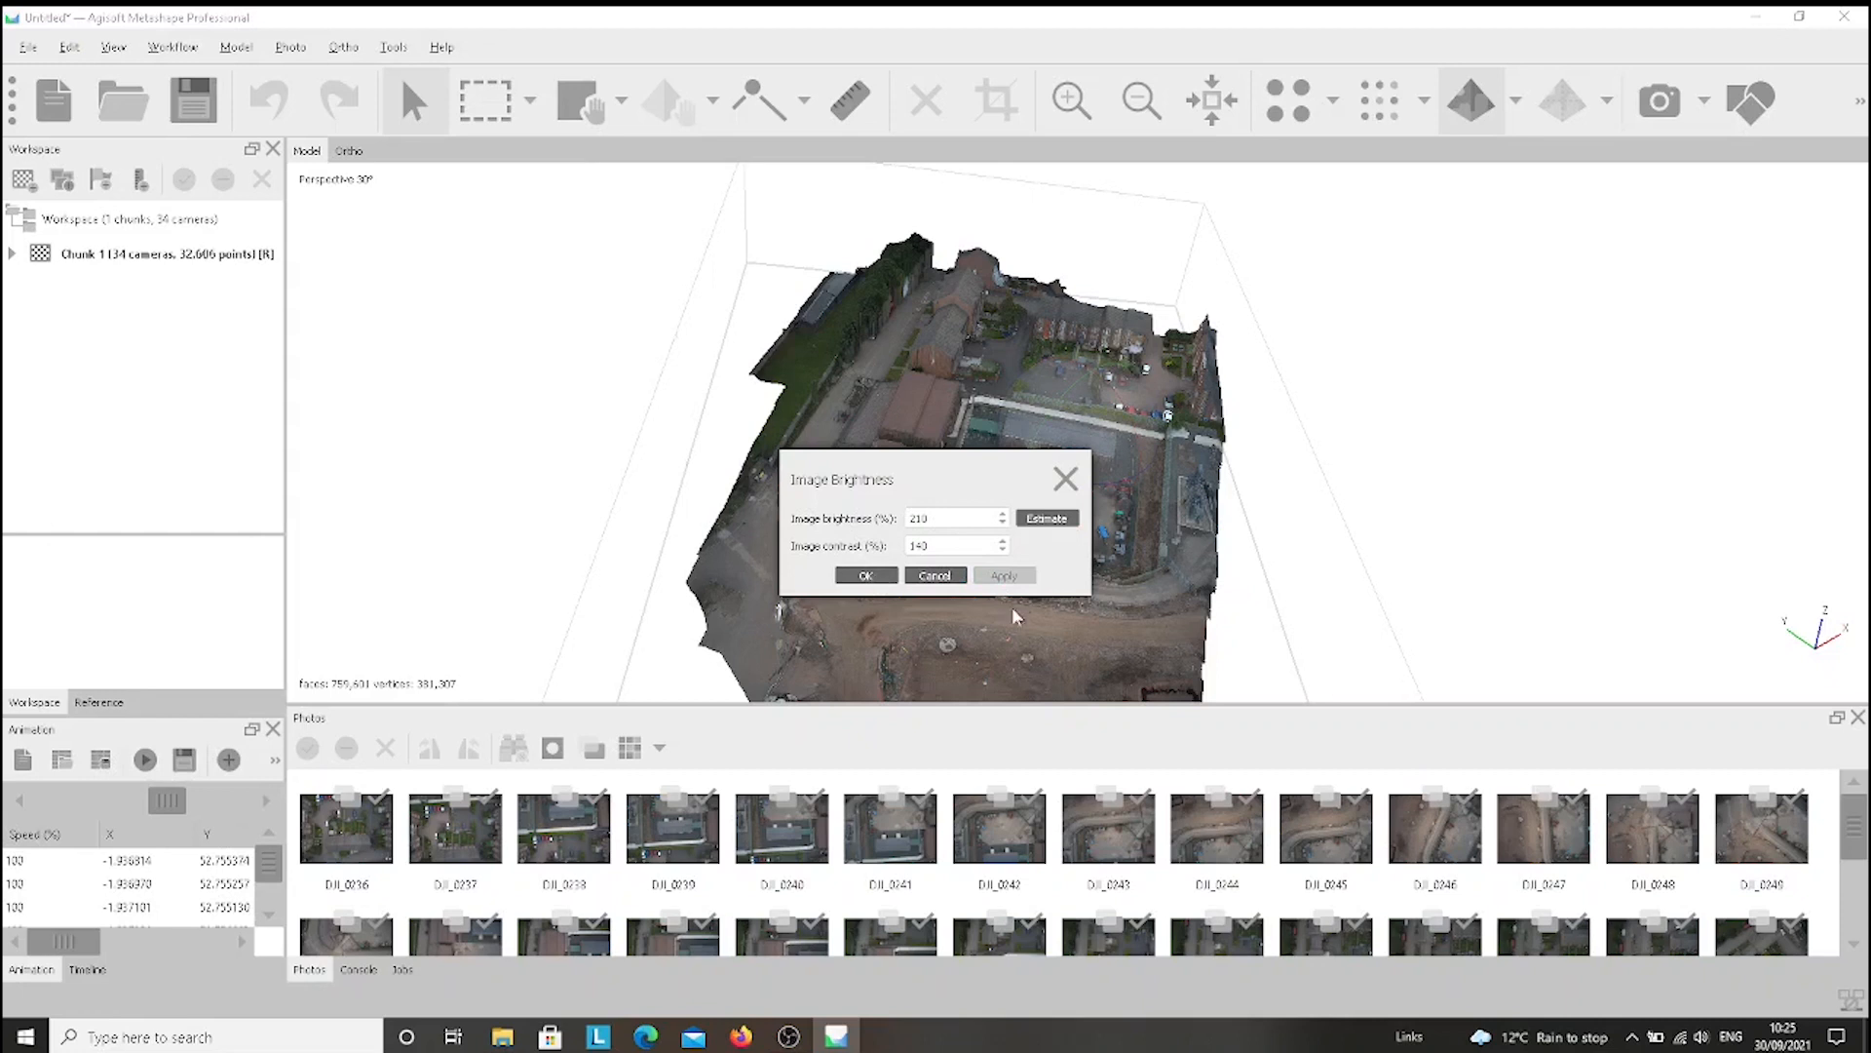
{"action": "left_click", "coordinate": [865, 575]}
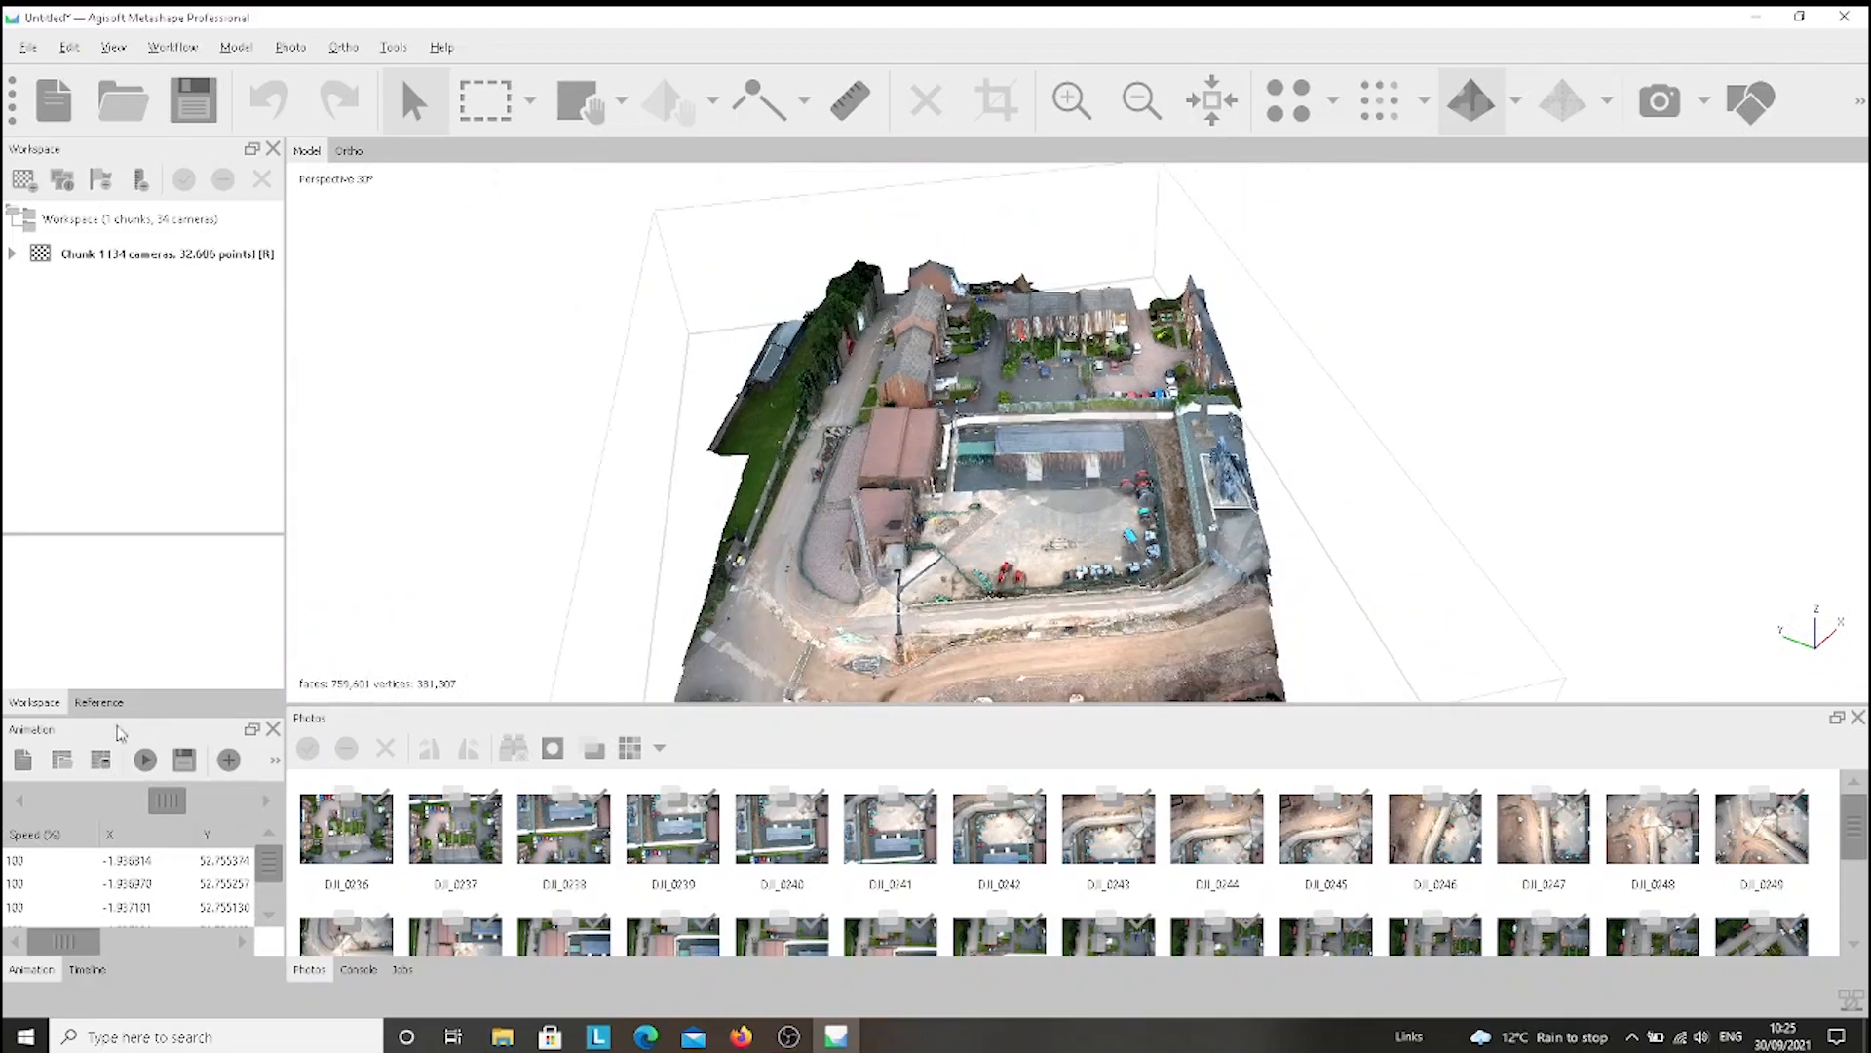
{"action": "mouse_move", "coordinate": [21, 760]}
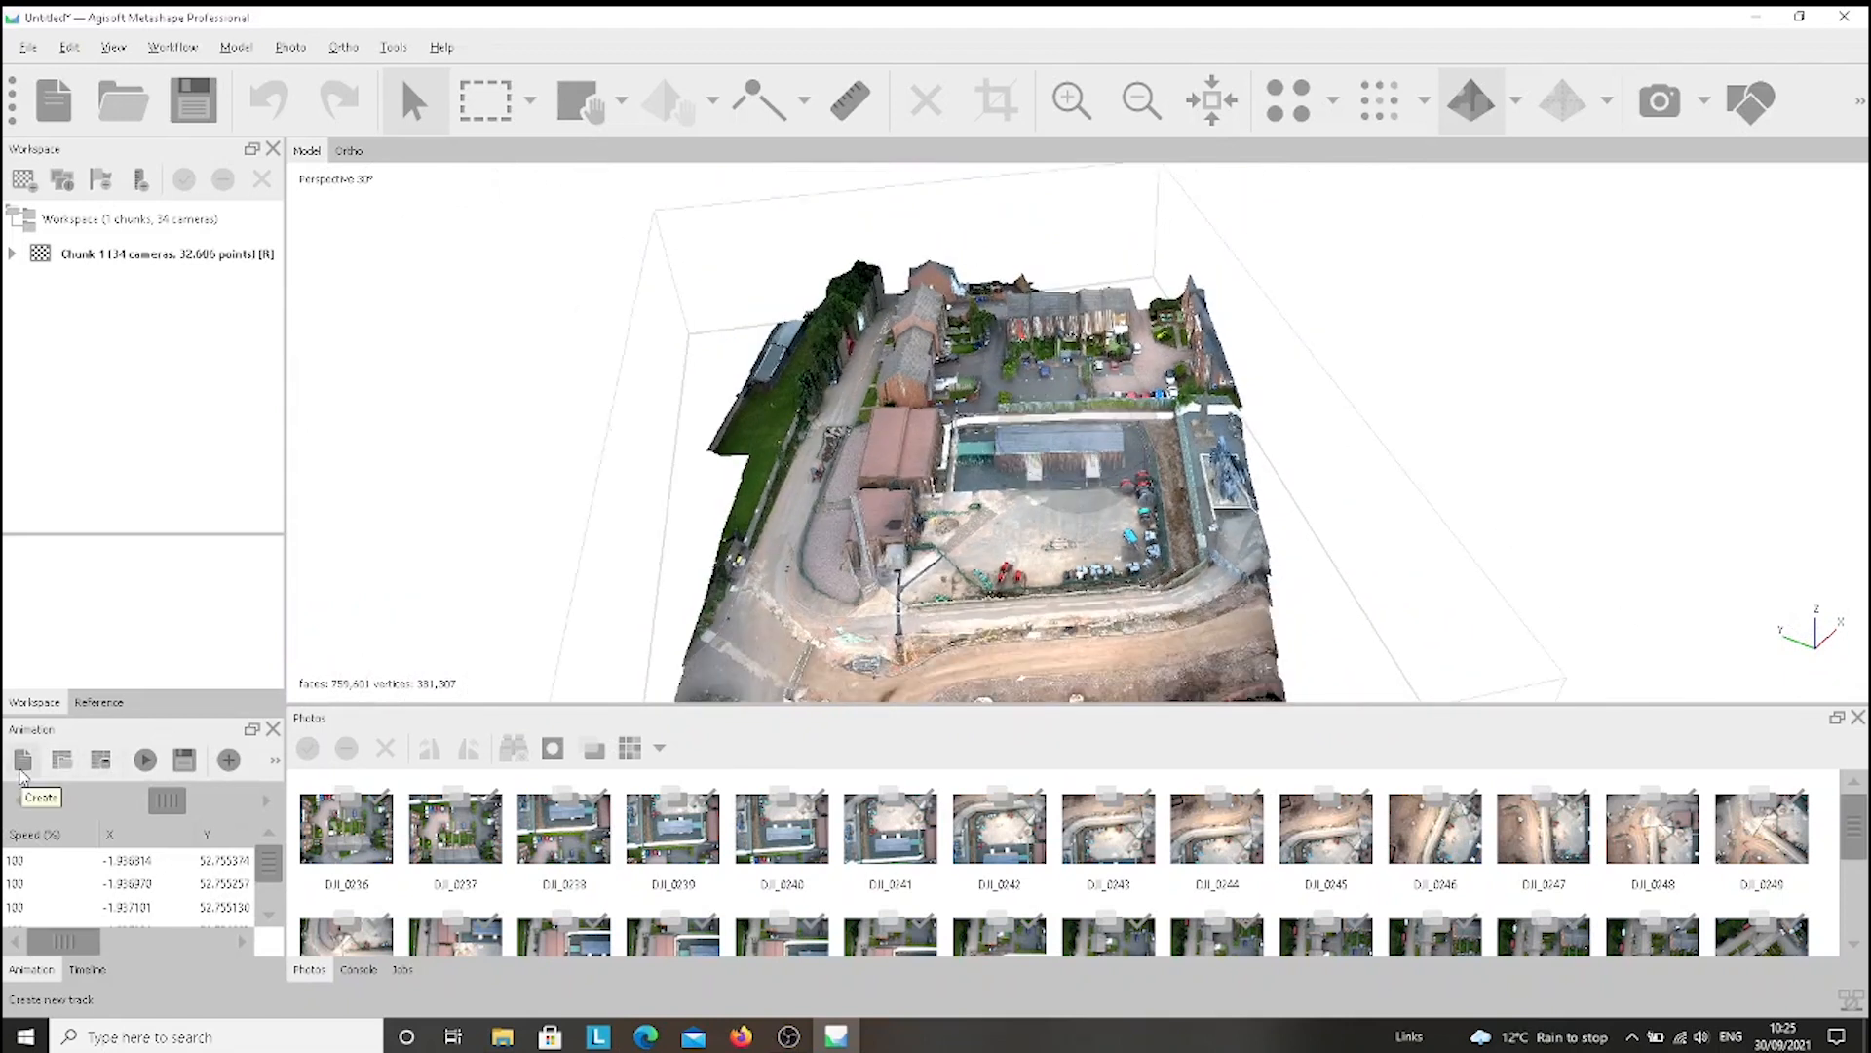
Create another Horizontal animation track with 50 keyframes from the Animation pane.
{"action": "left_click", "coordinate": [21, 760]}
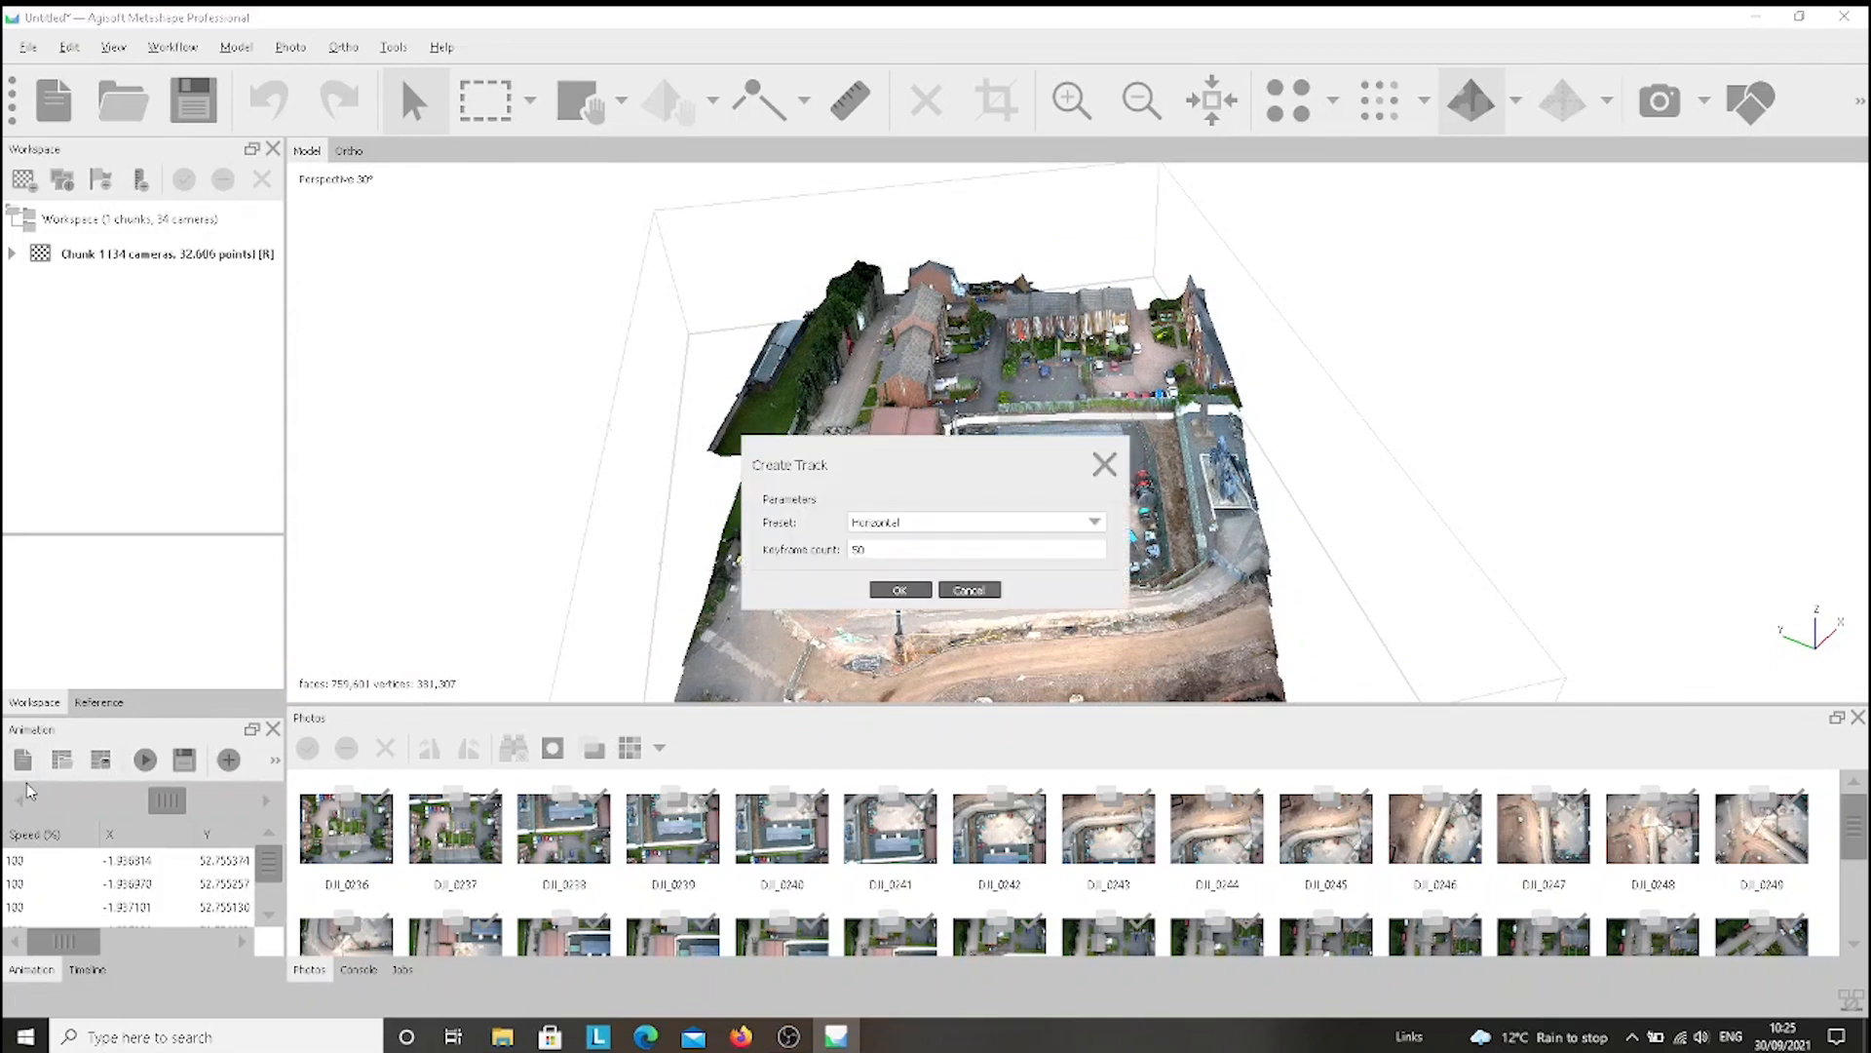
{"action": "left_click", "coordinate": [968, 589]}
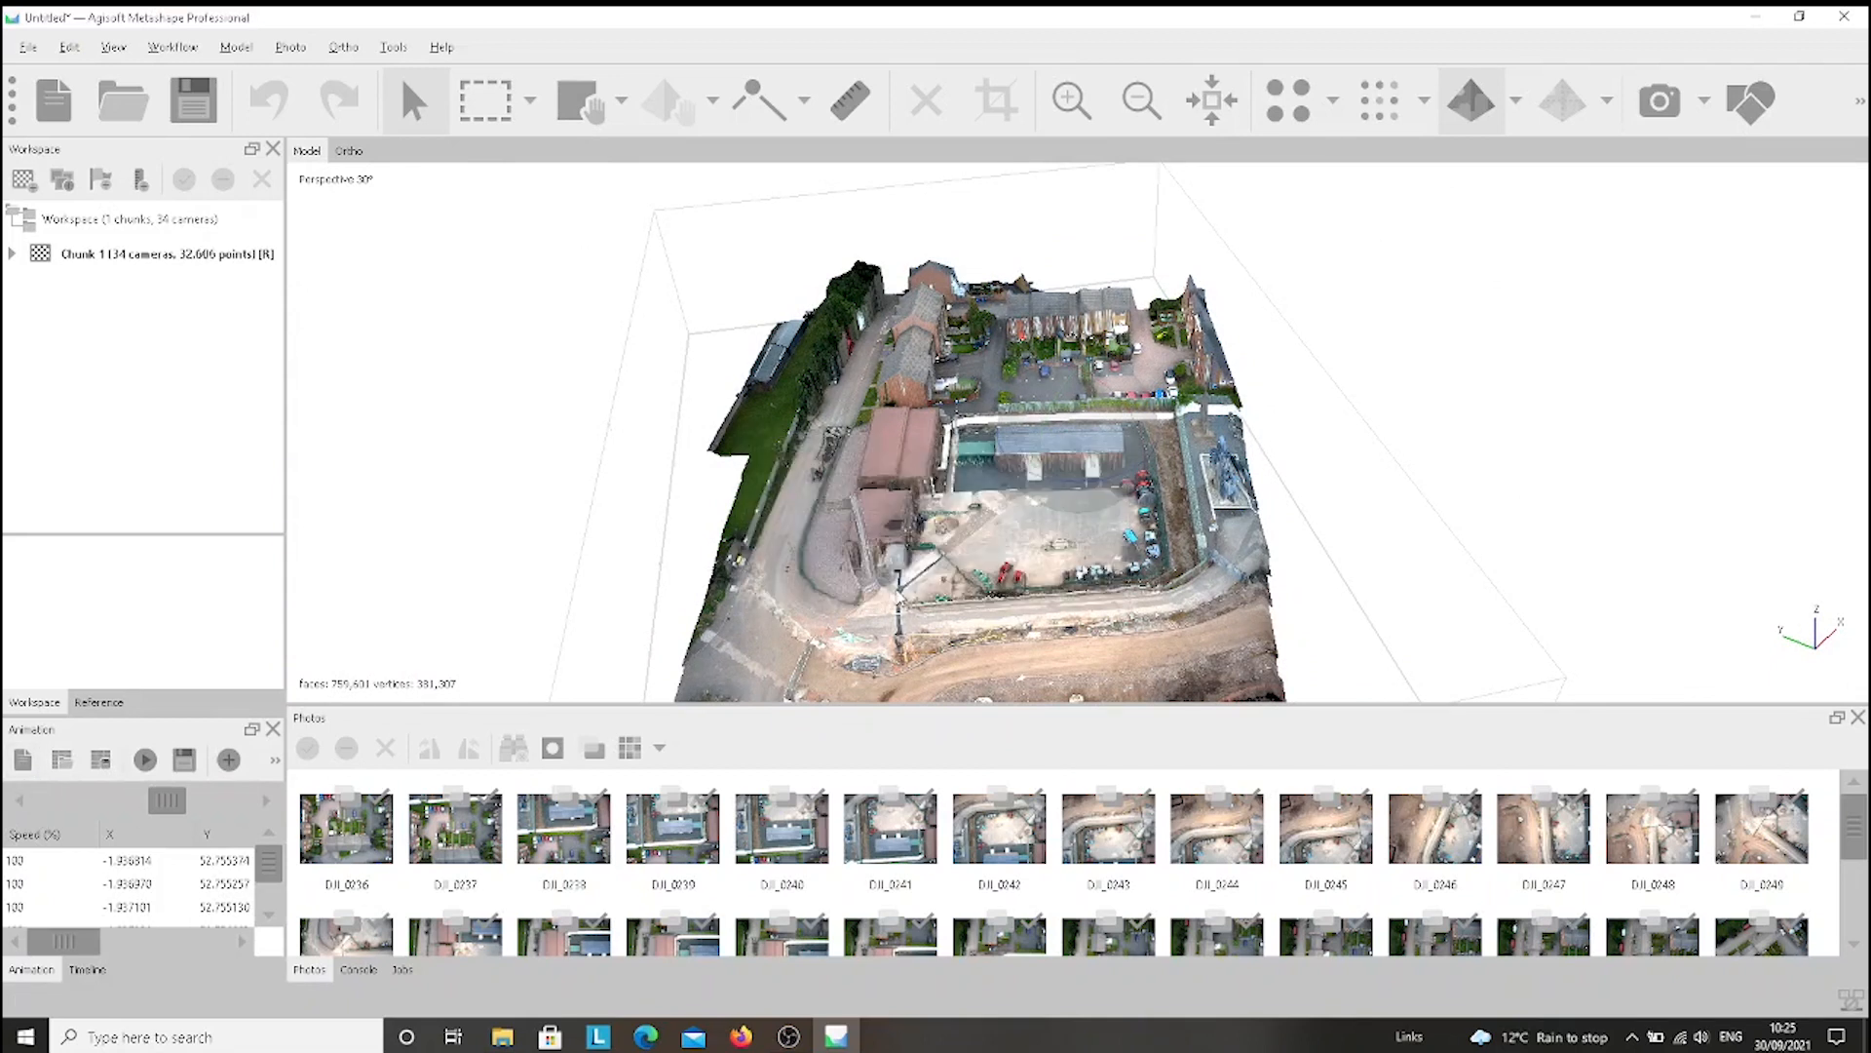